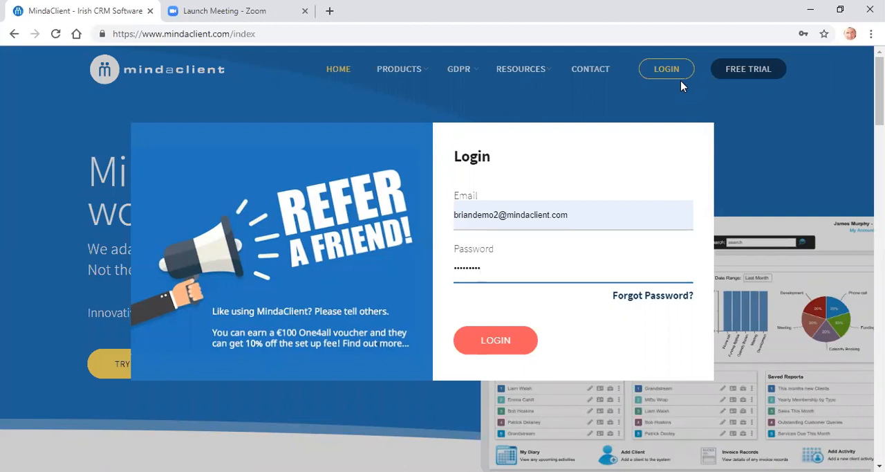
mouse_move(230, 75)
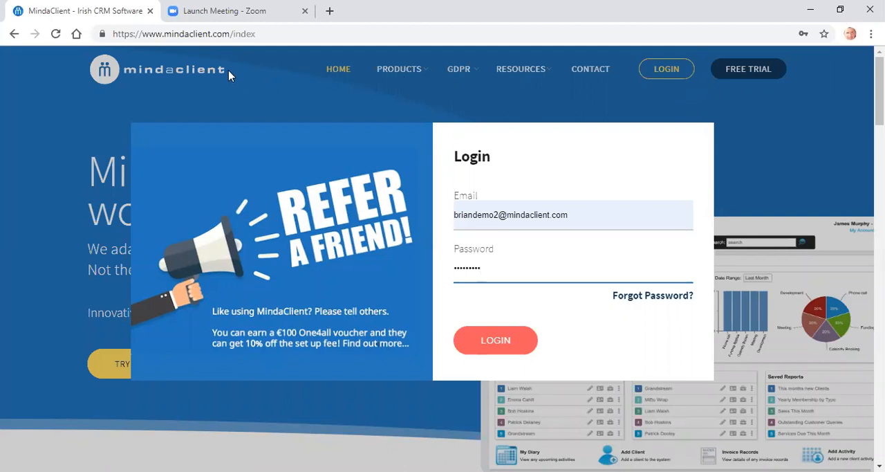
mouse_move(677, 82)
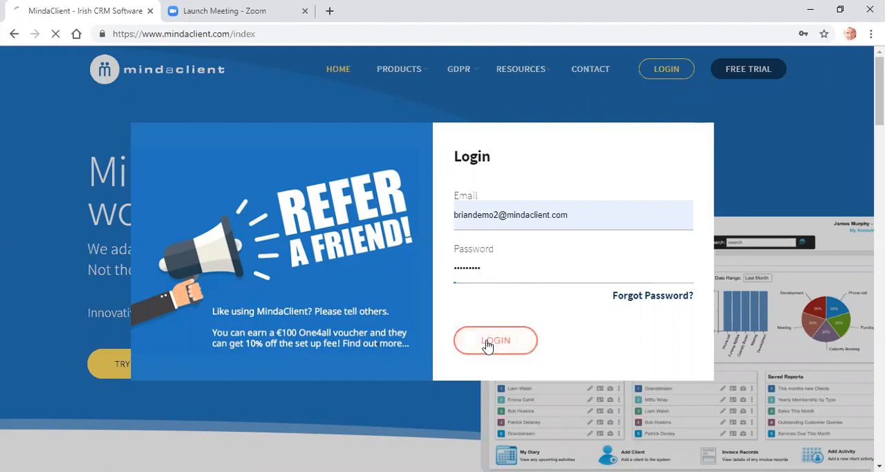
Sign in to MindaClient with the pre-filled demo credentials.
left_click(495, 340)
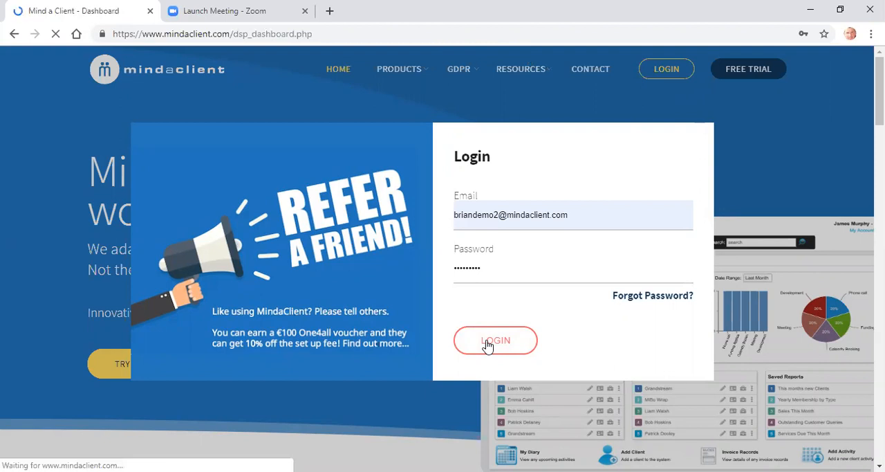
left_click(495, 340)
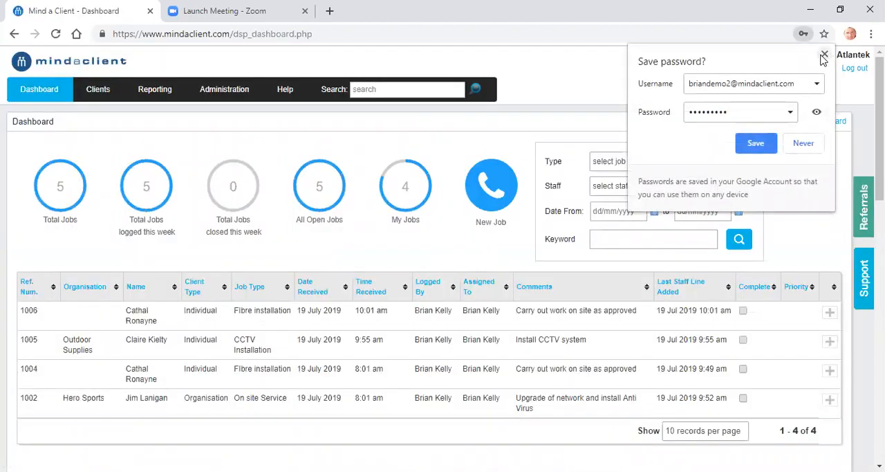
Dismiss Chrome's save-password offer and scroll through the dashboard lists, reports and summary charts.
left_click(824, 55)
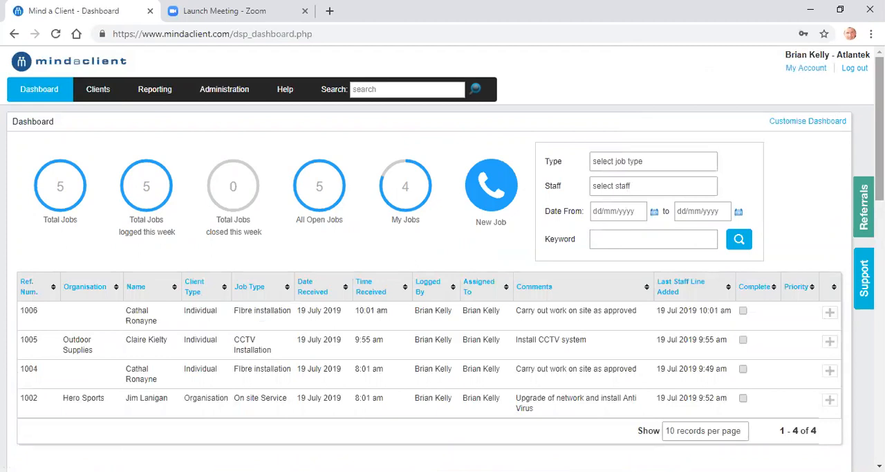
scroll("down", 3)
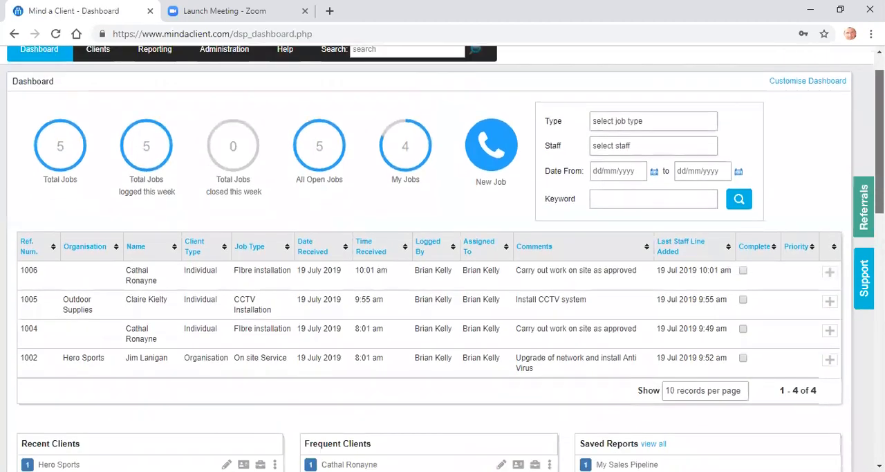
scroll("down", 3)
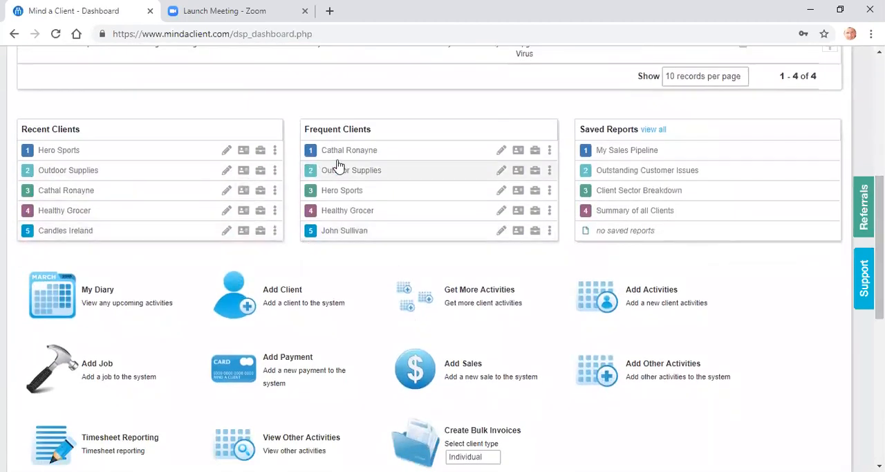
mouse_move(465, 152)
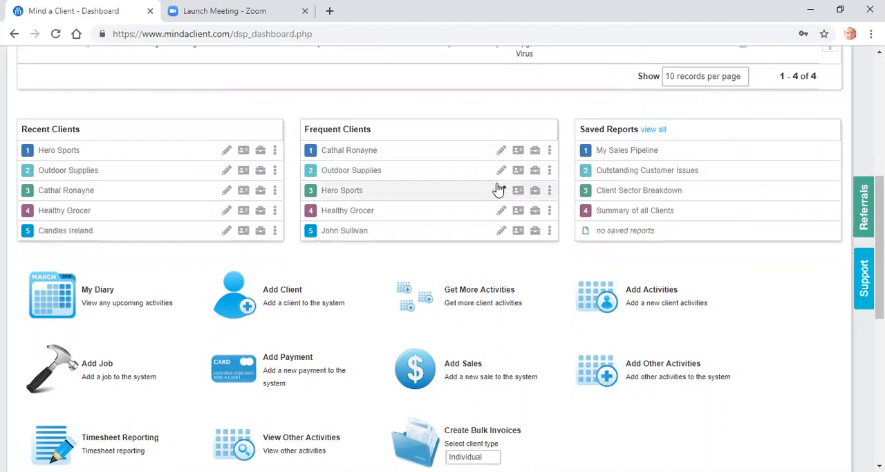
mouse_move(500, 150)
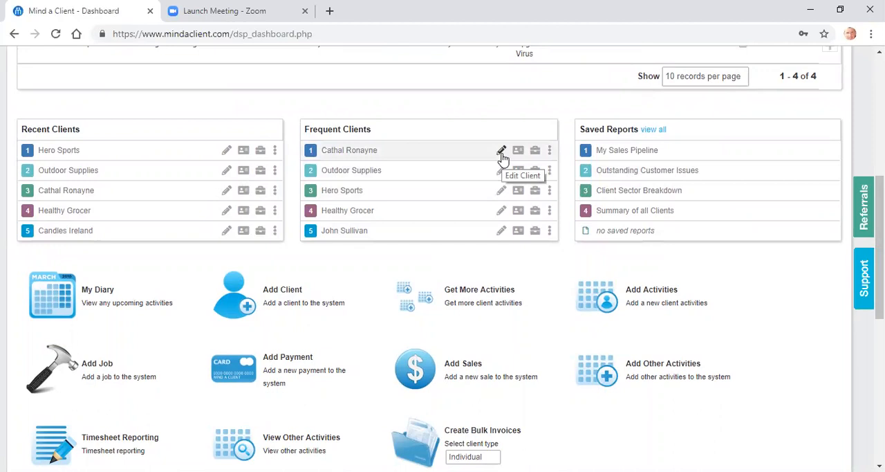
mouse_move(517, 149)
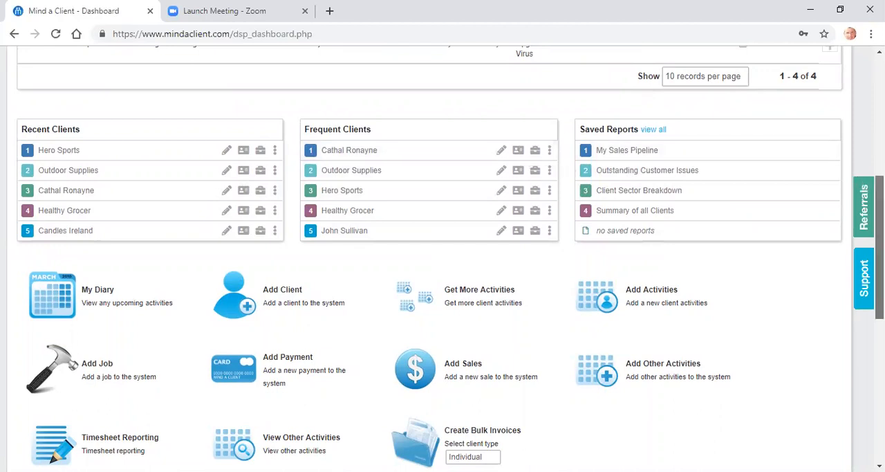
scroll("down", 3)
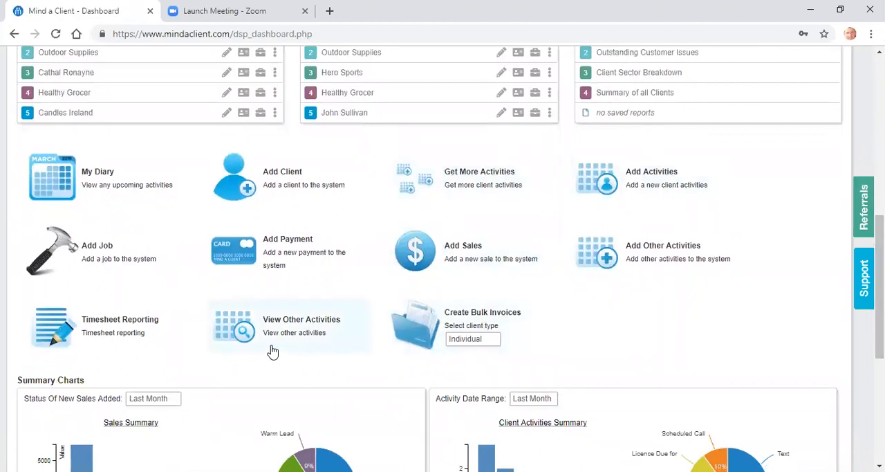
mouse_move(528, 302)
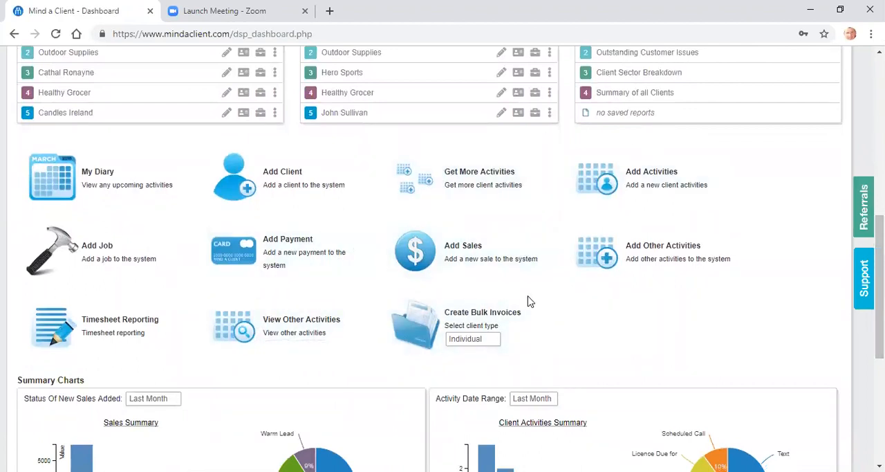
mouse_move(800, 200)
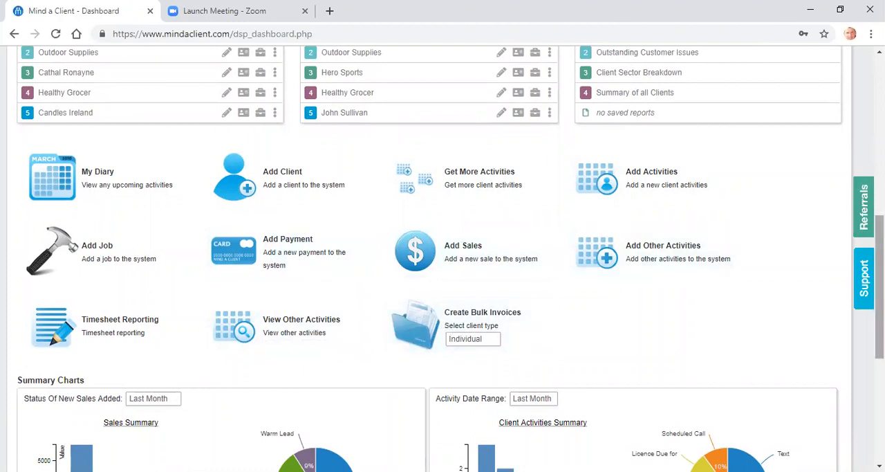
scroll("down", 3)
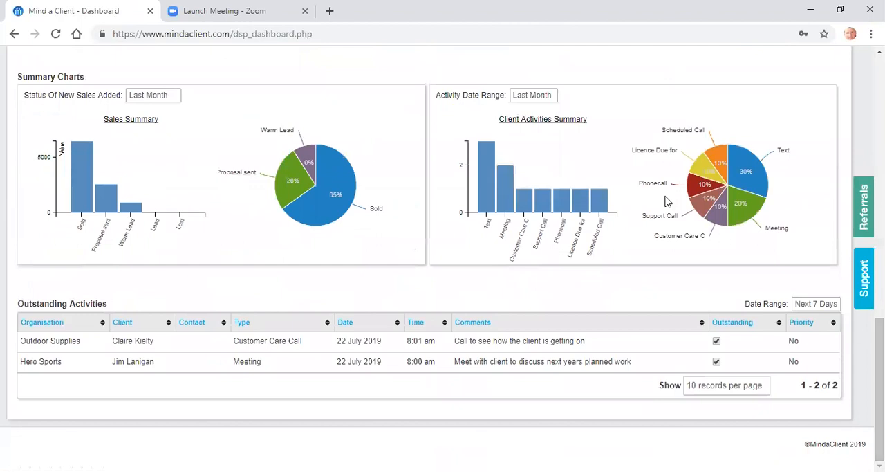
mouse_move(579, 205)
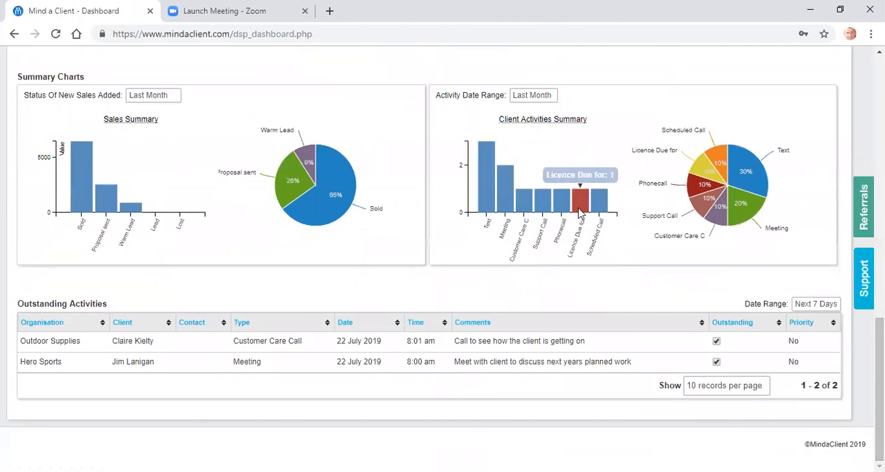
mouse_move(515, 390)
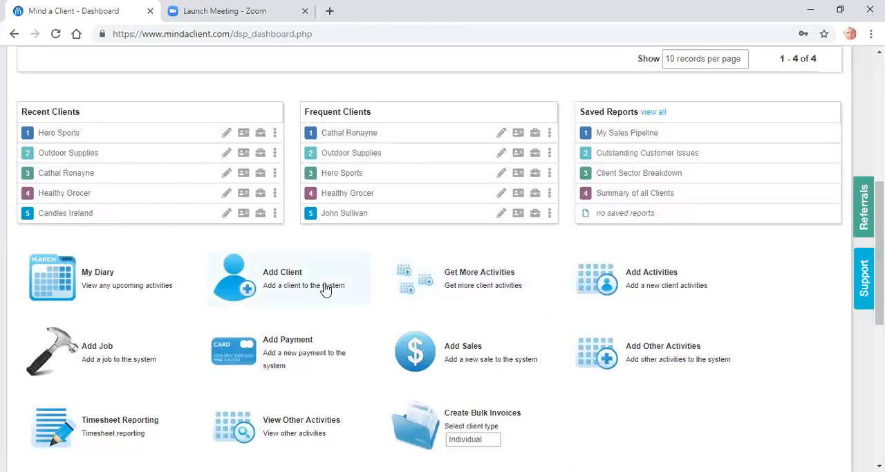
Browse the Add a new Client form, viewing the business sector and basis-for-processing choices, then return to the dashboard.
left_click(282, 277)
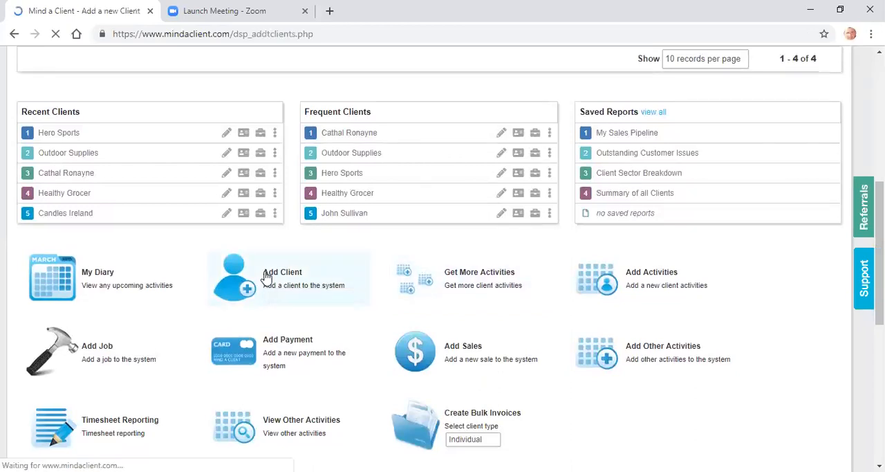
left_click(282, 276)
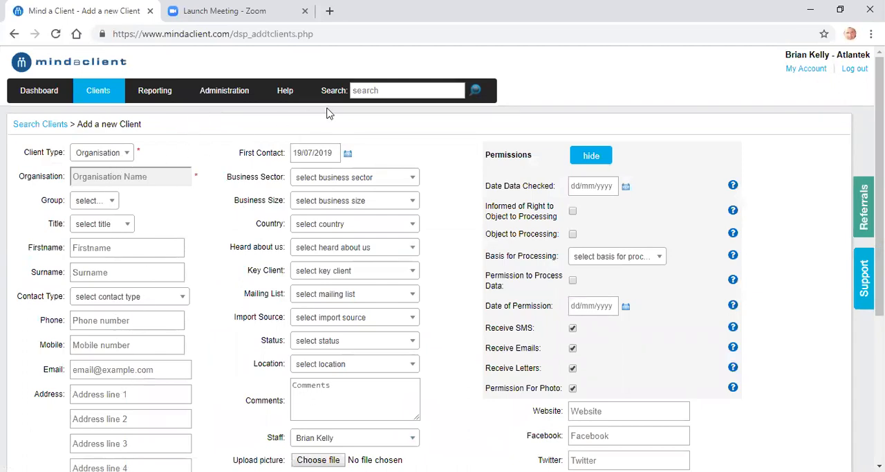
mouse_move(376, 346)
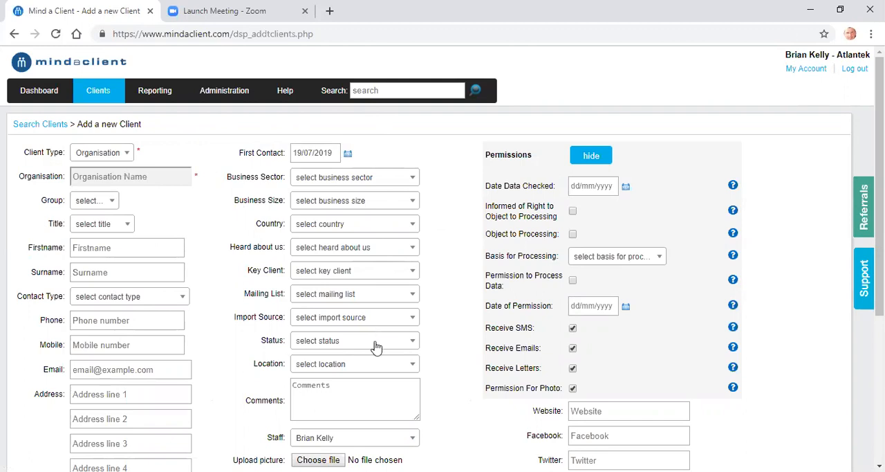
mouse_move(329, 348)
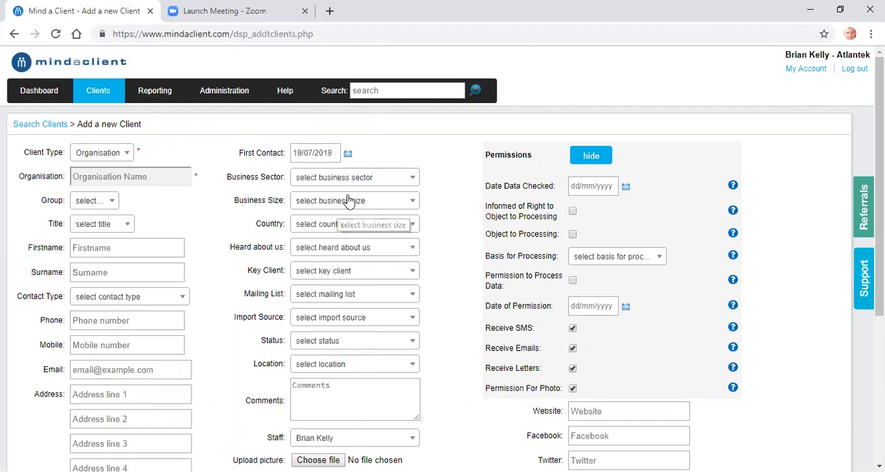
left_click(354, 177)
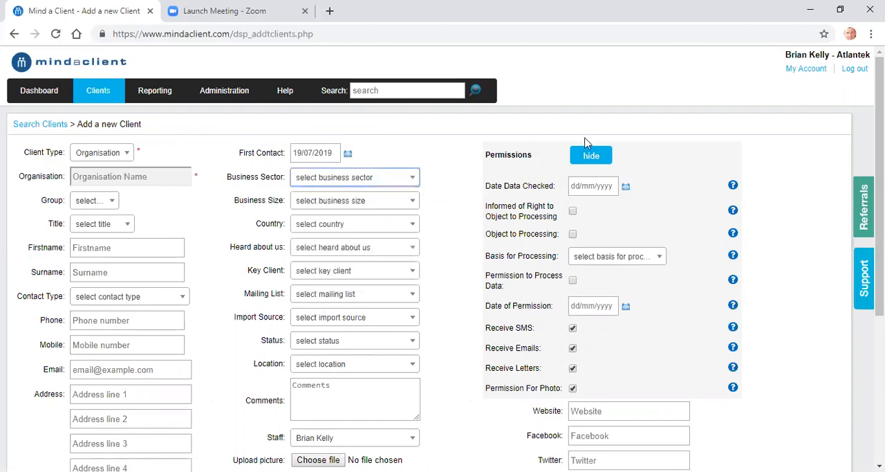
mouse_move(705, 247)
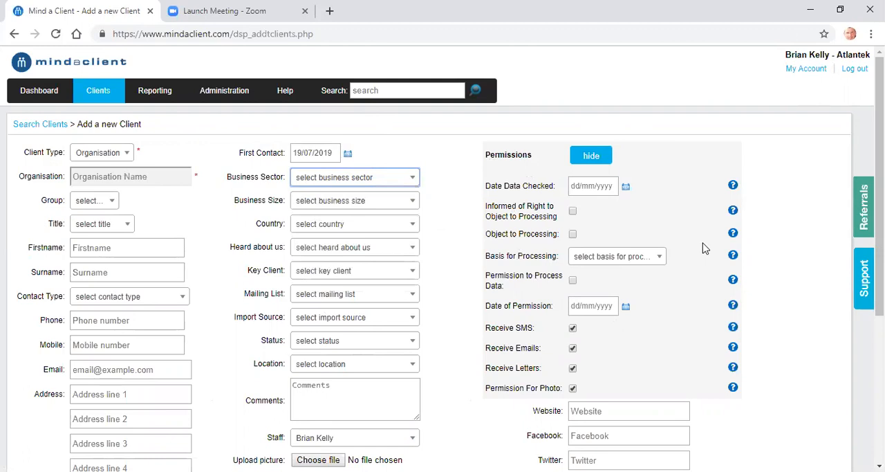
mouse_move(600, 232)
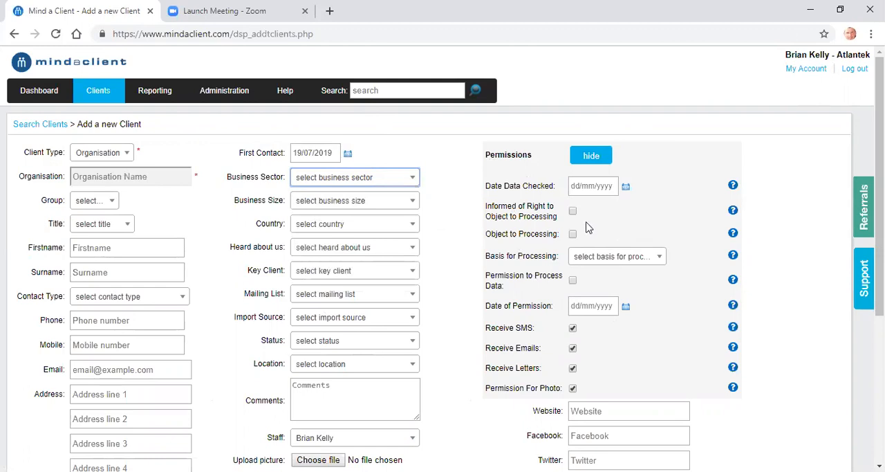
left_click(615, 256)
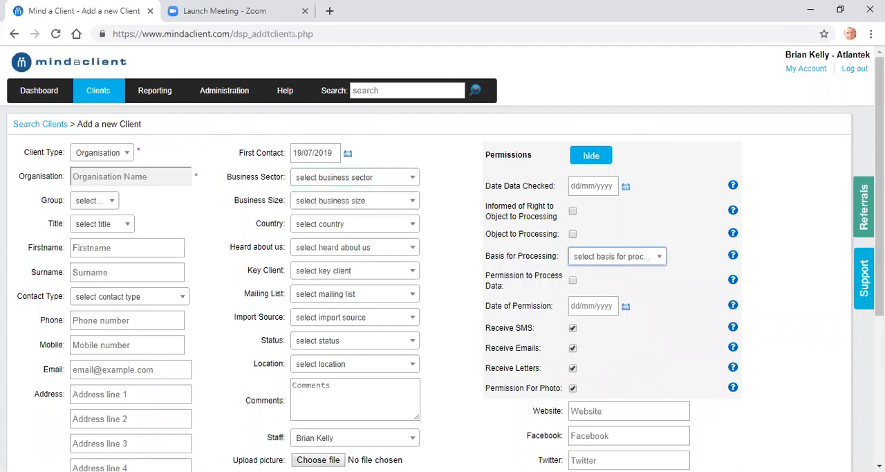
scroll("down", 3)
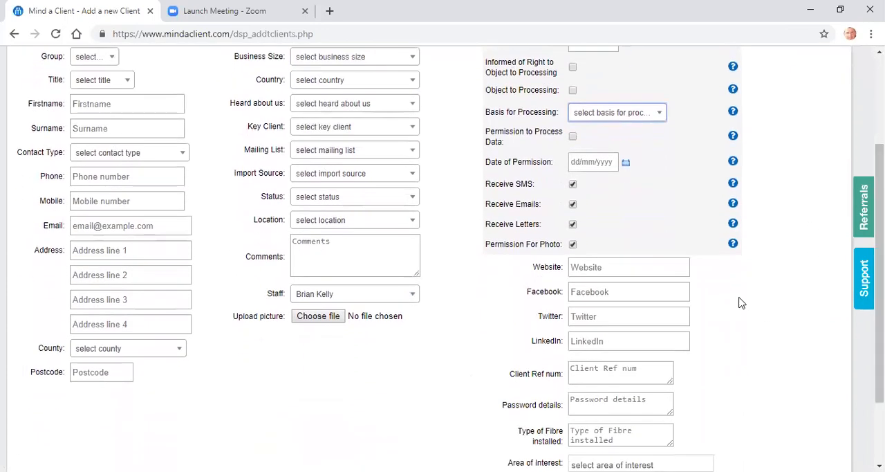
mouse_move(600, 285)
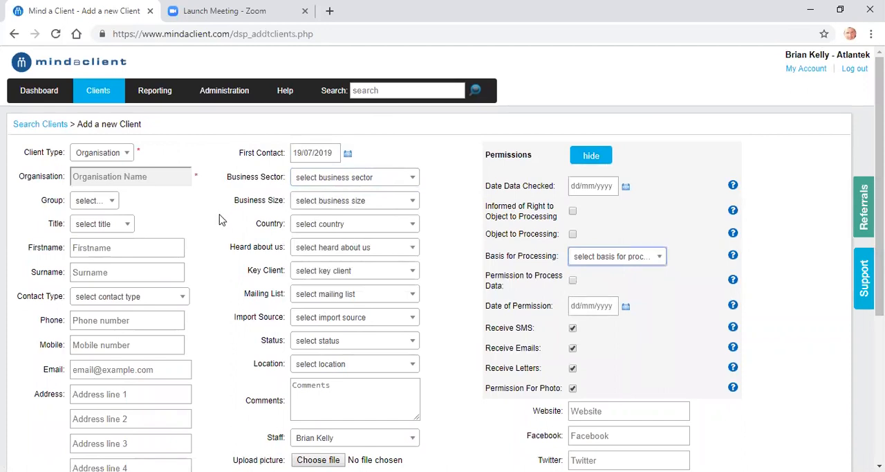
mouse_move(114, 85)
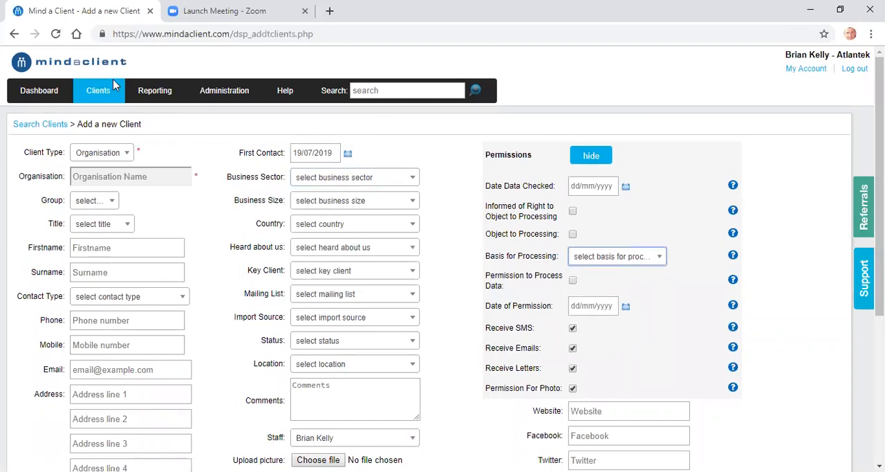
left_click(39, 90)
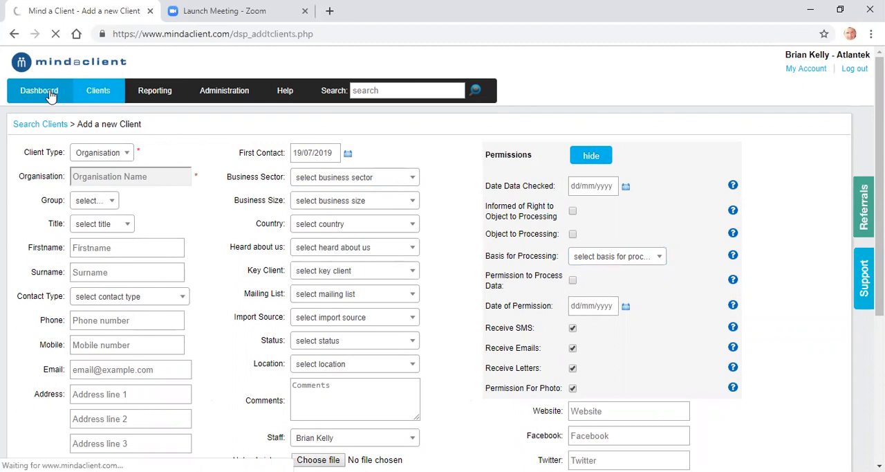
Return to the dashboard showing job totals and the four open jobs.
left_click(39, 90)
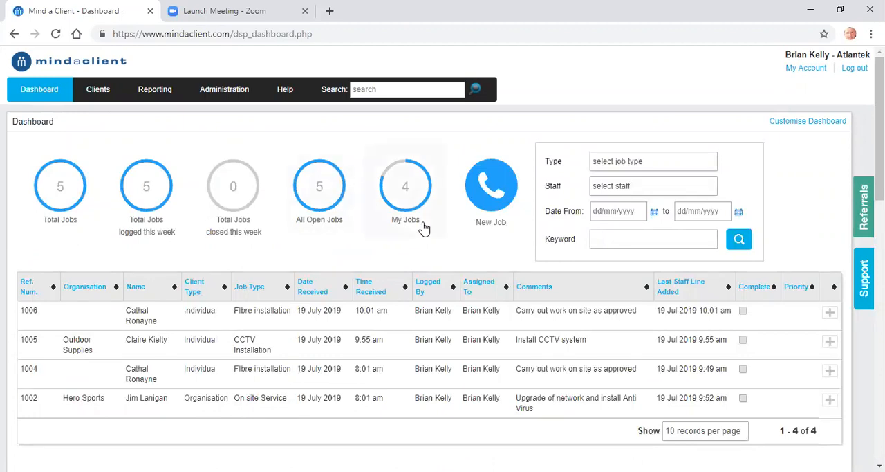
mouse_move(373, 401)
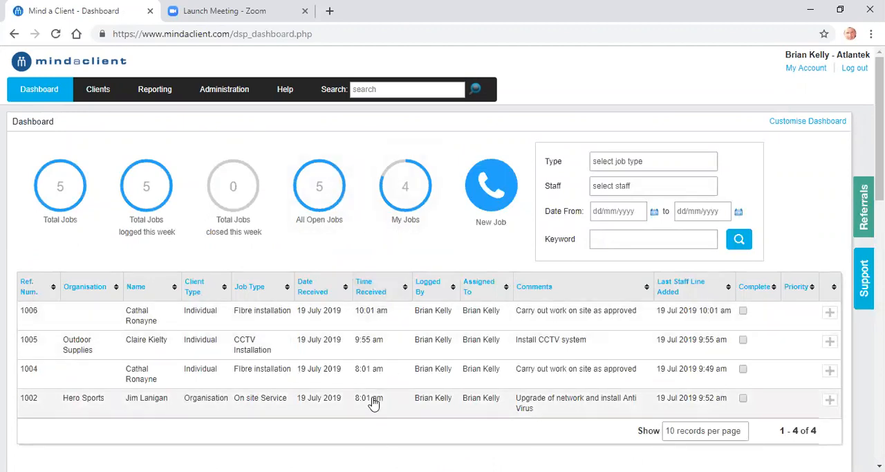
mouse_move(362, 293)
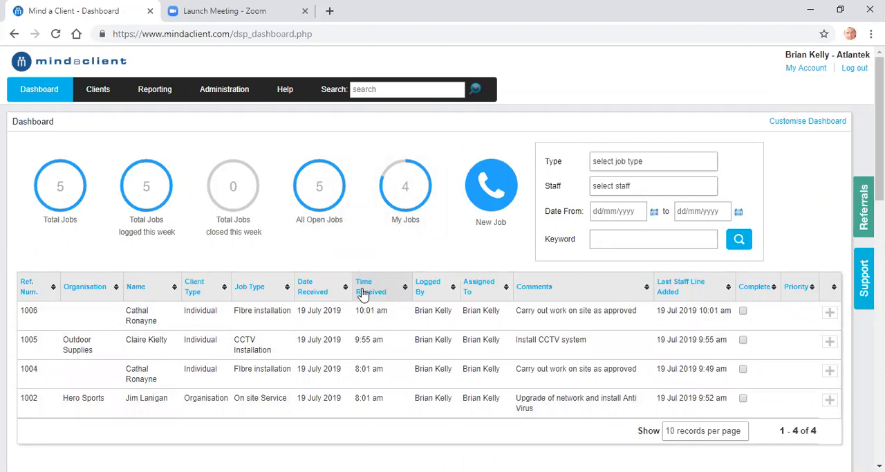
mouse_move(372, 317)
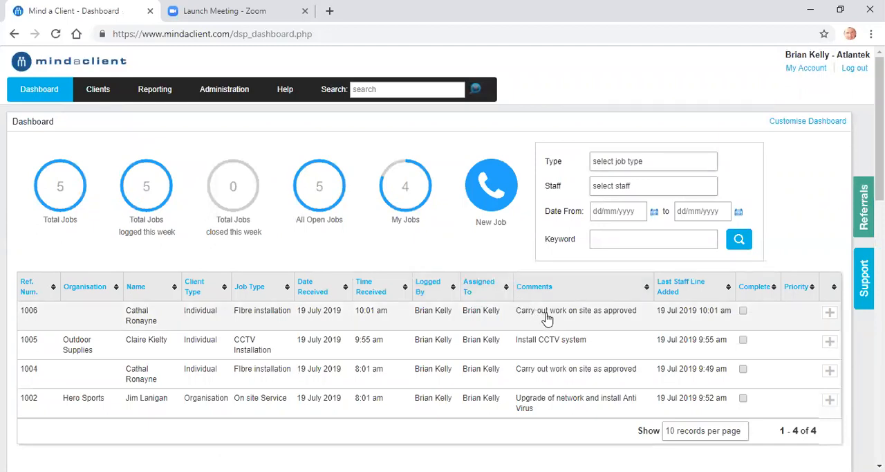
mouse_move(802, 307)
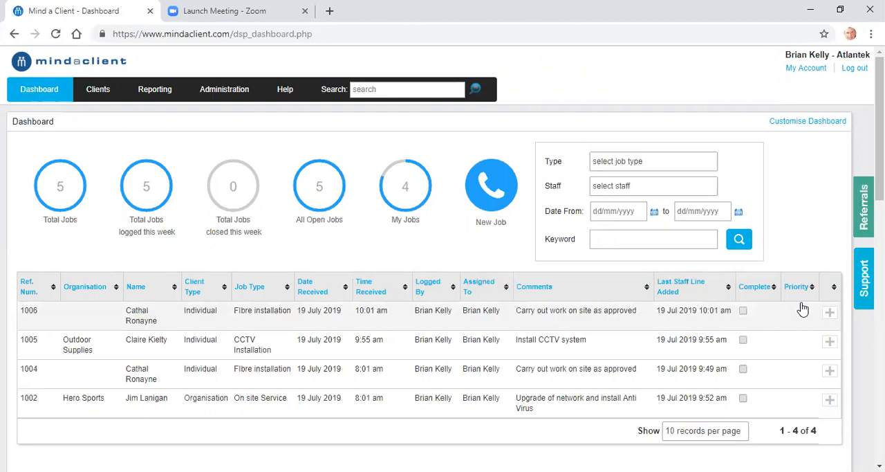
mouse_move(830, 312)
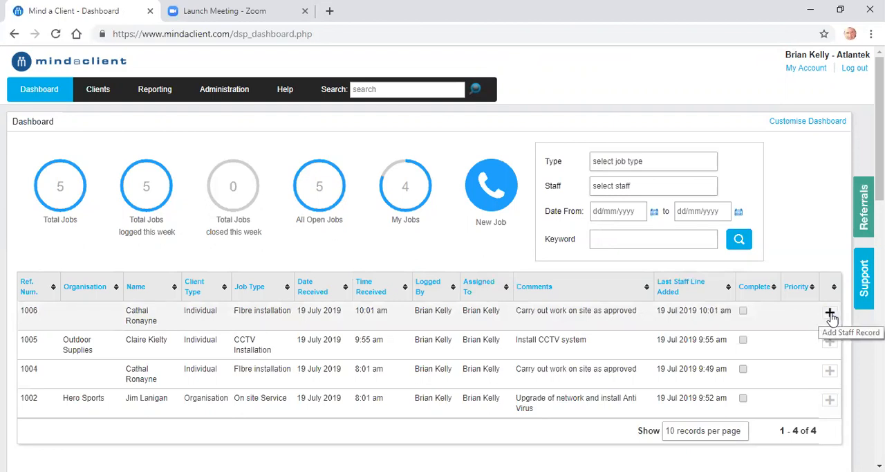
Add a staff record to job 1005: 2 hours, cost 50, notes 'Installation complete', and confirm.
left_click(829, 313)
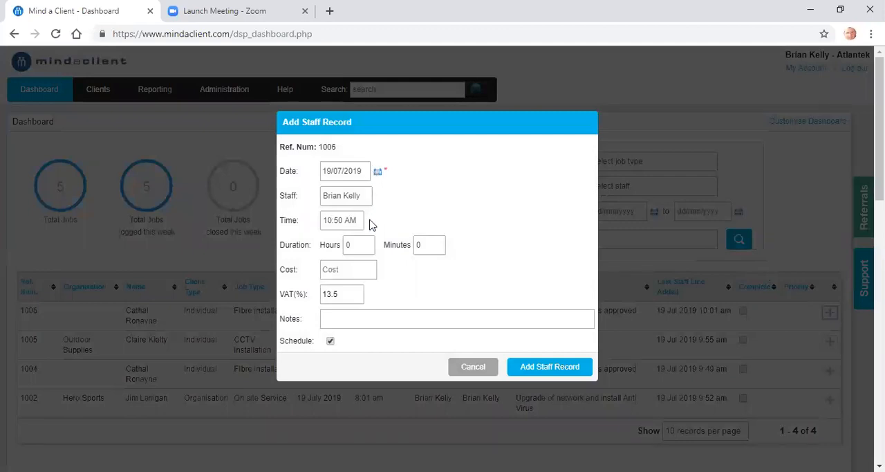
left_click(358, 243)
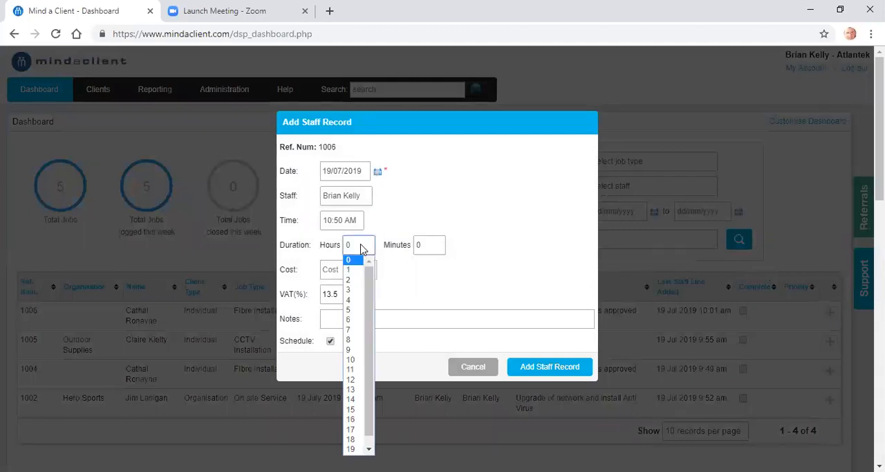
left_click(348, 280)
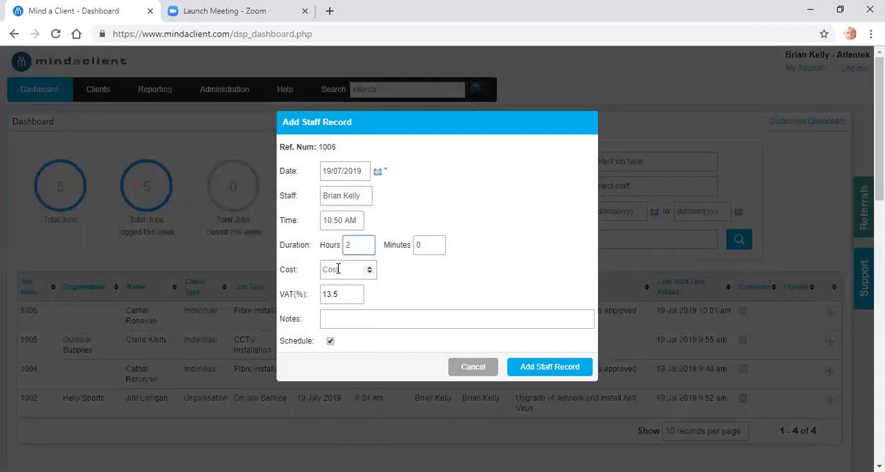
type("50")
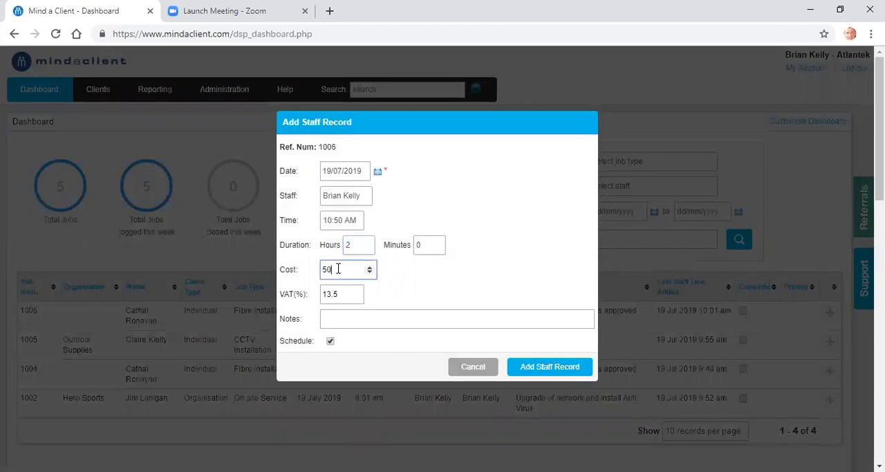
left_click(456, 318)
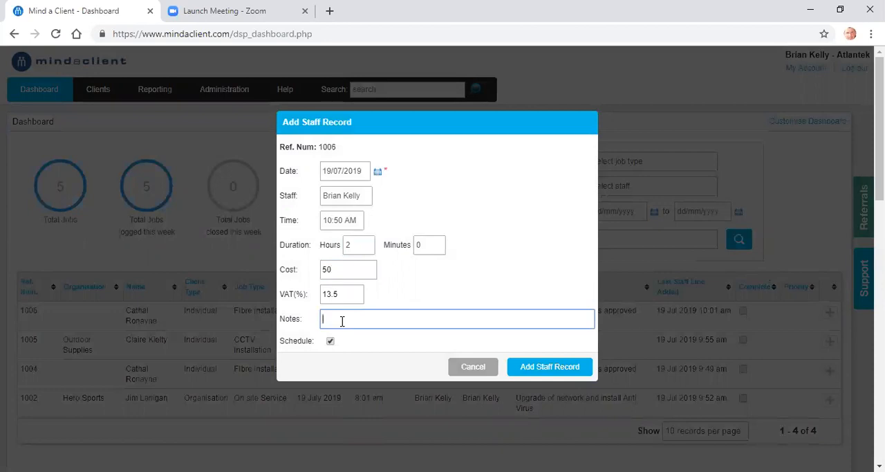
type("Install")
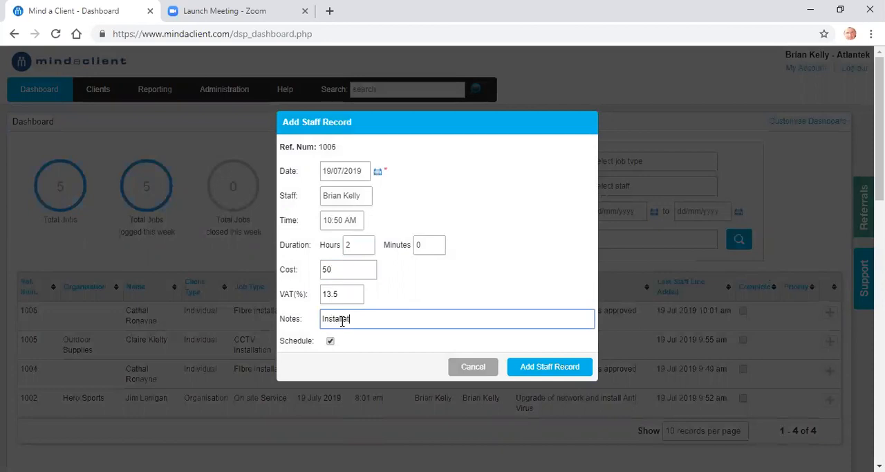
type("ation complete")
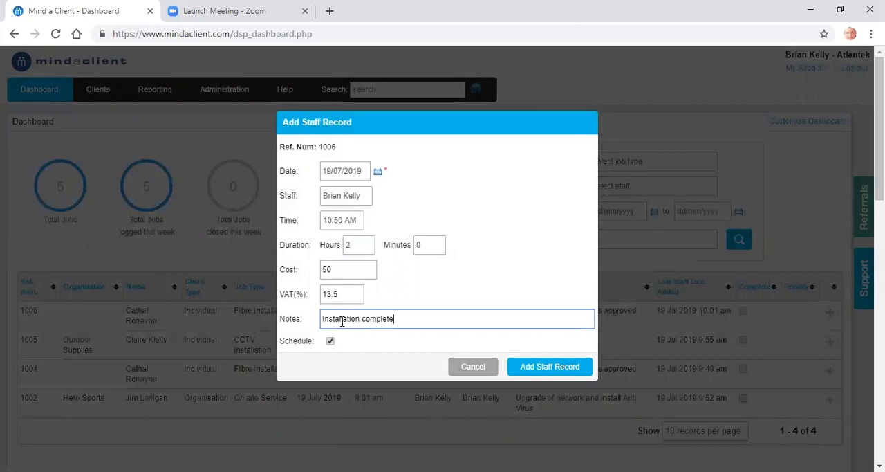
left_click(549, 366)
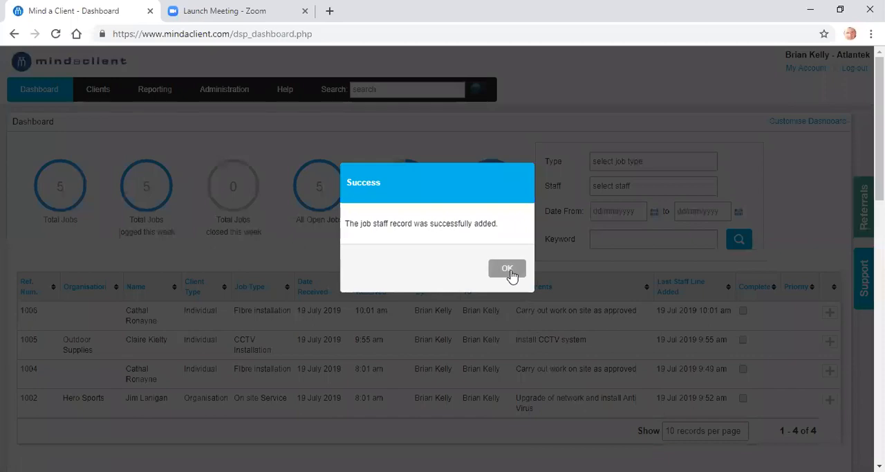
left_click(507, 268)
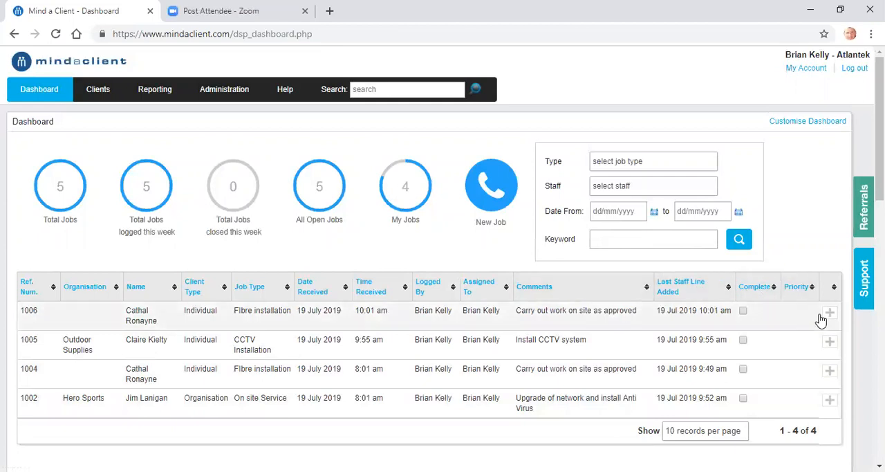
mouse_move(584, 307)
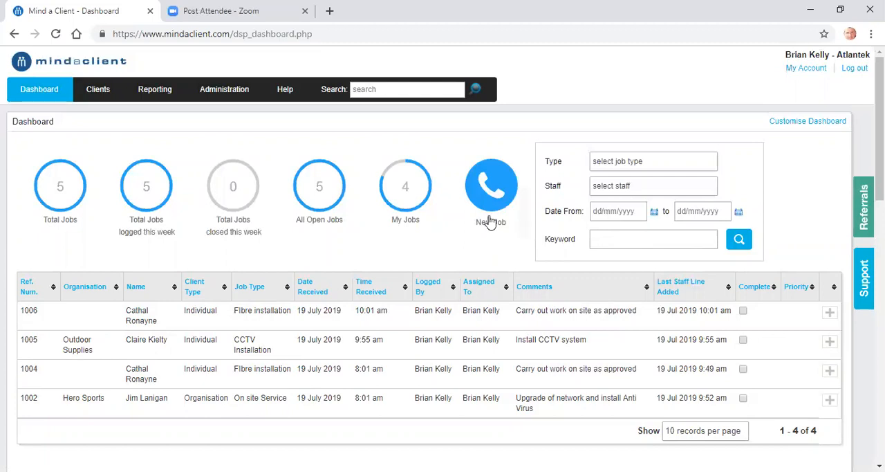
left_click(489, 187)
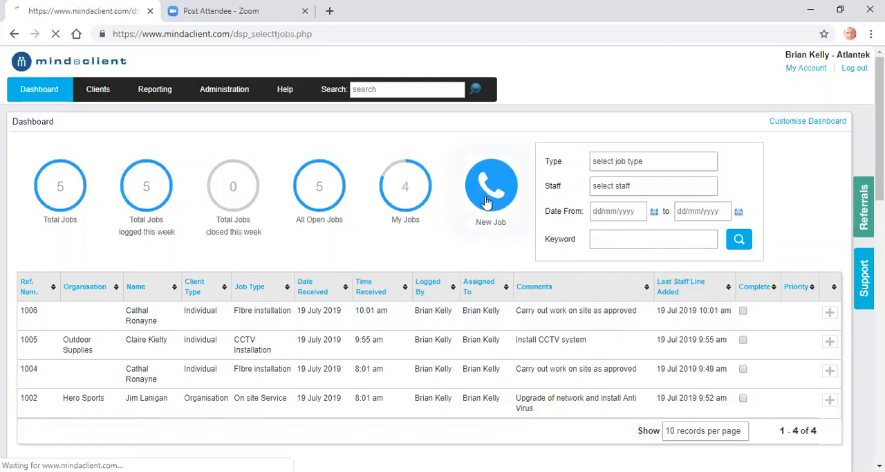
left_click(491, 186)
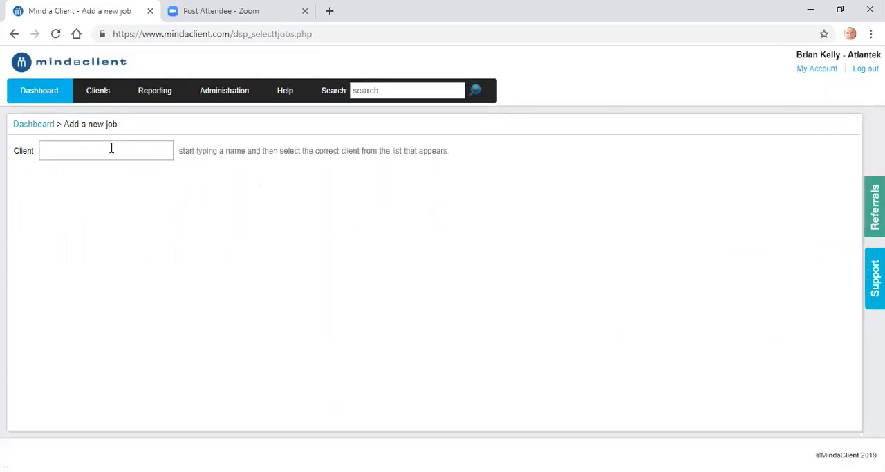
type("rona")
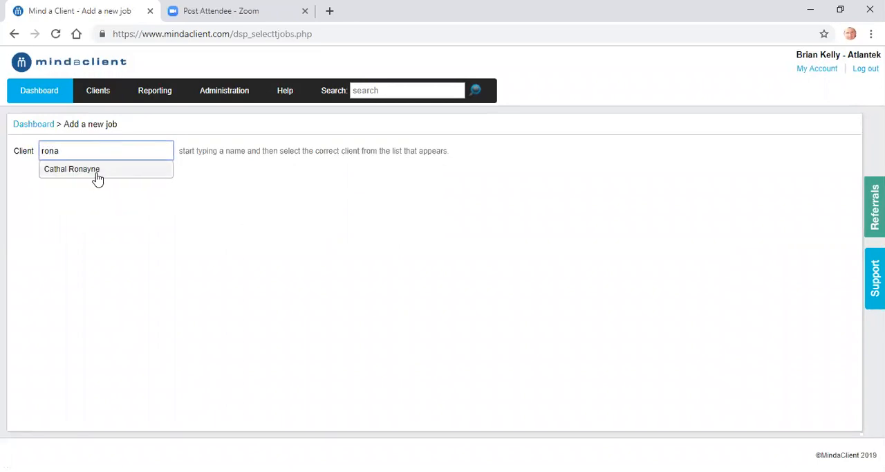
left_click(72, 169)
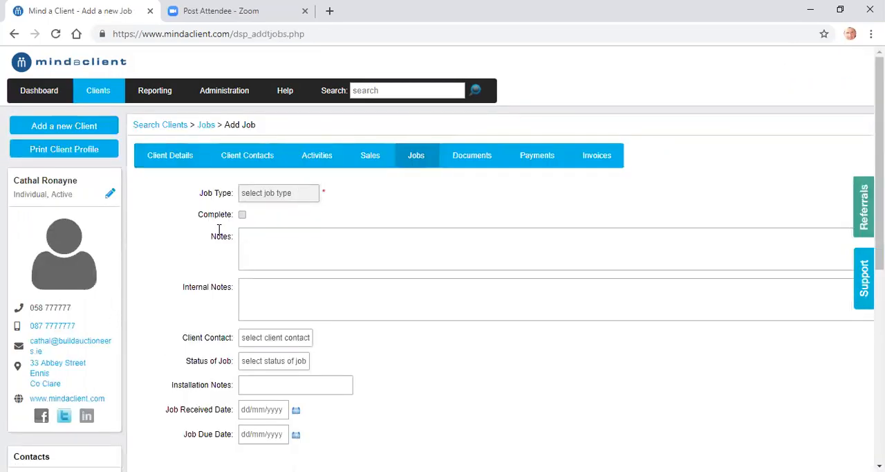
Set the job type to On site repairs with the note 'Call out to repai'.
left_click(278, 192)
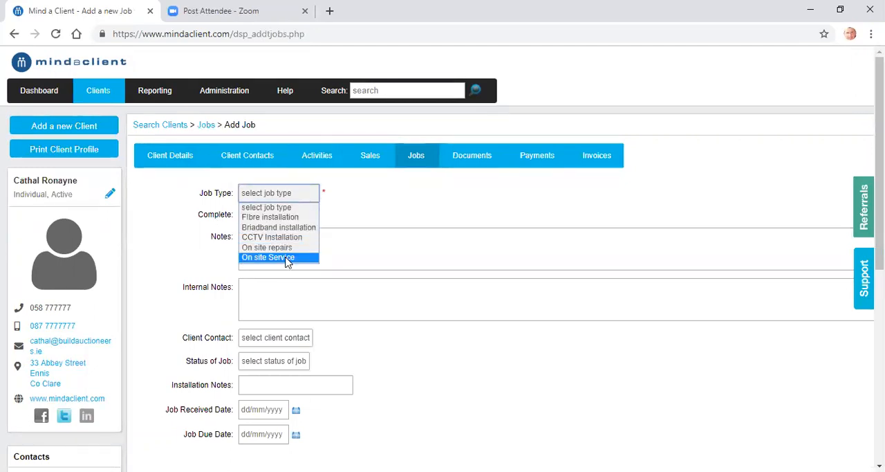
mouse_move(267, 246)
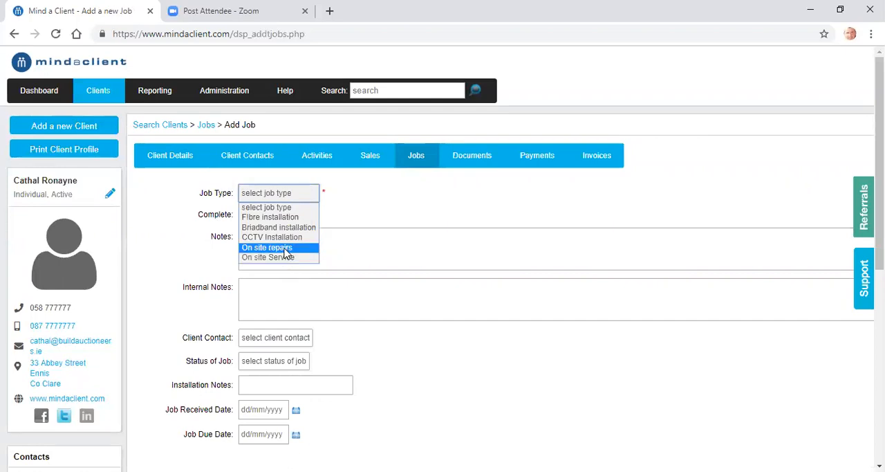
left_click(265, 246)
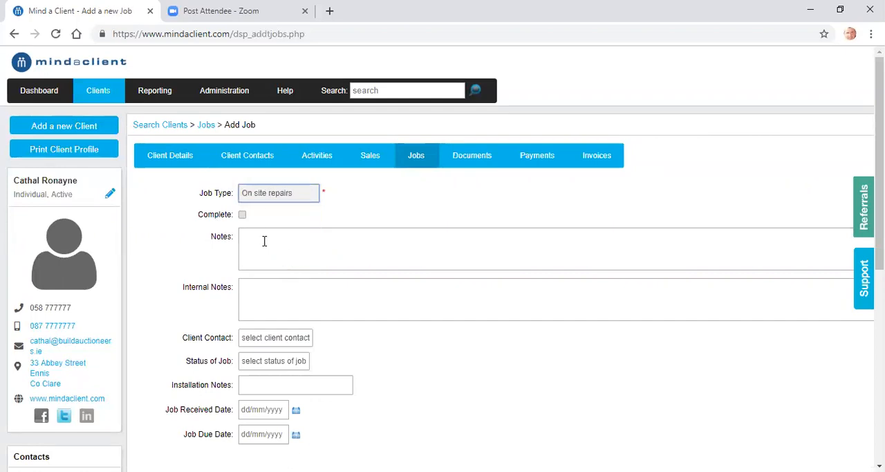
type("Call")
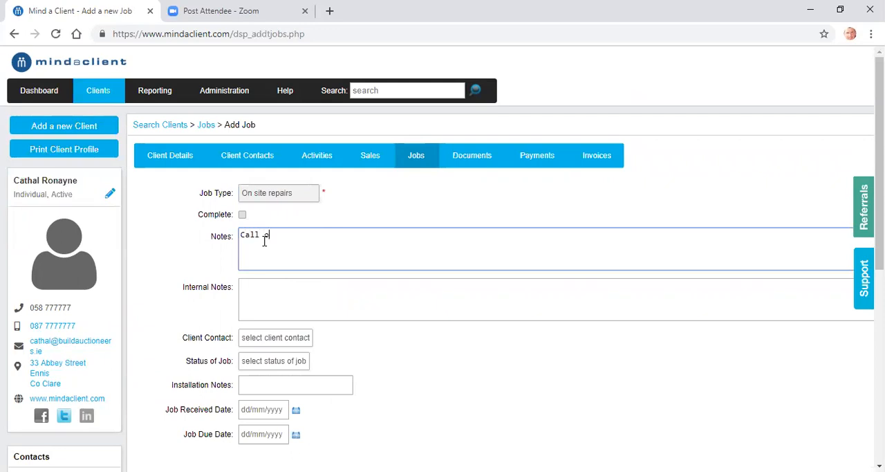
type("out to repai")
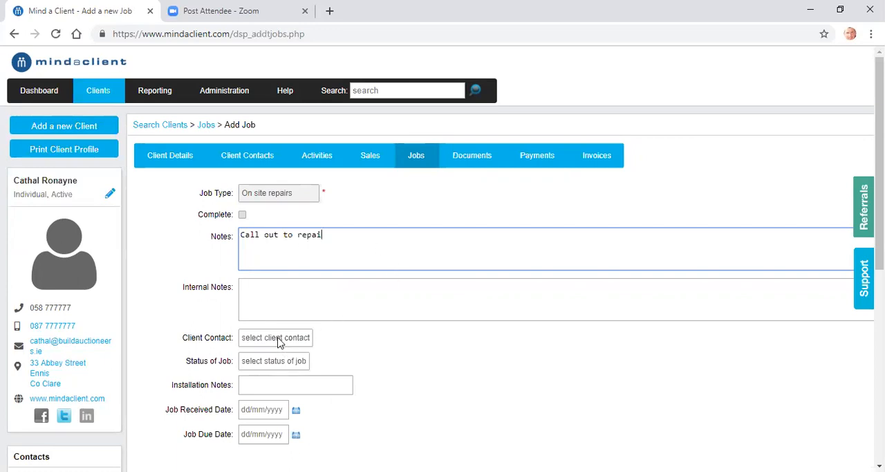
left_click(275, 337)
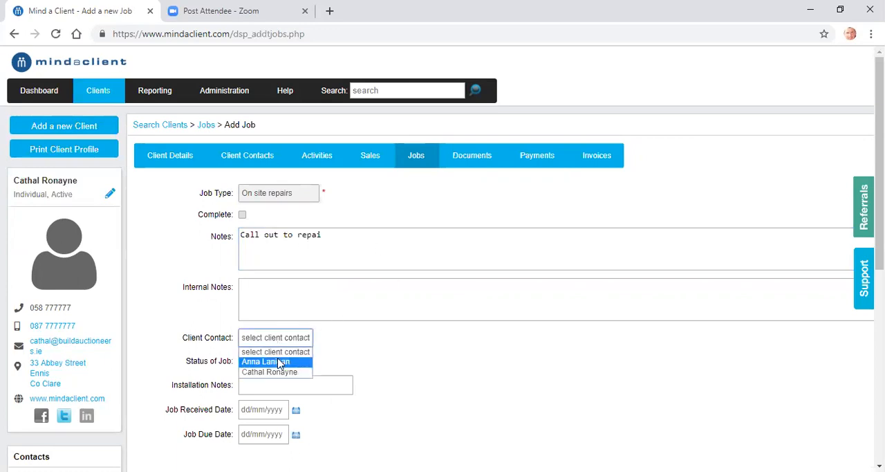
left_click(266, 361)
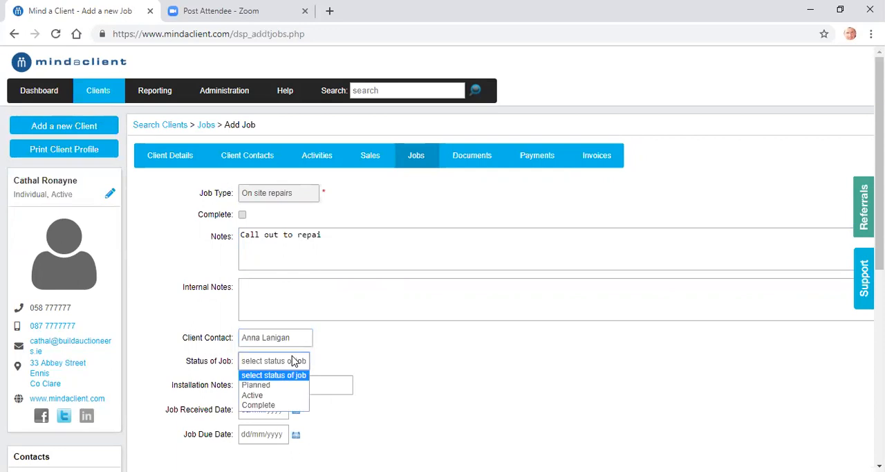
left_click(254, 385)
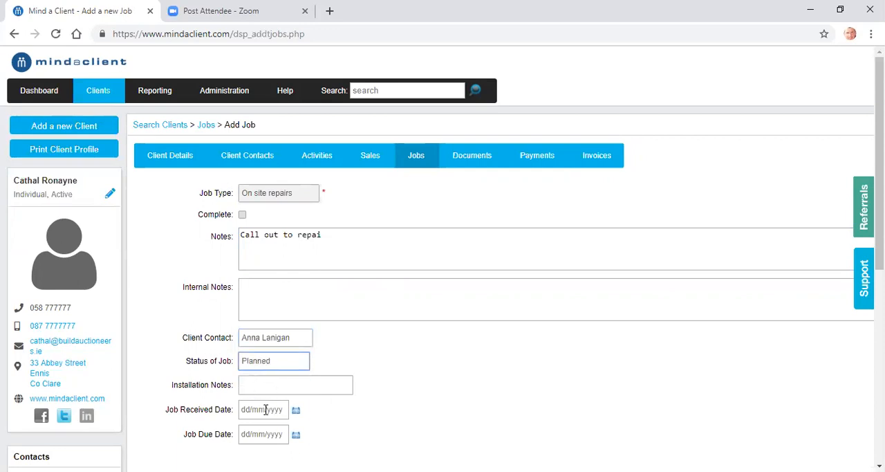
left_click(263, 409)
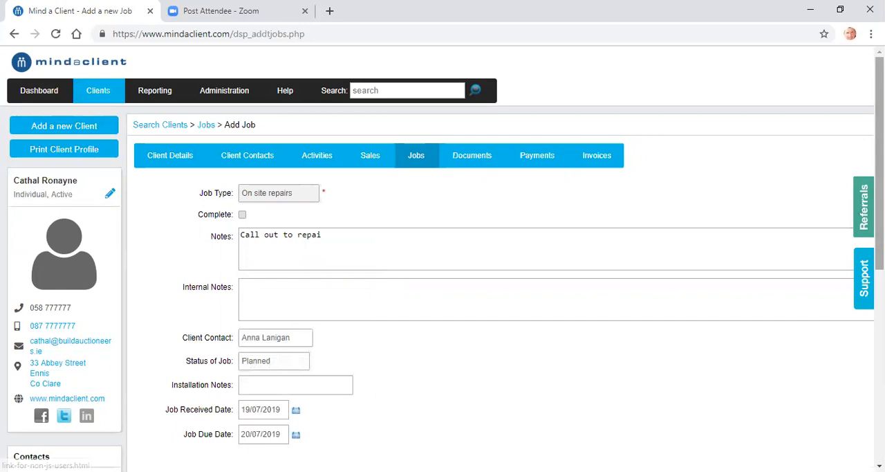
Book a staff member for 3 hours on the job and save it as job 1007.
scroll("down", 3)
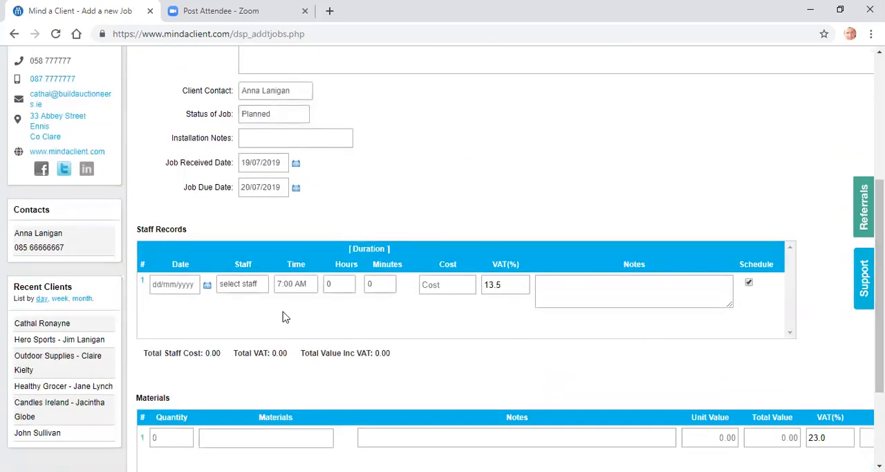
left_click(242, 283)
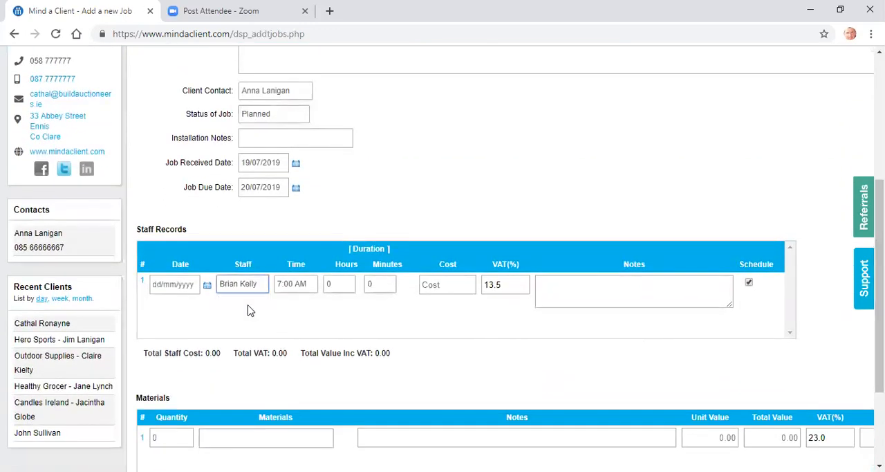
left_click(339, 284)
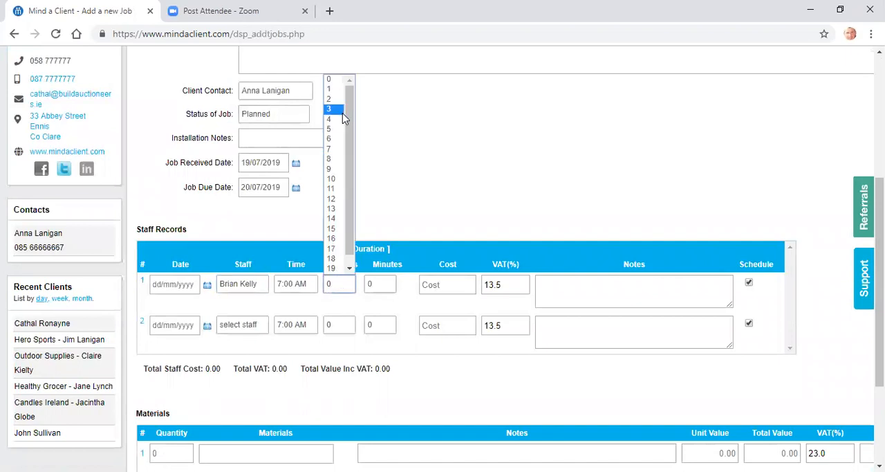
left_click(329, 108)
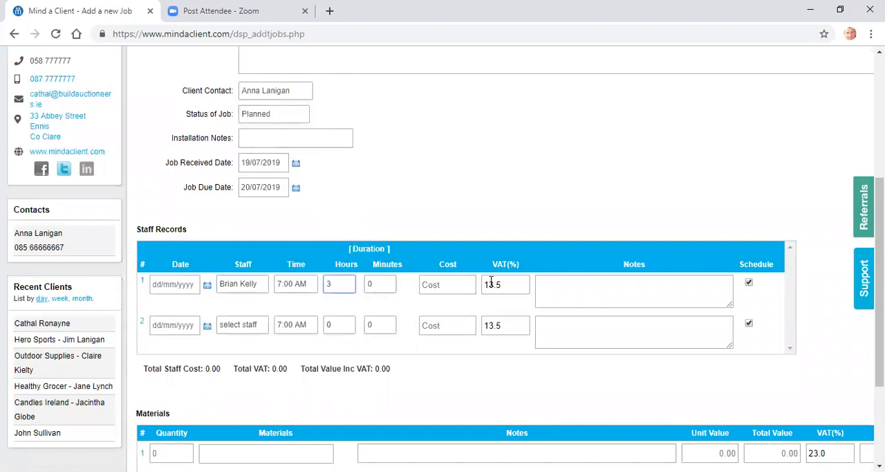
scroll("down", 3)
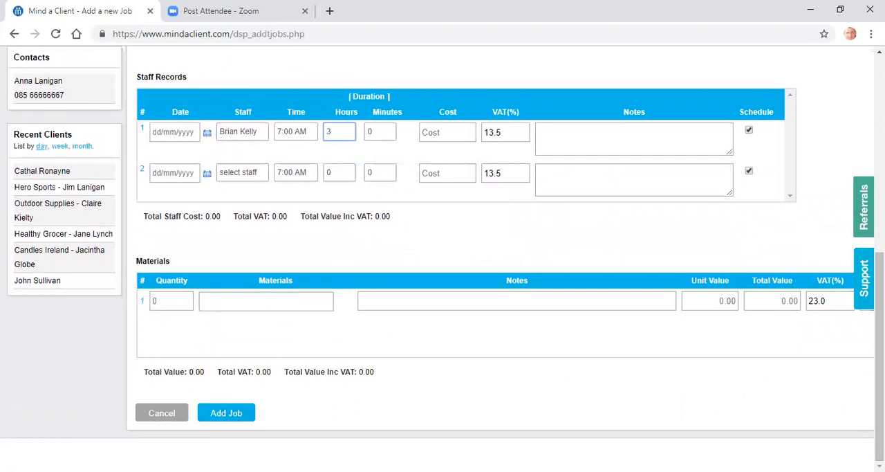
left_click(227, 412)
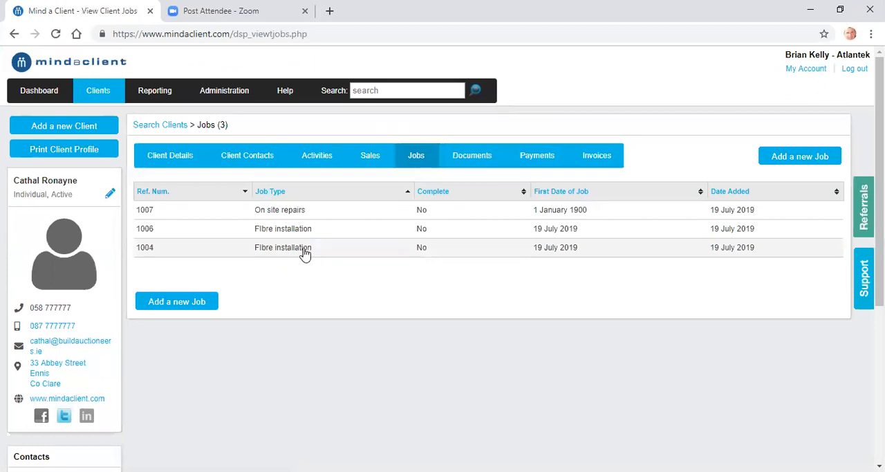
View job 1004 Fibre installation and sketch a signature in its signature box.
left_click(282, 247)
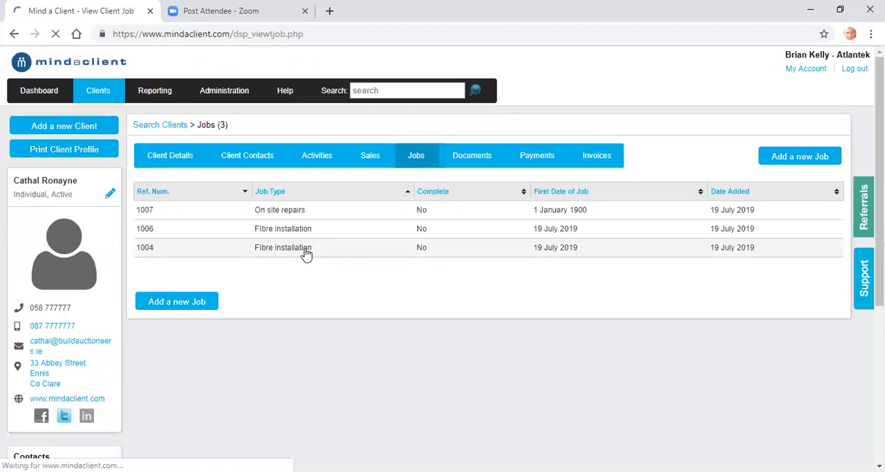
left_click(282, 247)
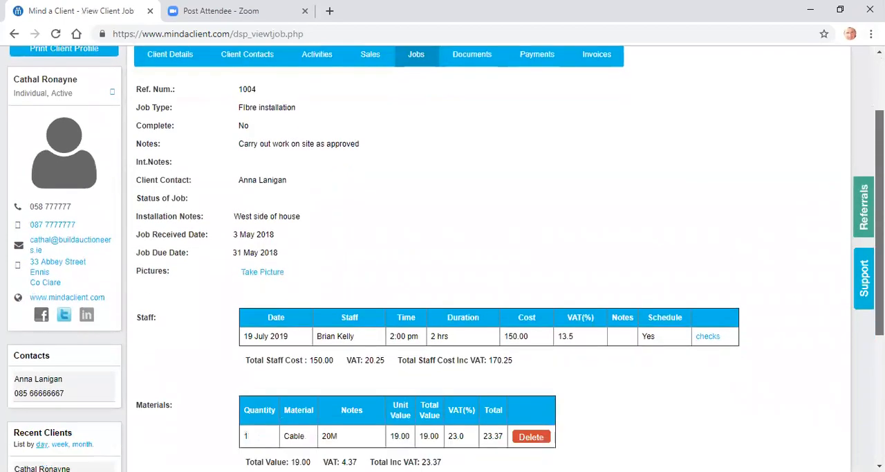
scroll("down", 3)
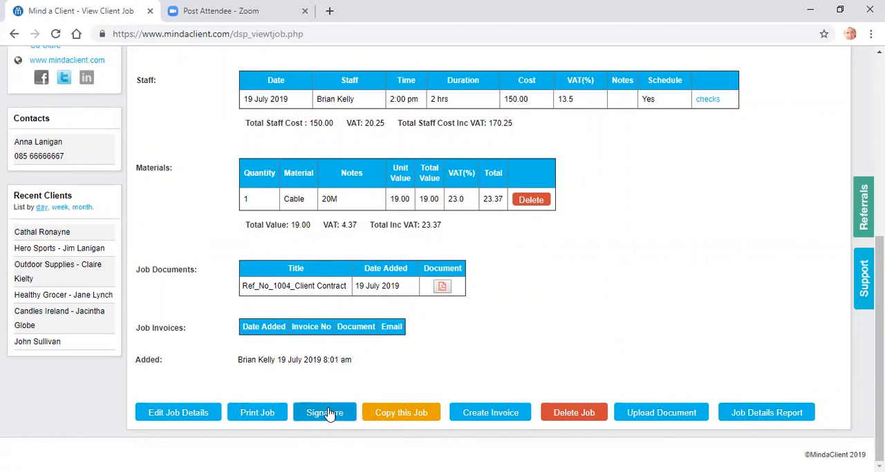
left_click(324, 412)
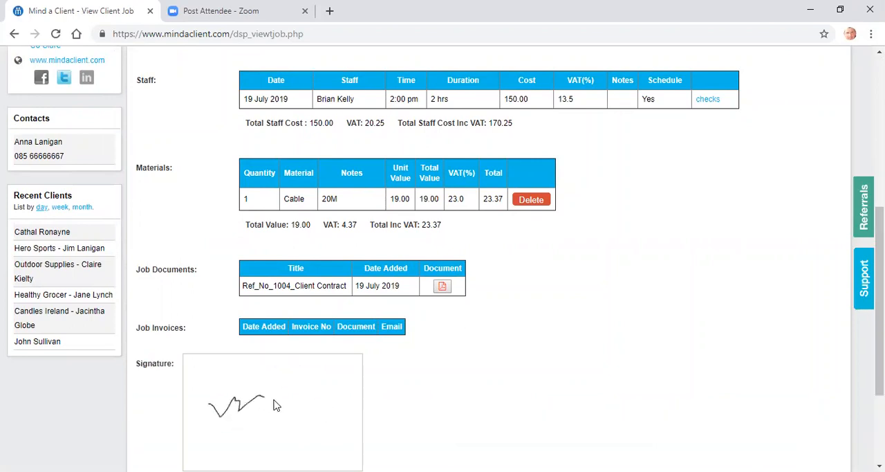
scroll("down", 3)
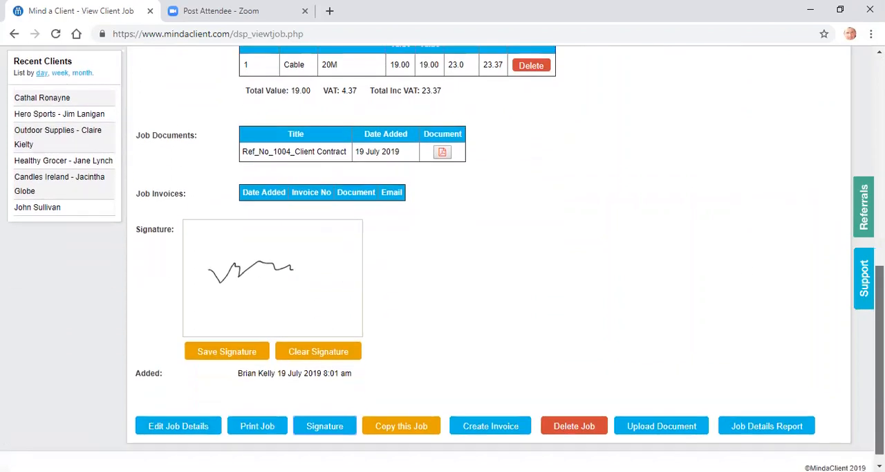
scroll("down", 3)
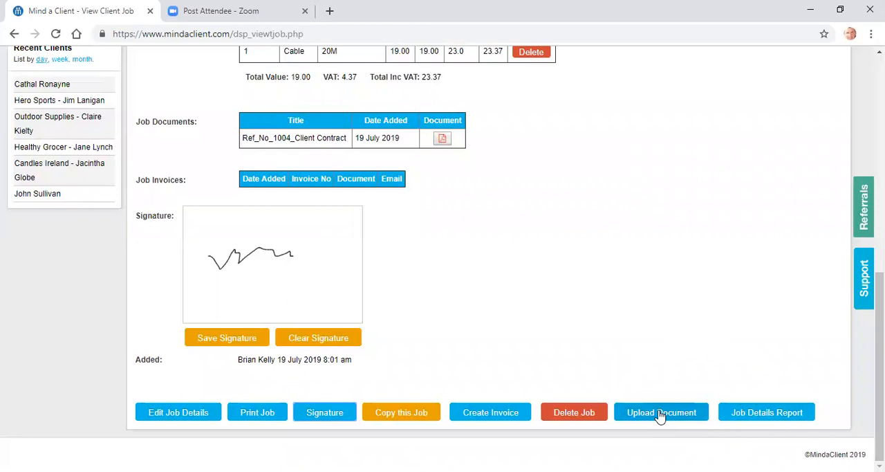
mouse_move(476, 146)
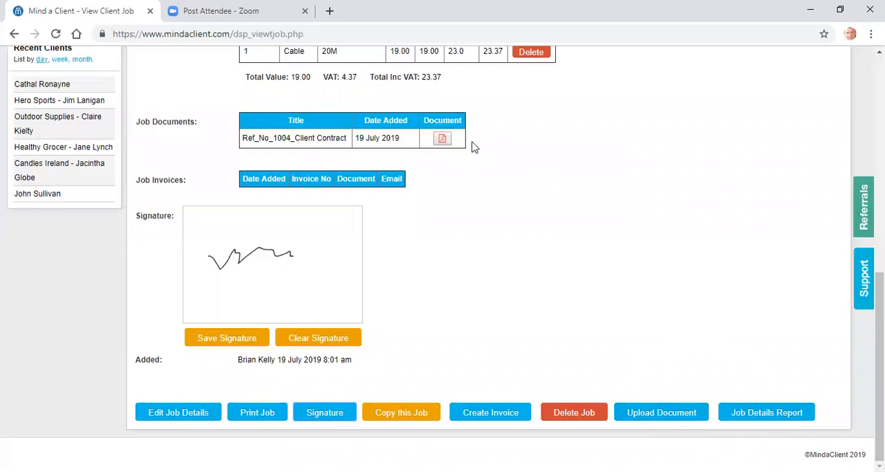
mouse_move(661, 341)
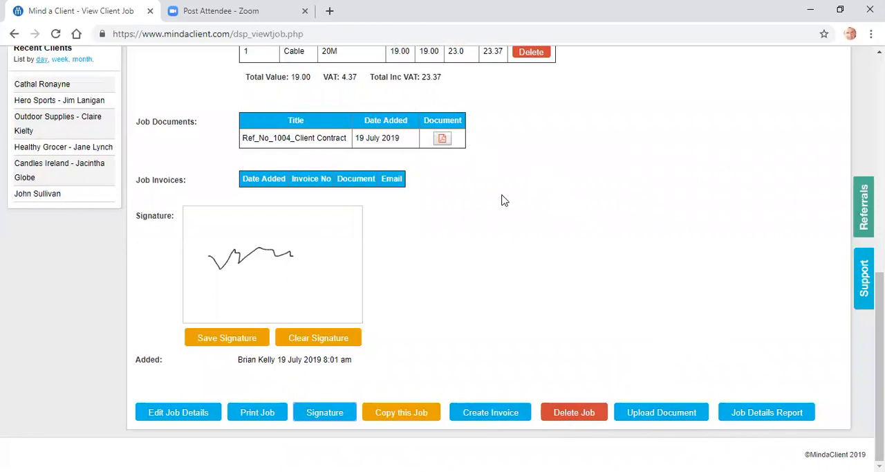
mouse_move(531, 204)
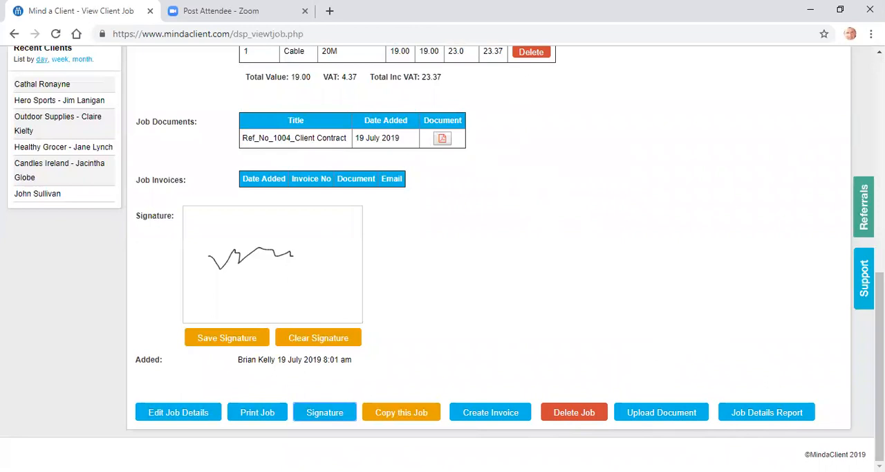
scroll("up", 3)
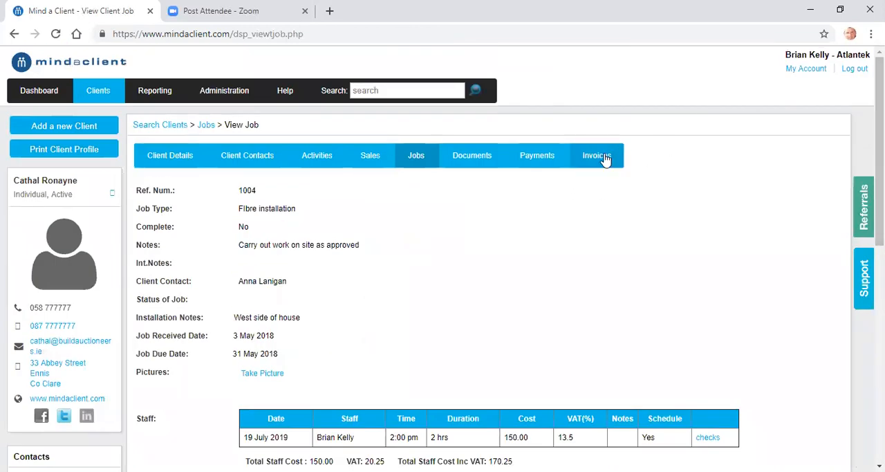
left_click(596, 155)
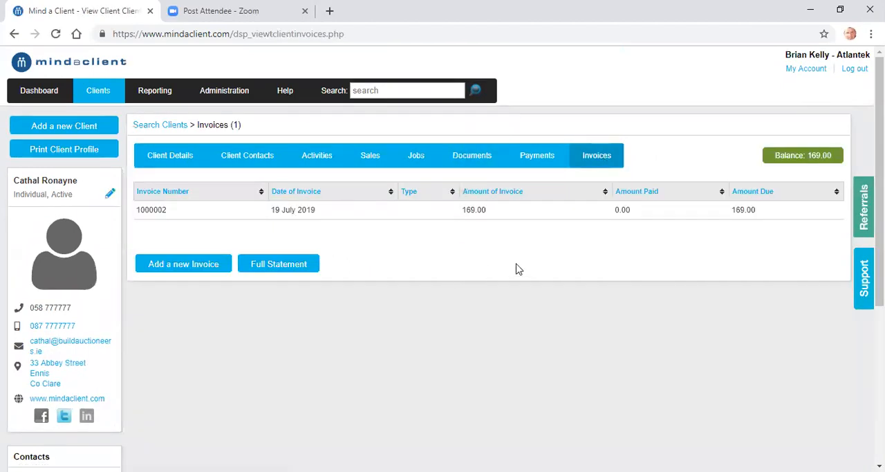
mouse_move(577, 210)
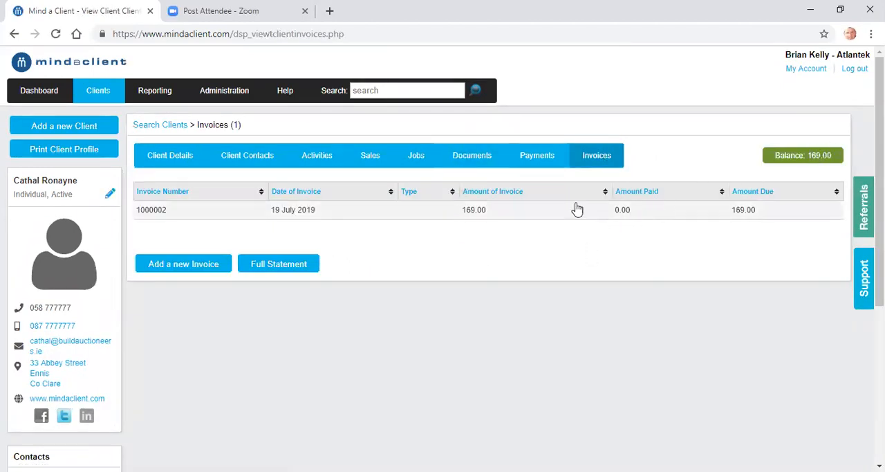
left_click(537, 155)
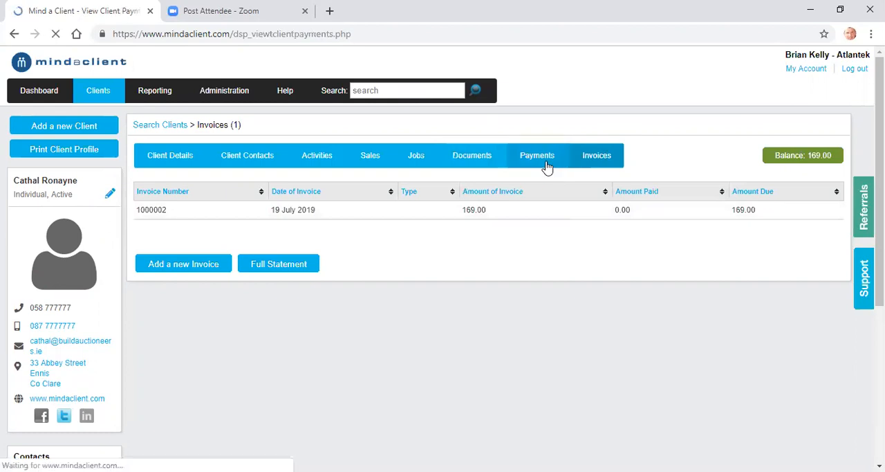
left_click(537, 155)
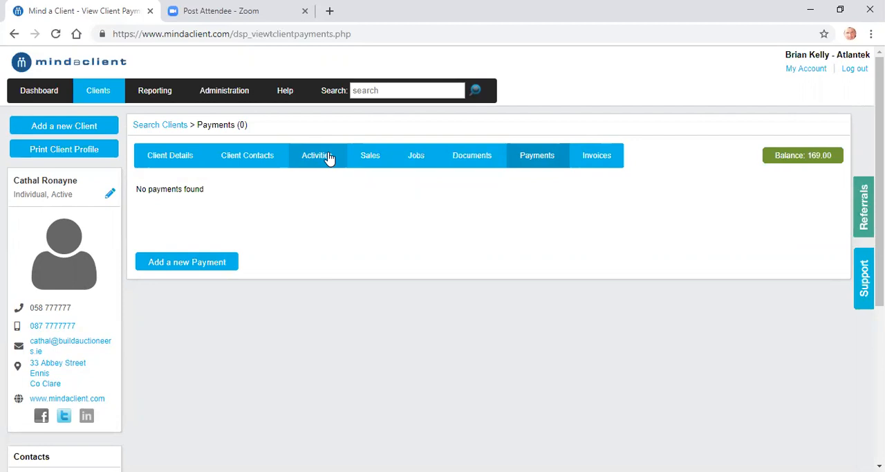
left_click(318, 155)
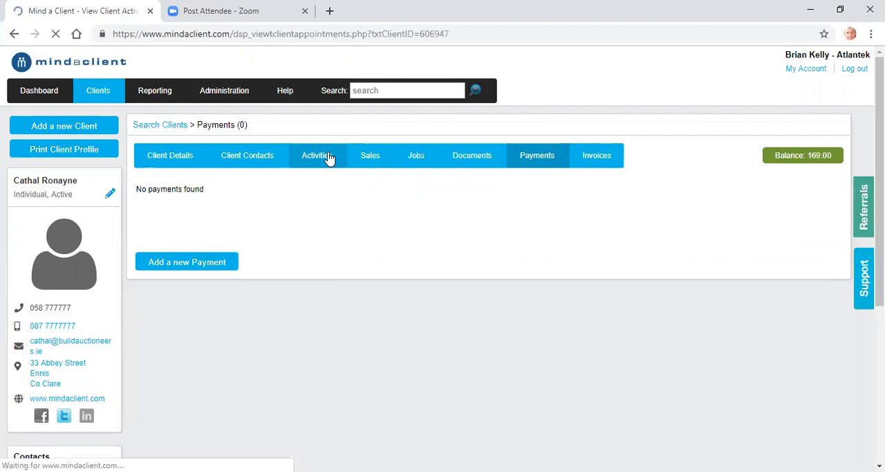
left_click(316, 155)
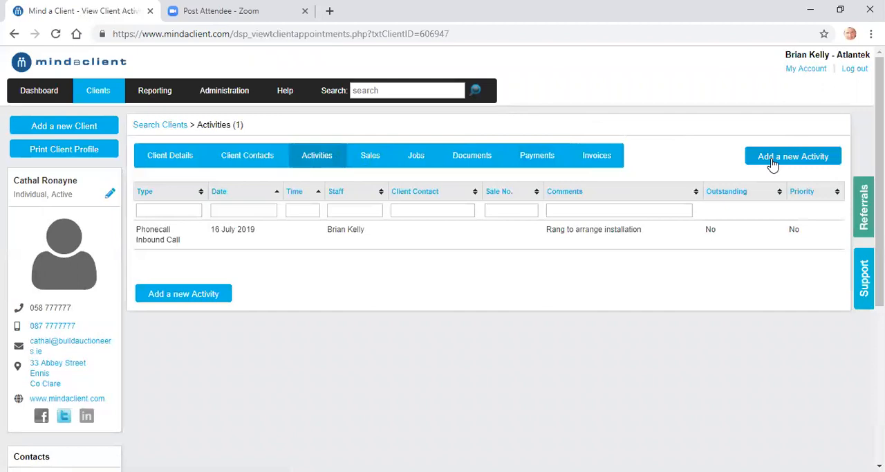
left_click(792, 154)
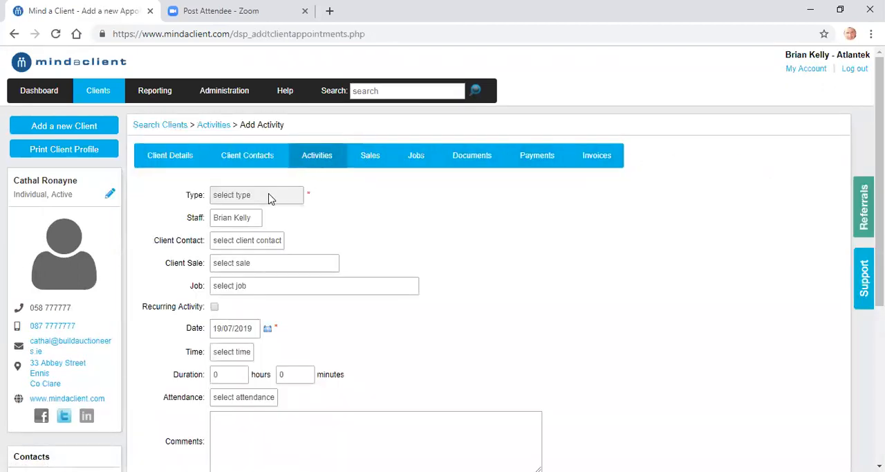
left_click(256, 194)
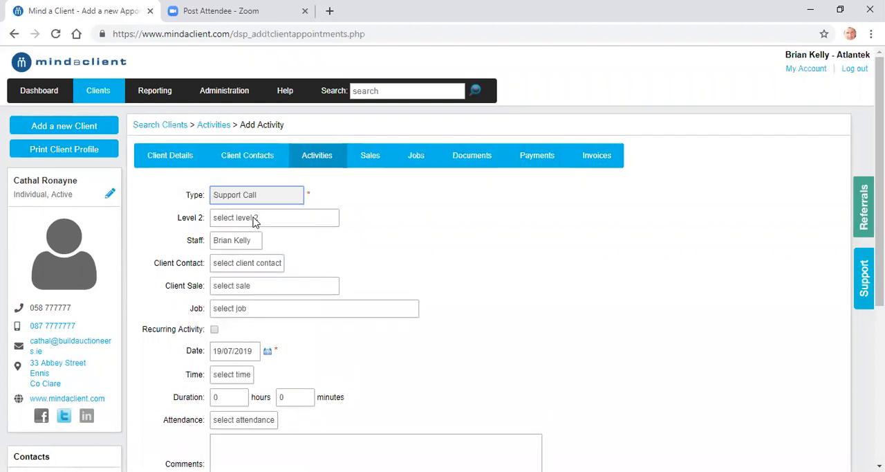
left_click(273, 217)
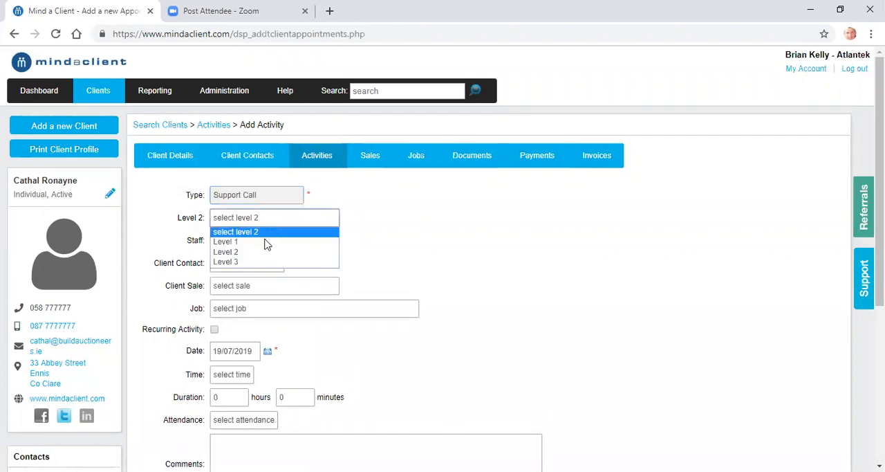
left_click(225, 252)
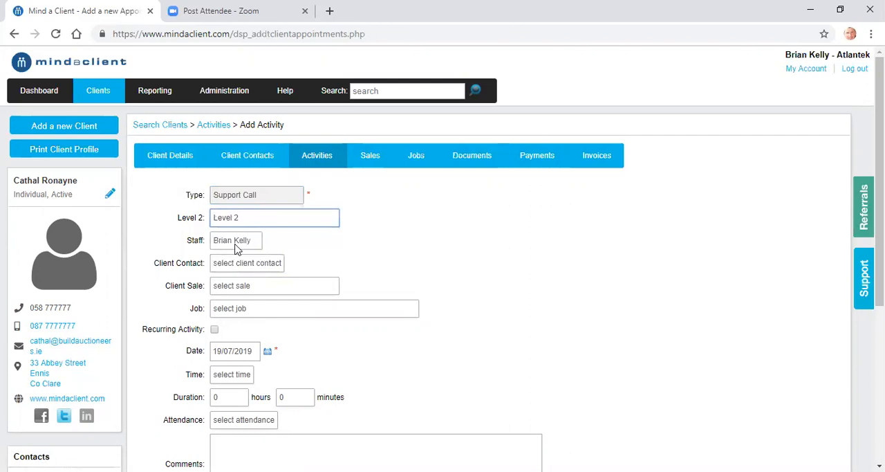
left_click(235, 241)
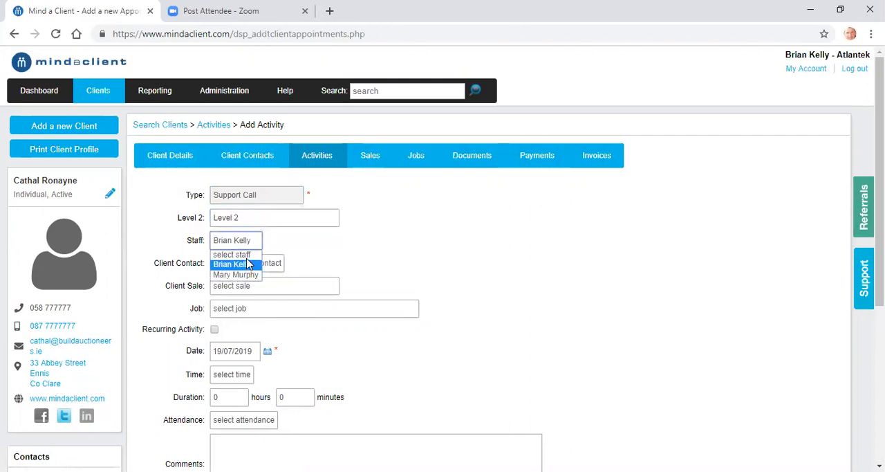
left_click(233, 262)
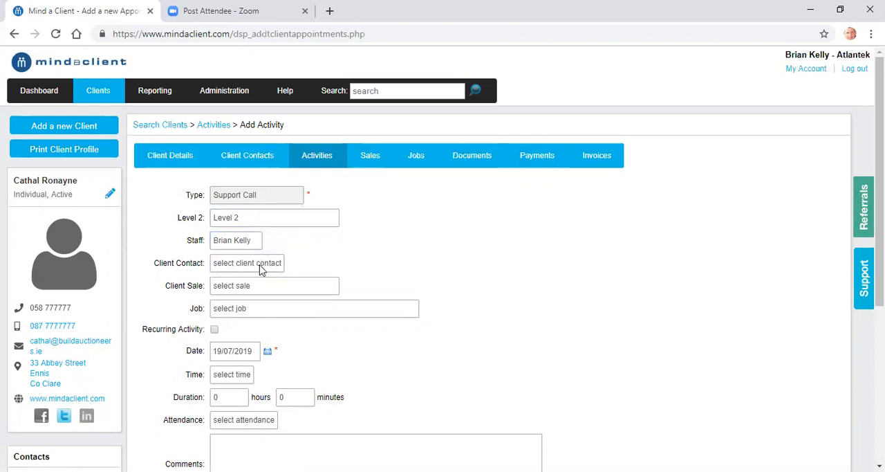
left_click(246, 263)
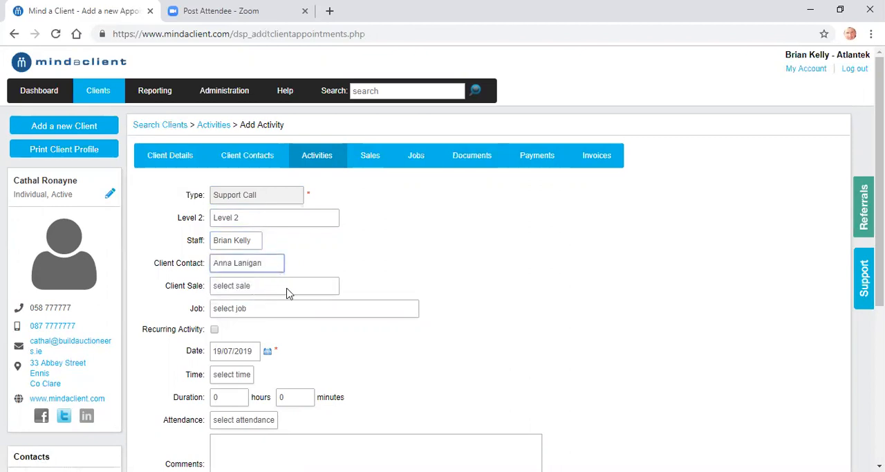
Link job Ref 1007, leave it non-recurring, and set time 9:00 am with a one-hour duration.
left_click(312, 307)
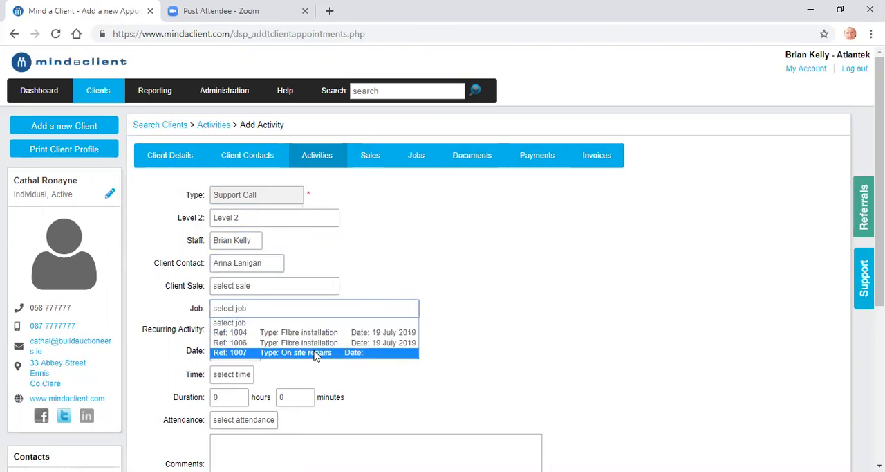
left_click(312, 351)
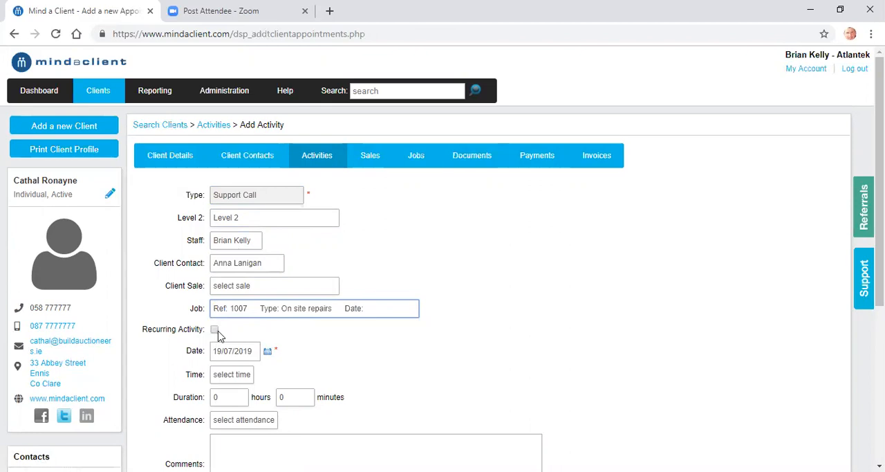
left_click(214, 330)
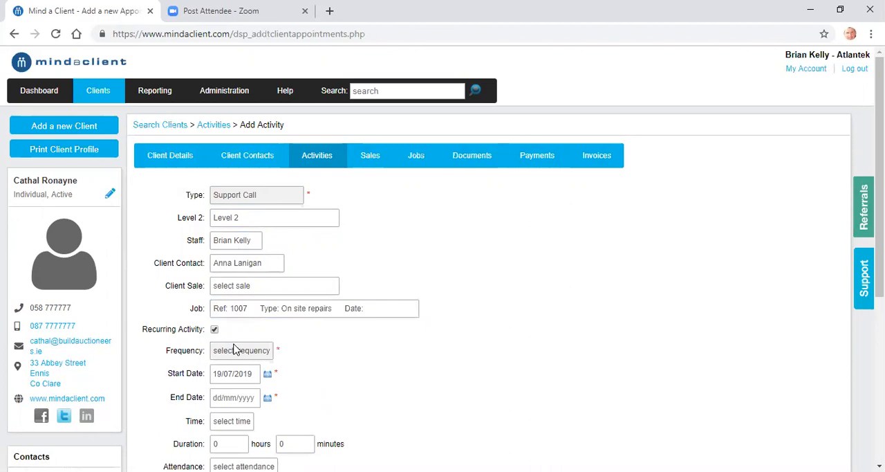
left_click(214, 330)
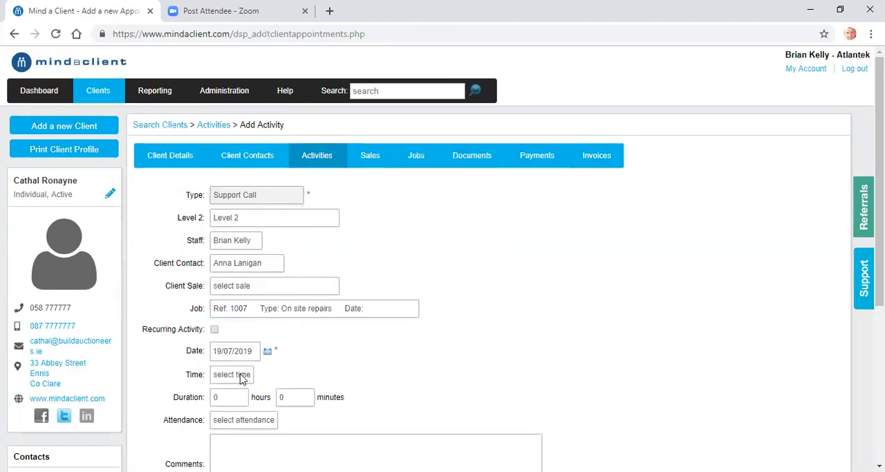
left_click(232, 374)
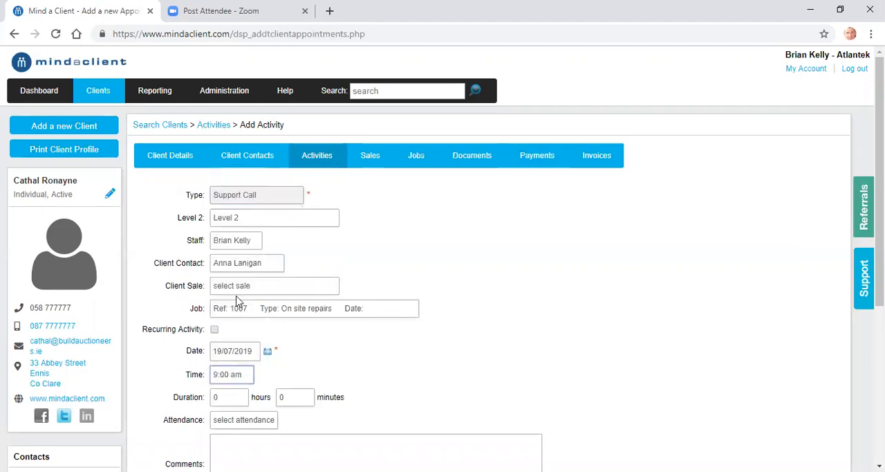
left_click(274, 285)
type("1")
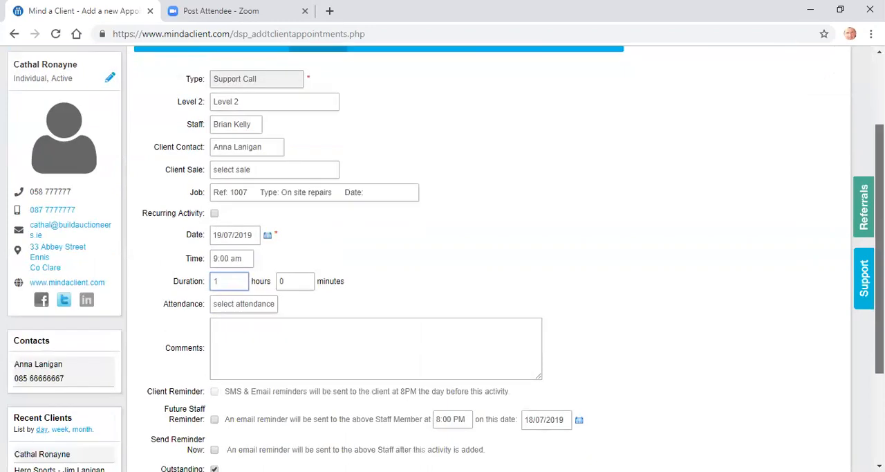
Enter the comment 'Require call out' on the support call.
scroll("down", 3)
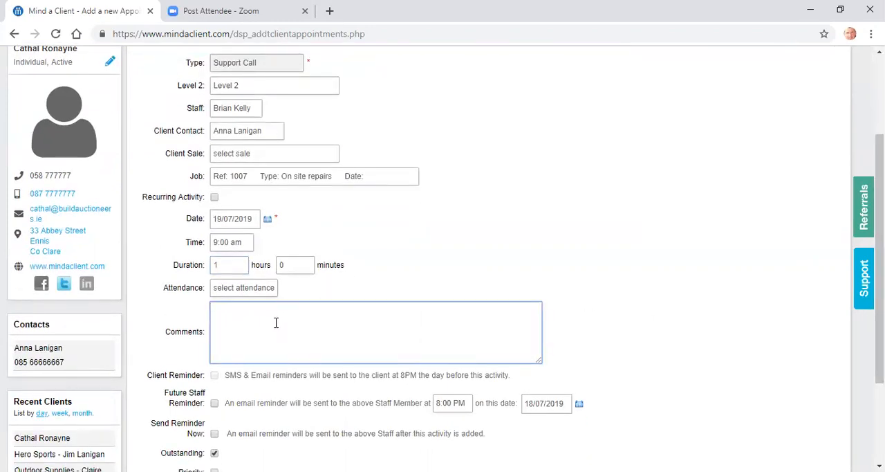
type("Require")
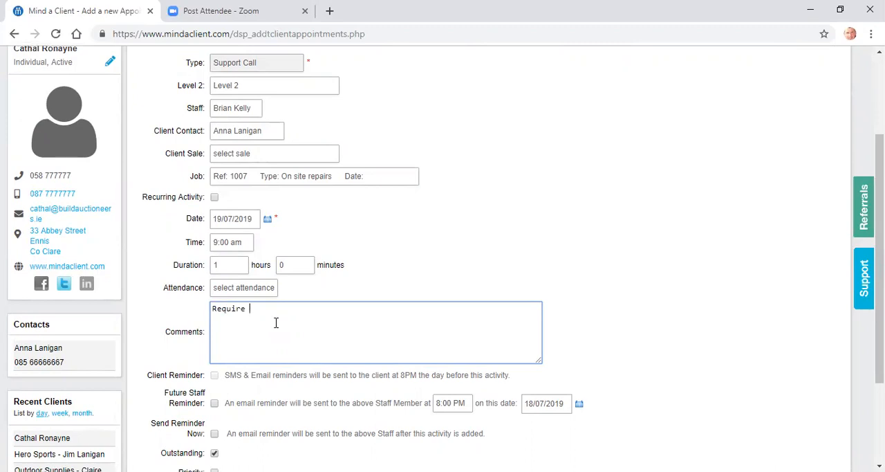
type("call out")
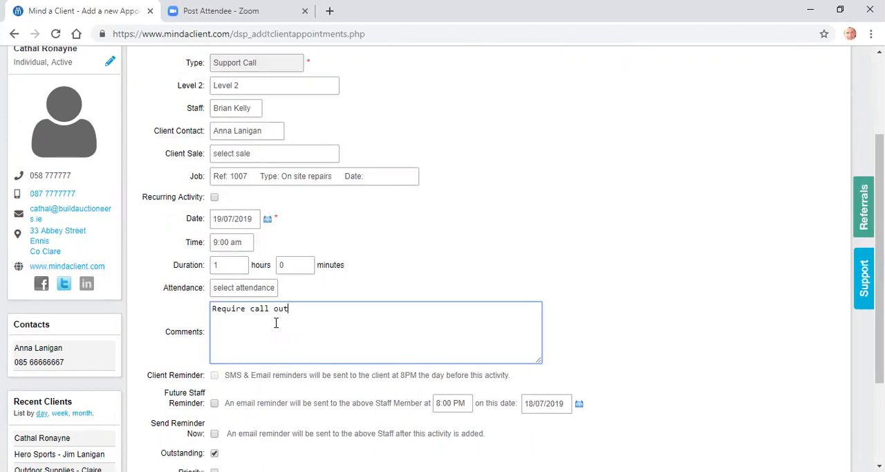
scroll("down", 3)
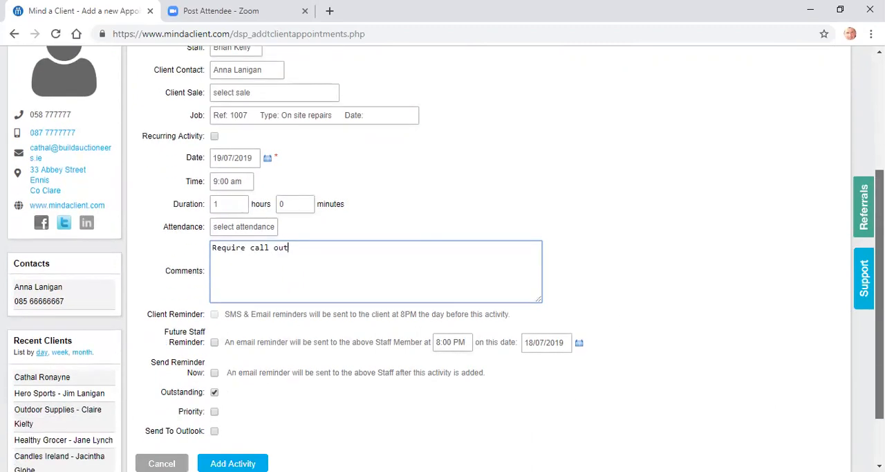
scroll("down", 3)
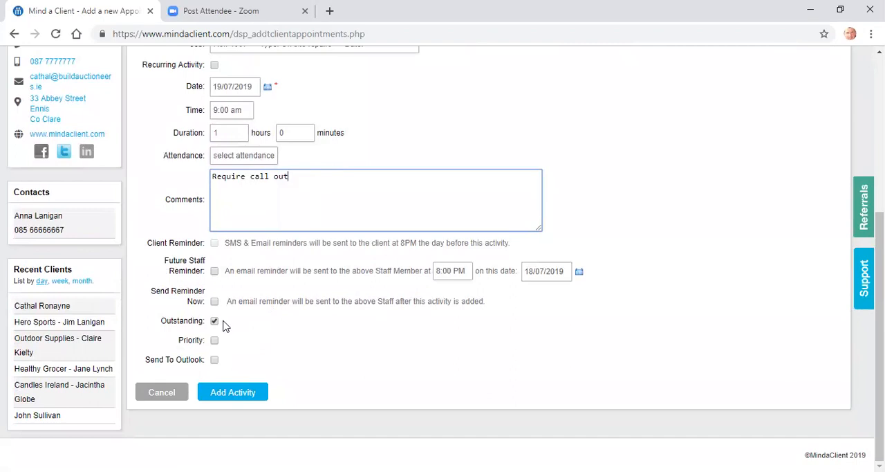
mouse_move(215, 304)
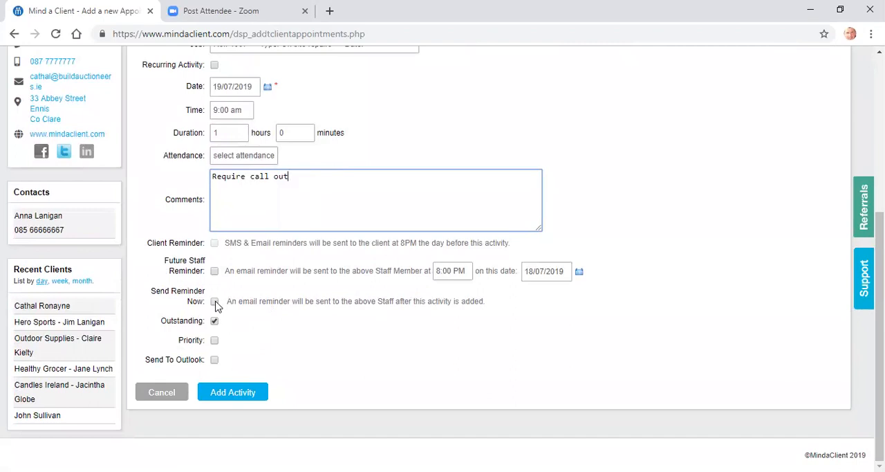
Enable both staff reminders and Send To Outlook, date the call 31/07/2019, then cancel it unsaved.
left_click(214, 302)
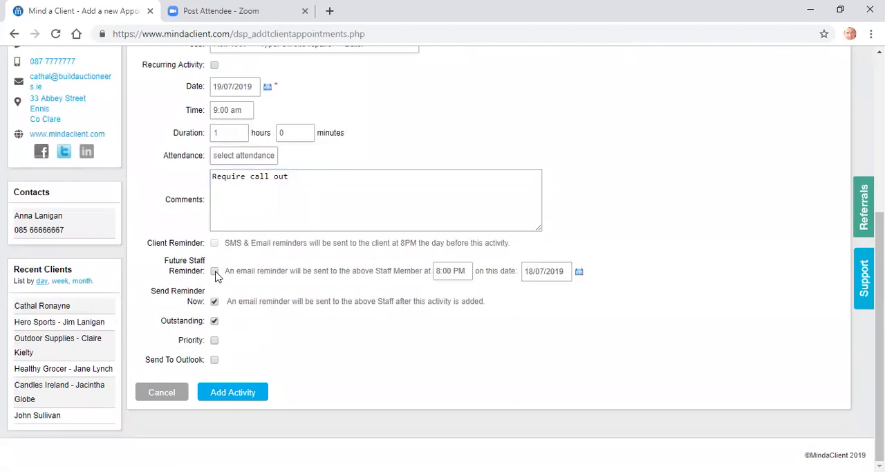
left_click(214, 271)
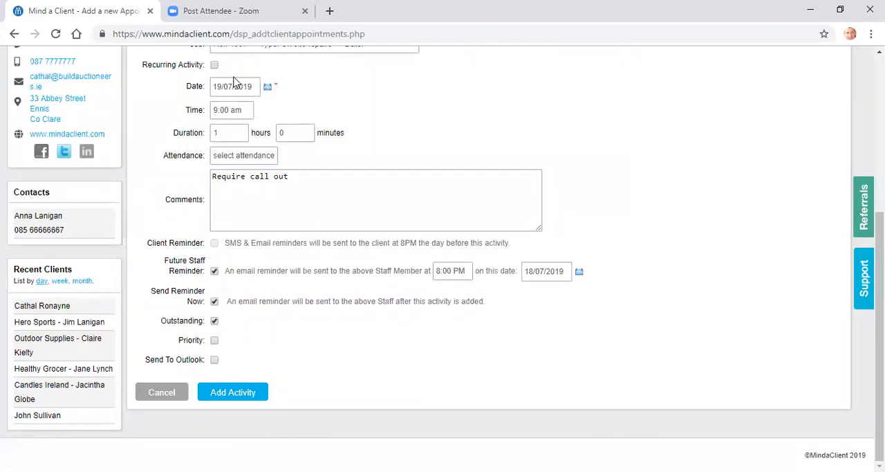
left_click(232, 85)
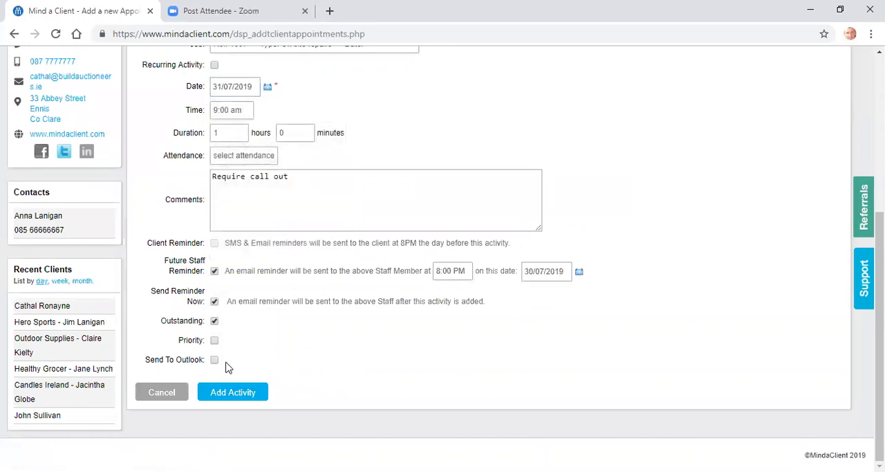
left_click(214, 359)
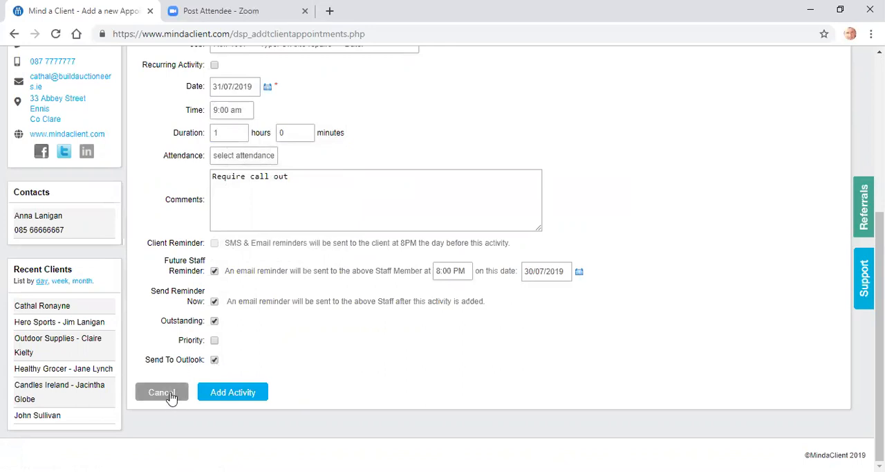
left_click(160, 392)
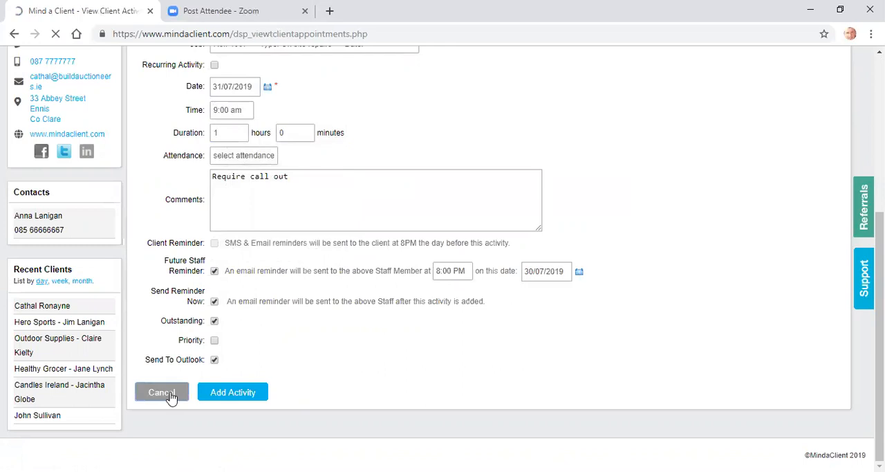
left_click(160, 391)
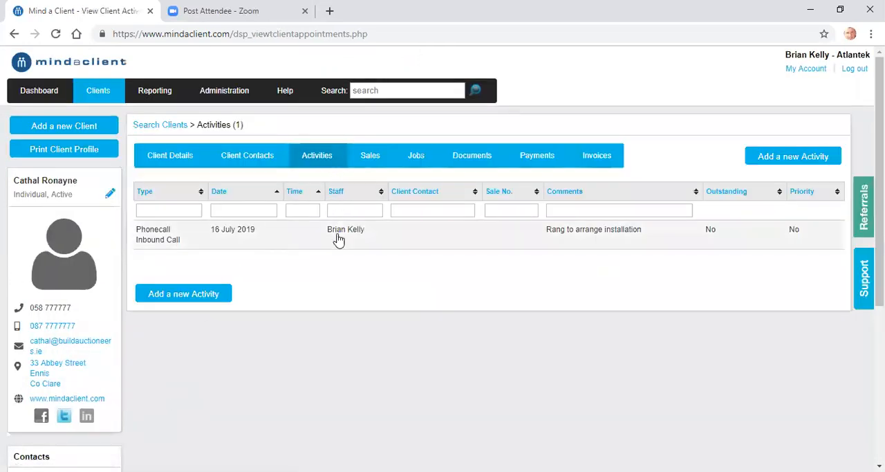
mouse_move(357, 288)
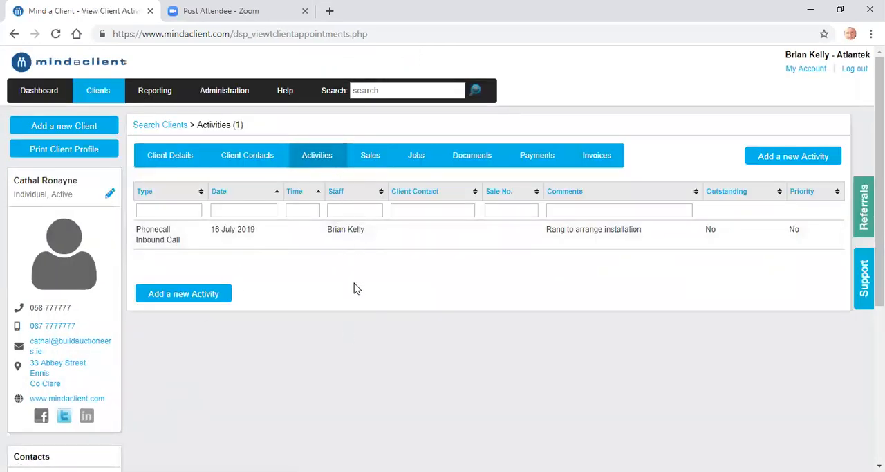
mouse_move(379, 207)
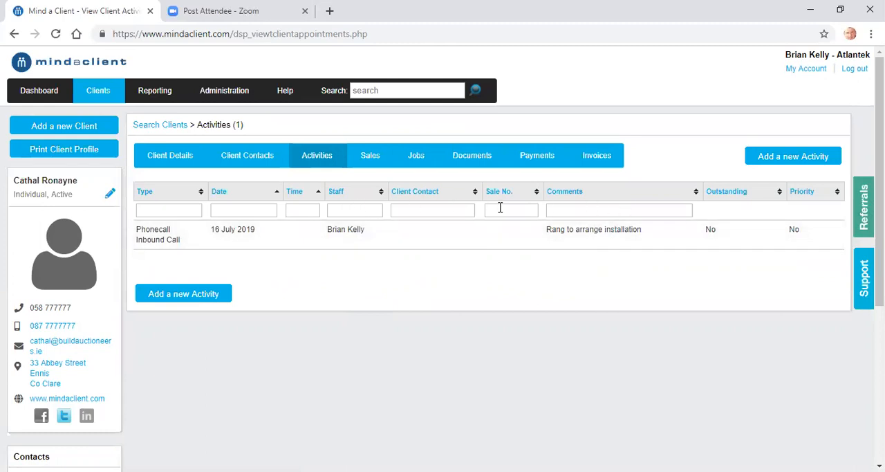
mouse_move(44, 327)
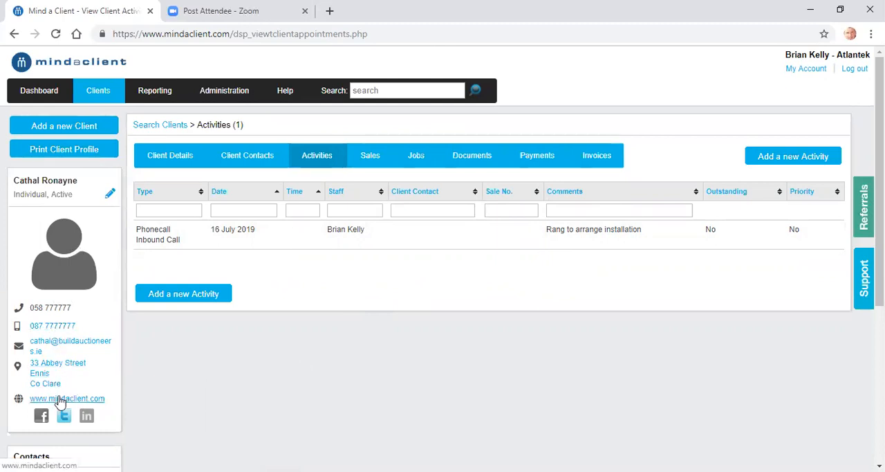
mouse_move(66, 376)
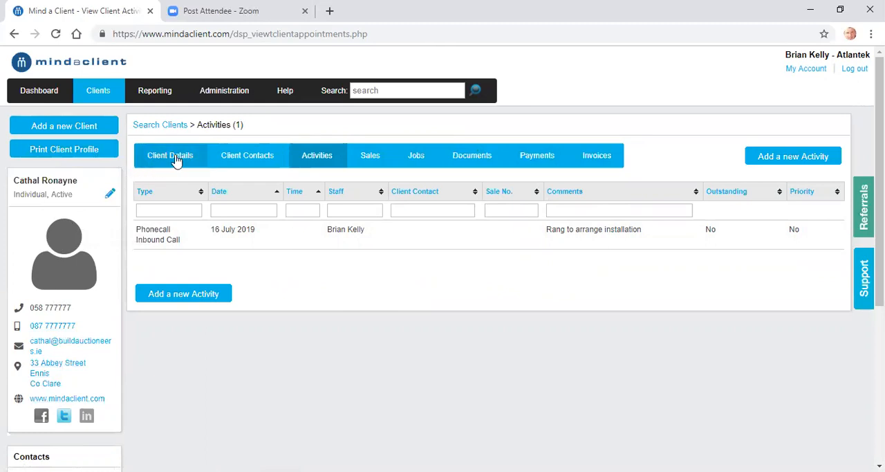
Browse the client's Details, Contacts, Activities and Sales pages in turn.
left_click(170, 155)
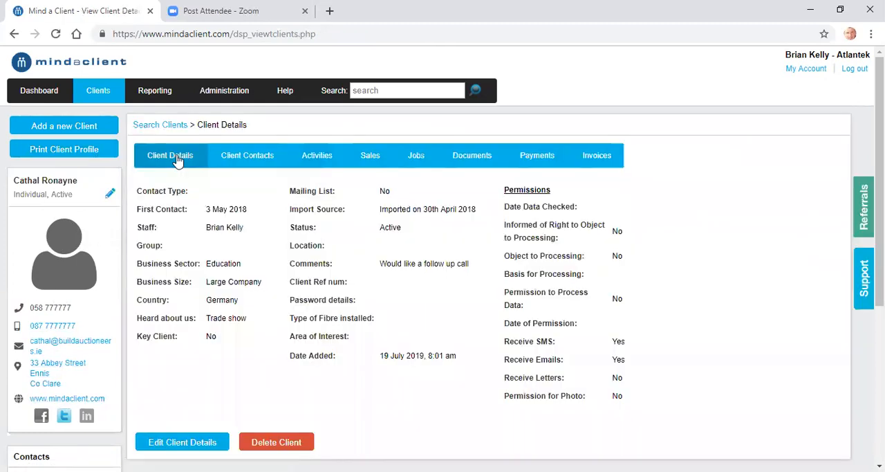
left_click(246, 155)
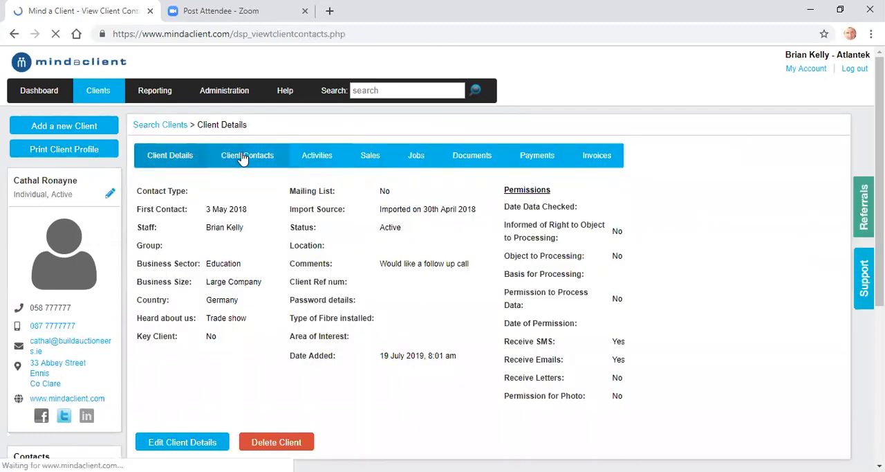
left_click(246, 154)
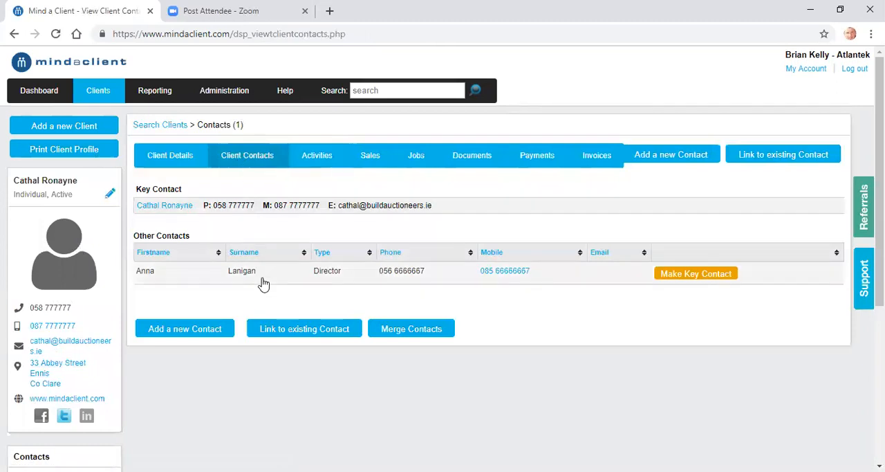
left_click(316, 155)
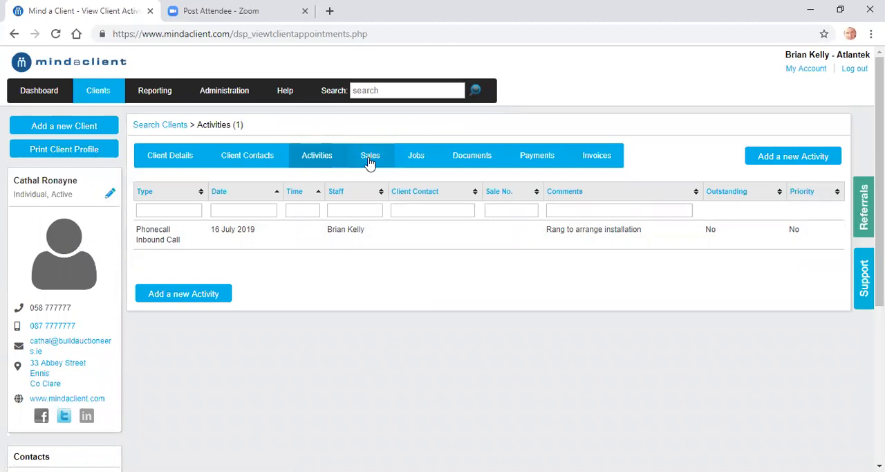
left_click(370, 154)
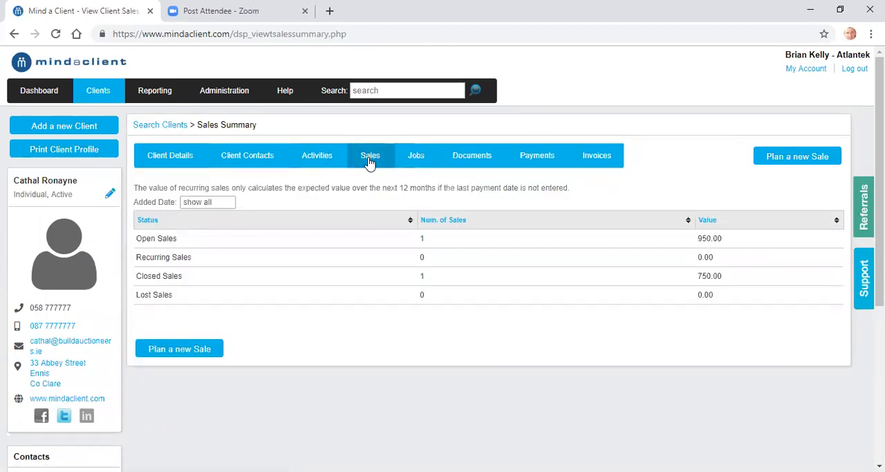
Continue through Jobs, Documents and Payments to the Invoices page showing invoice 1000002 for 169.00.
left_click(415, 155)
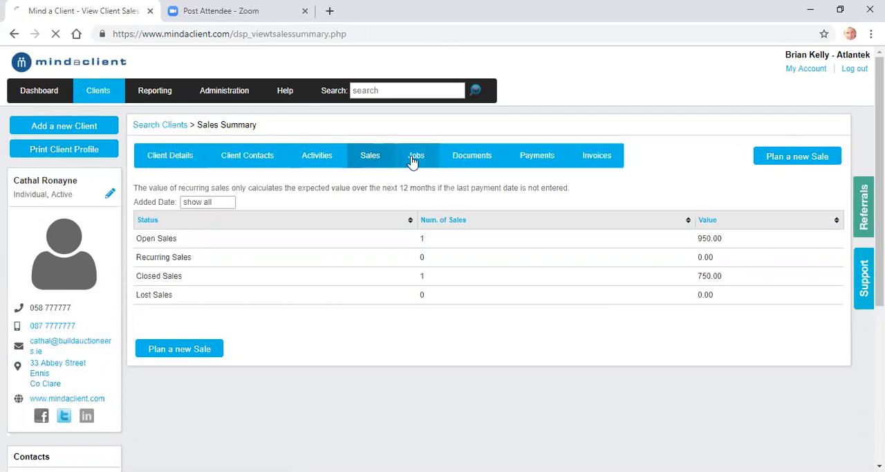
left_click(415, 155)
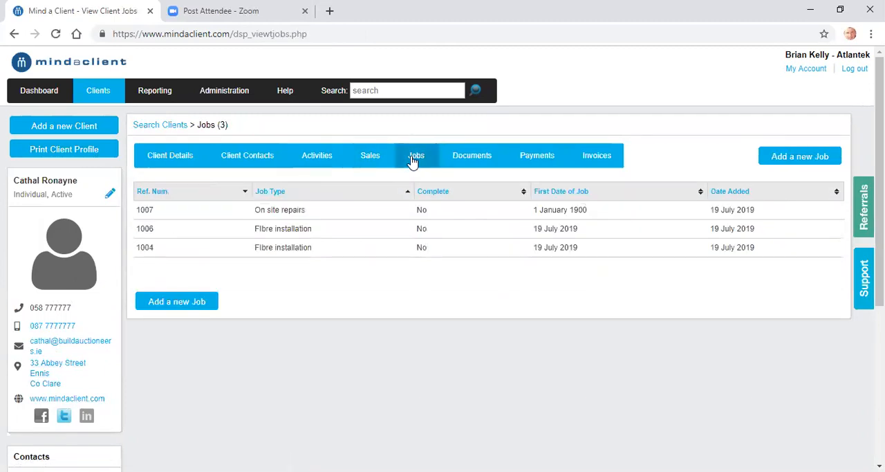
left_click(472, 155)
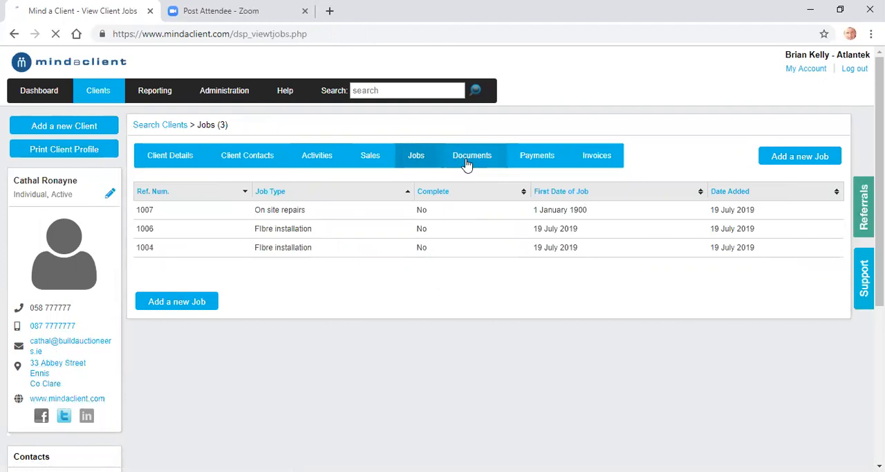
left_click(473, 154)
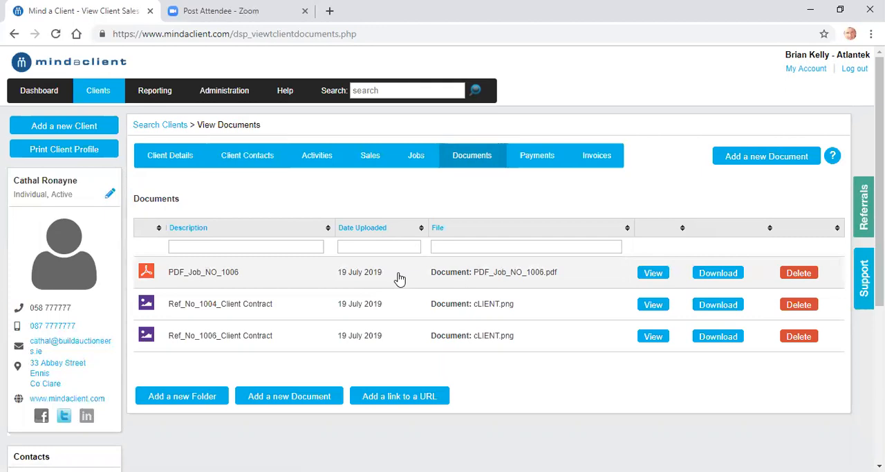
mouse_move(537, 155)
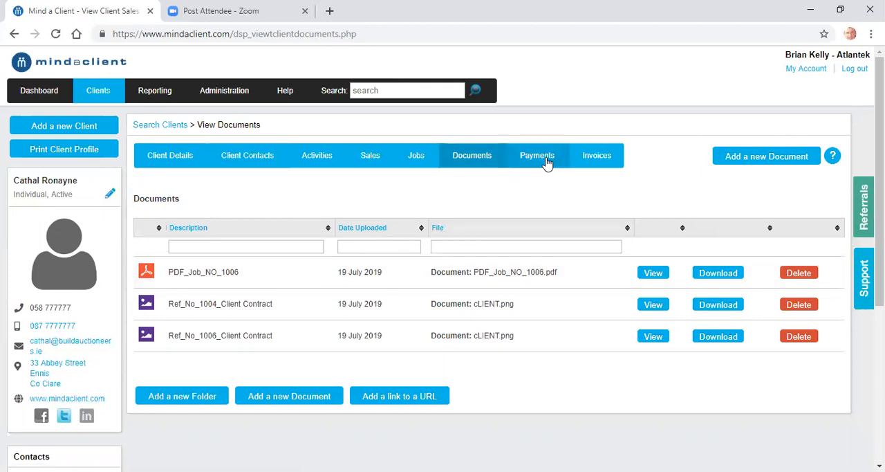
left_click(536, 155)
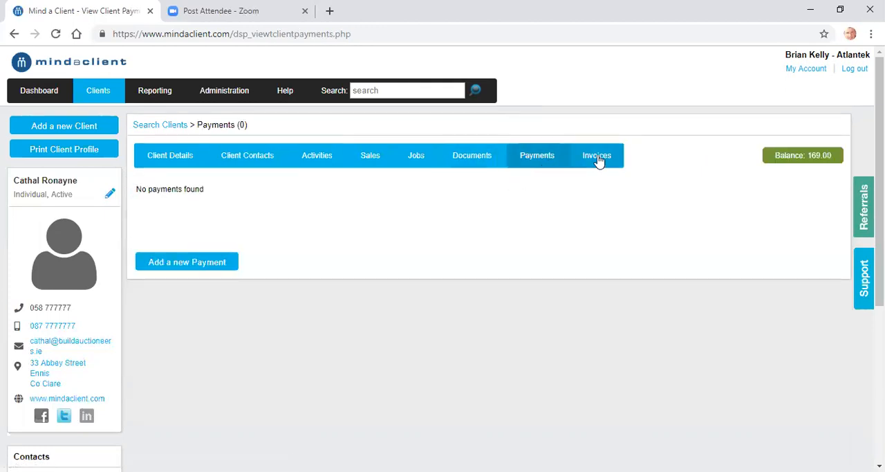
left_click(598, 155)
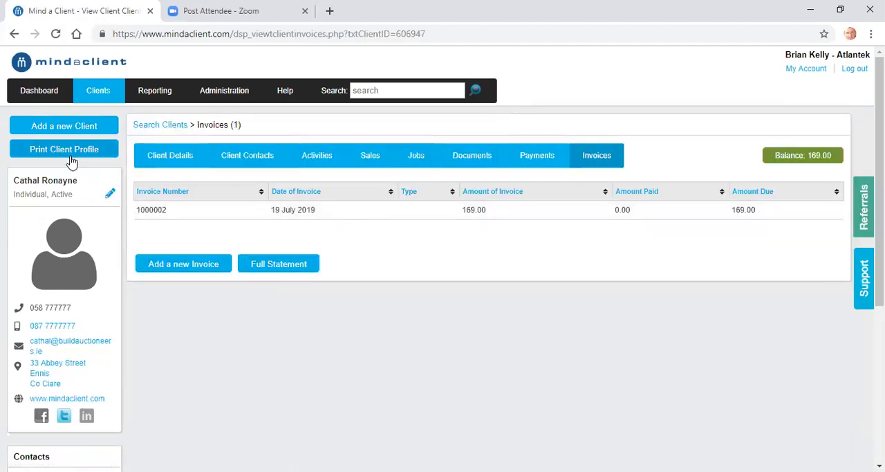
Set up the printable client profile to include only Activities and Sales.
left_click(63, 149)
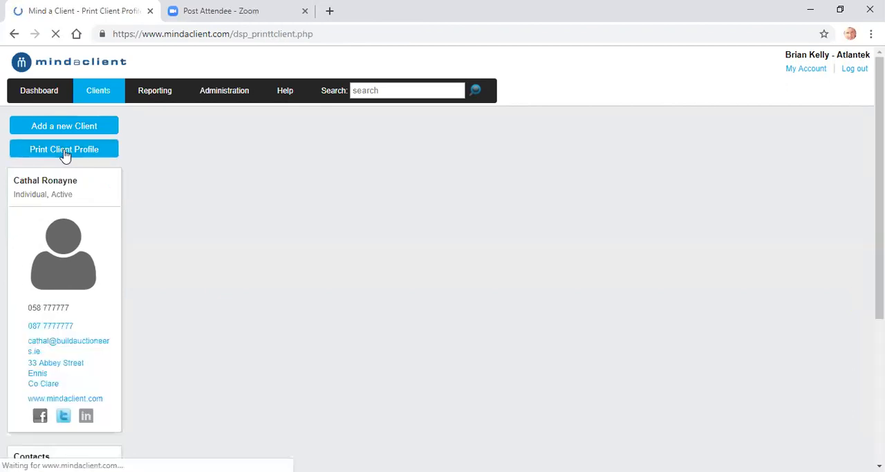
left_click(63, 149)
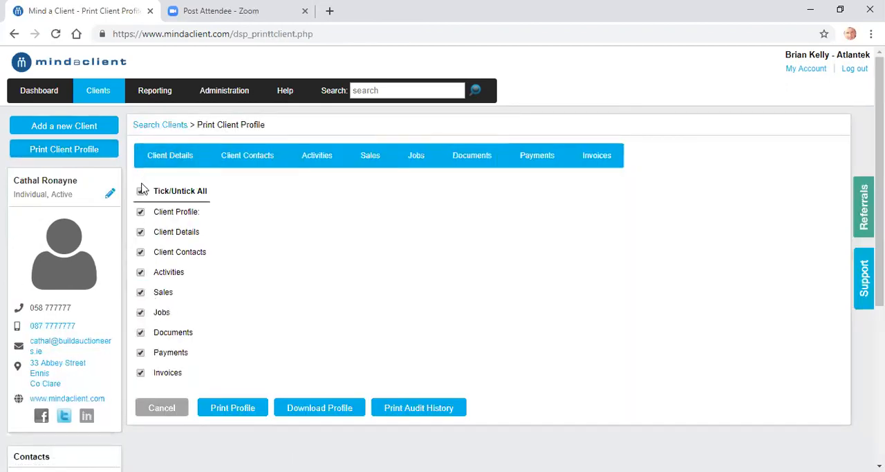
left_click(141, 191)
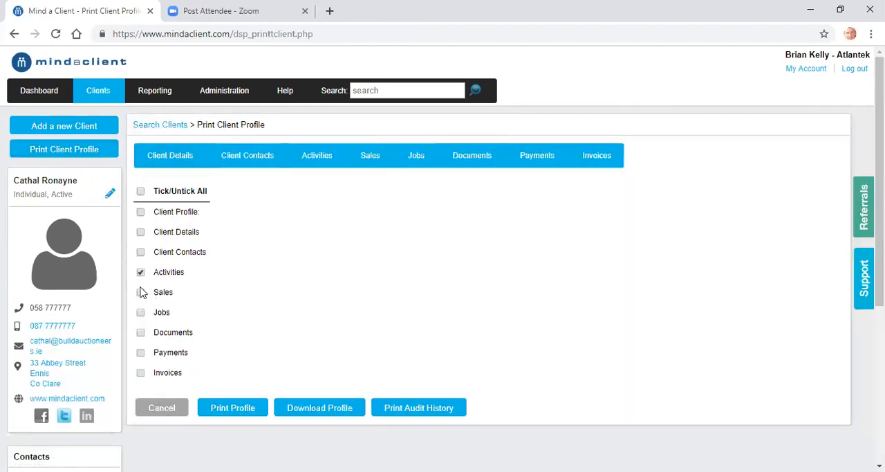
left_click(141, 292)
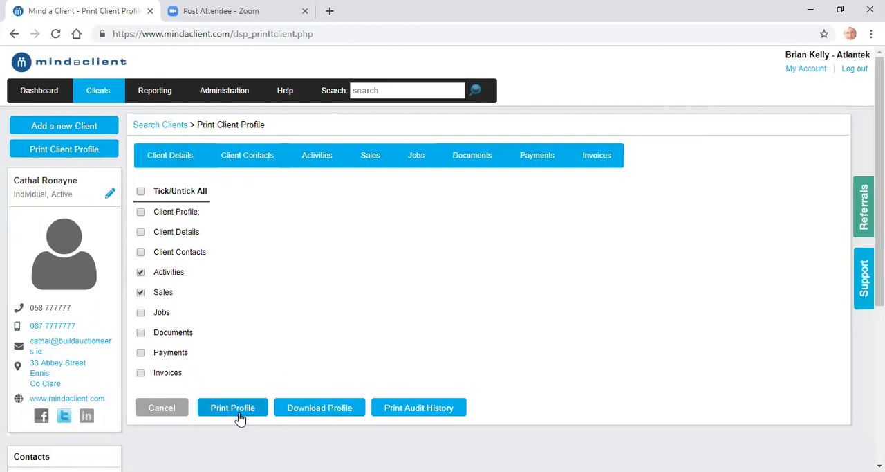
mouse_move(296, 398)
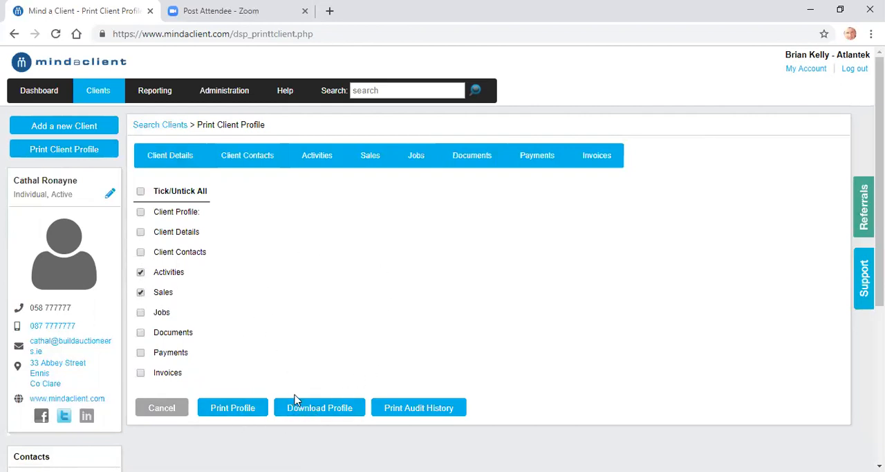
mouse_move(312, 372)
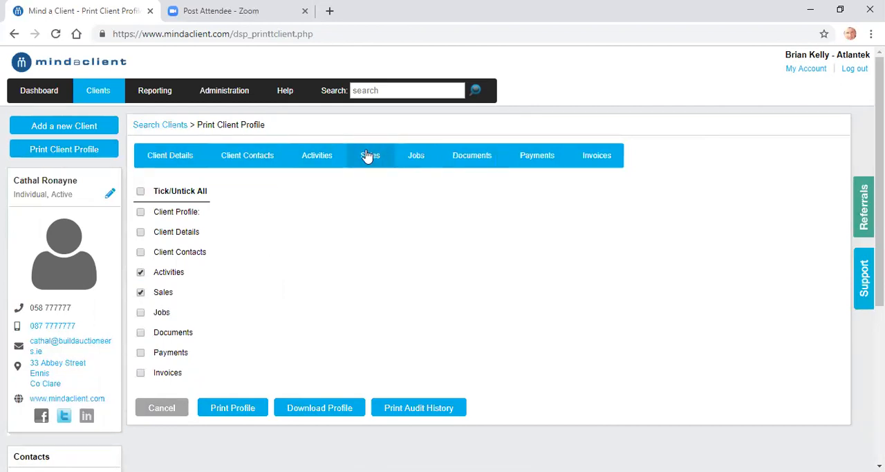
Plan a new sale at stage Warm Lead for Support Contract product Producat 3.
left_click(371, 154)
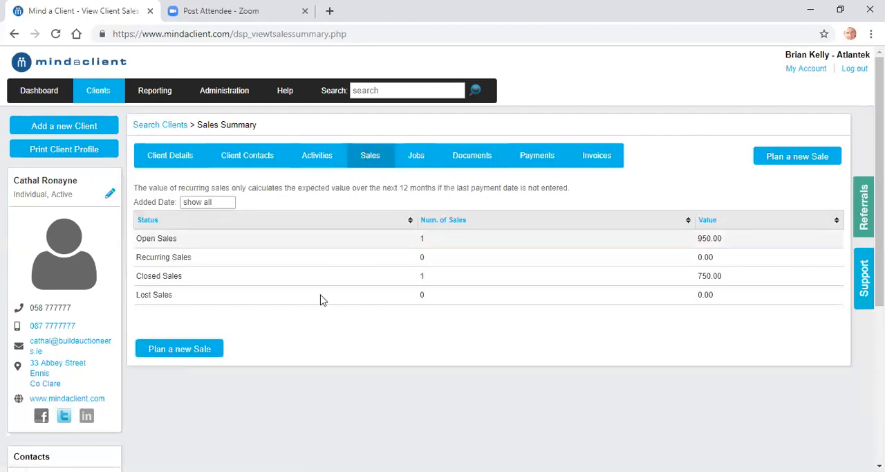
left_click(180, 348)
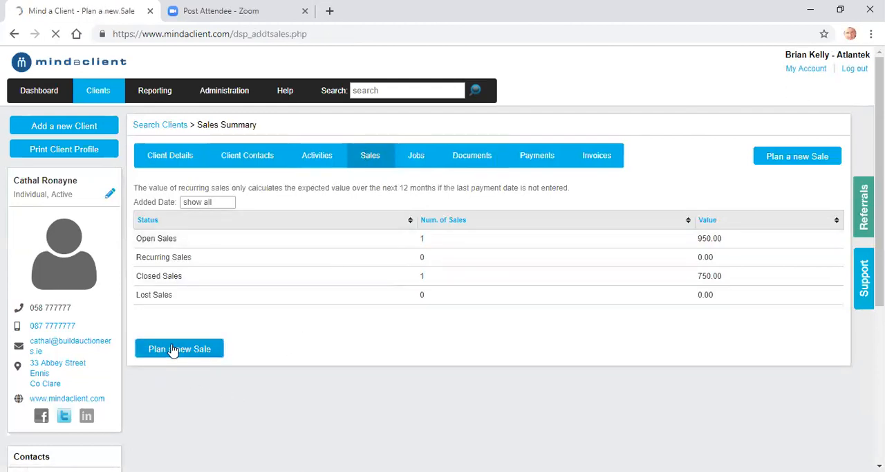
left_click(180, 348)
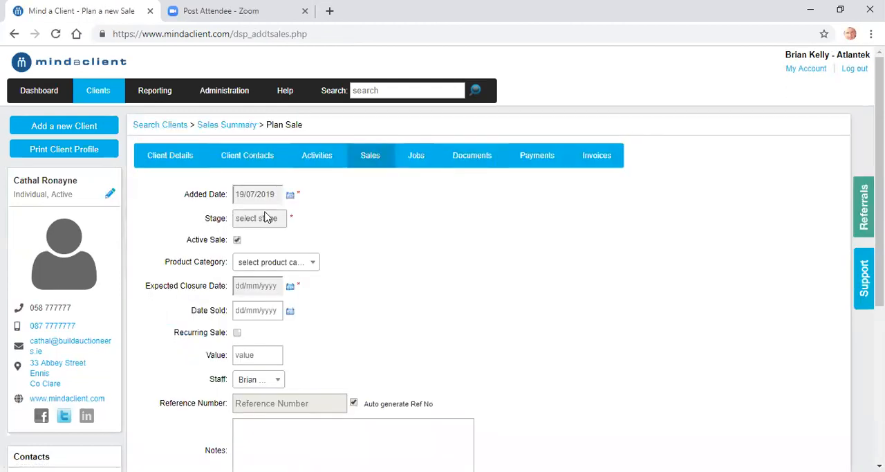
left_click(259, 218)
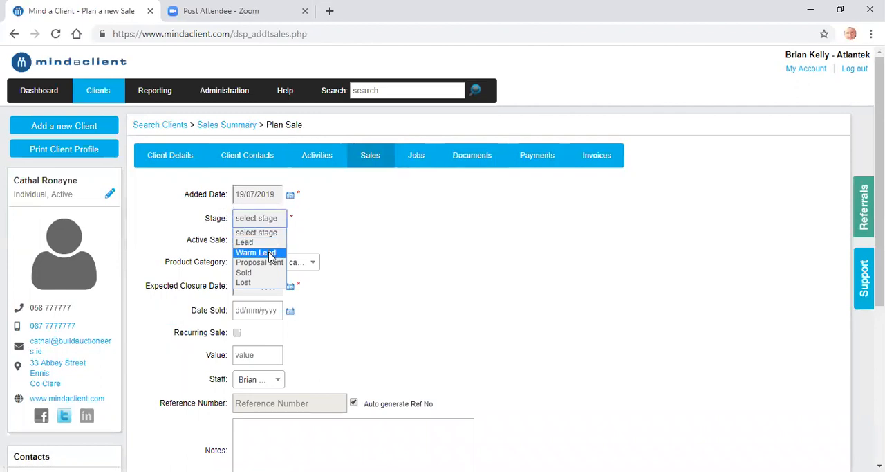
left_click(256, 252)
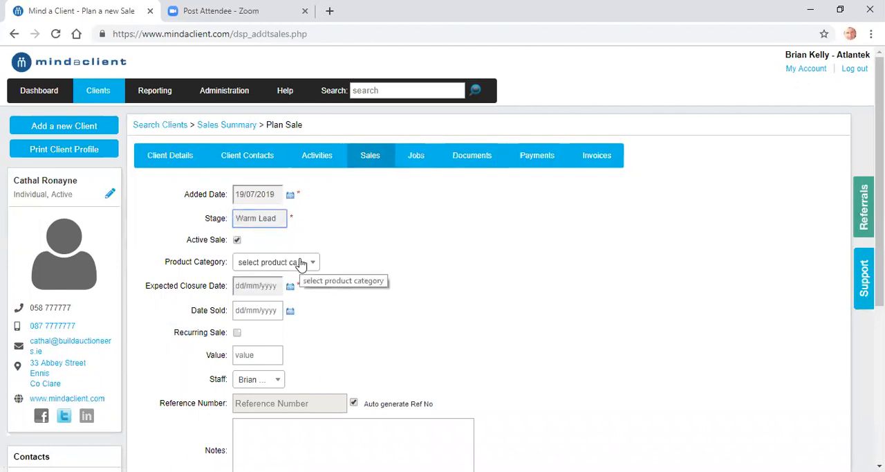
left_click(275, 261)
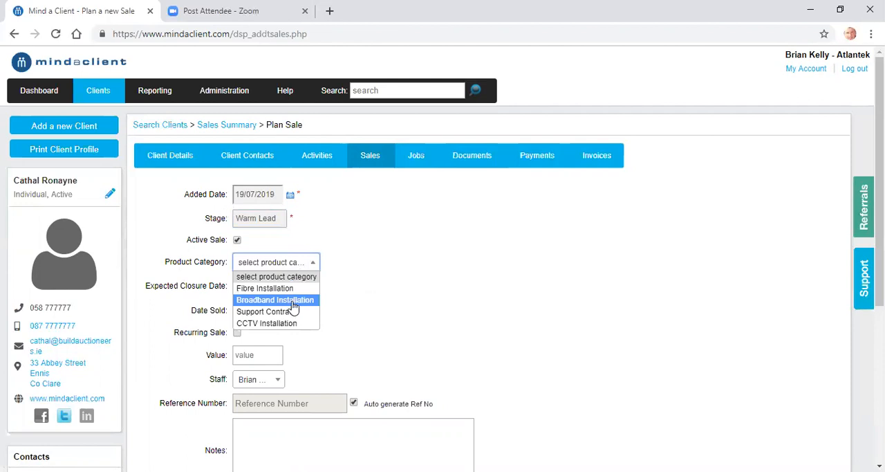
mouse_move(290, 311)
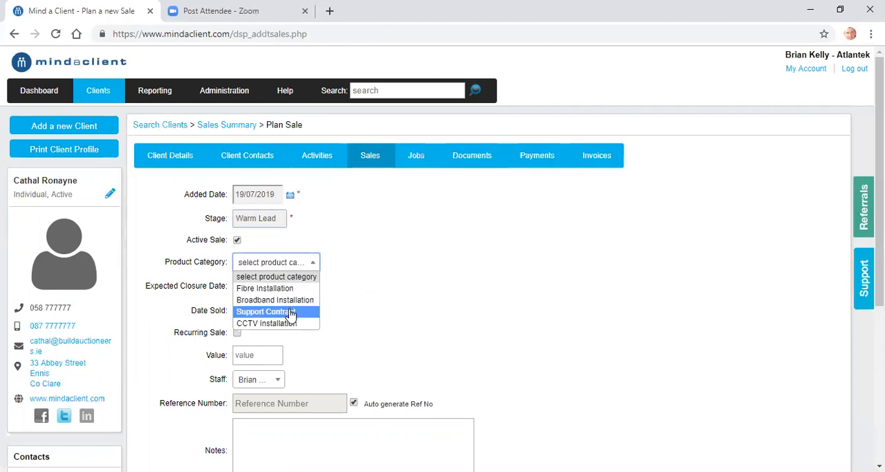
left_click(265, 310)
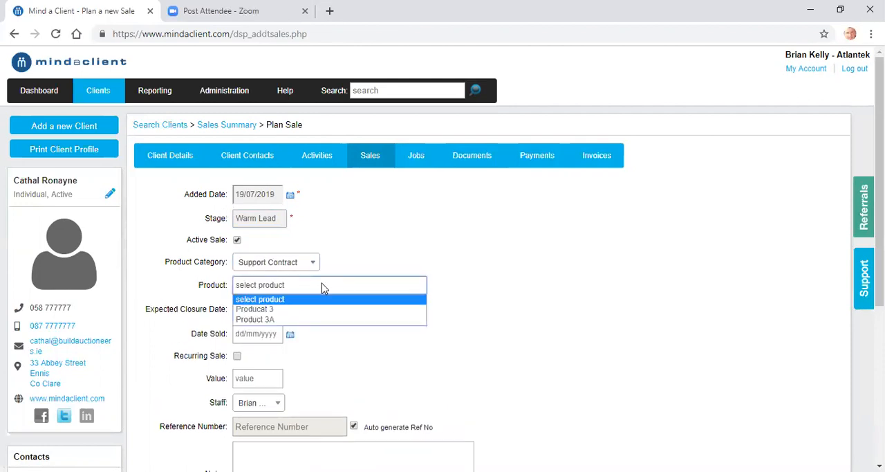
left_click(254, 309)
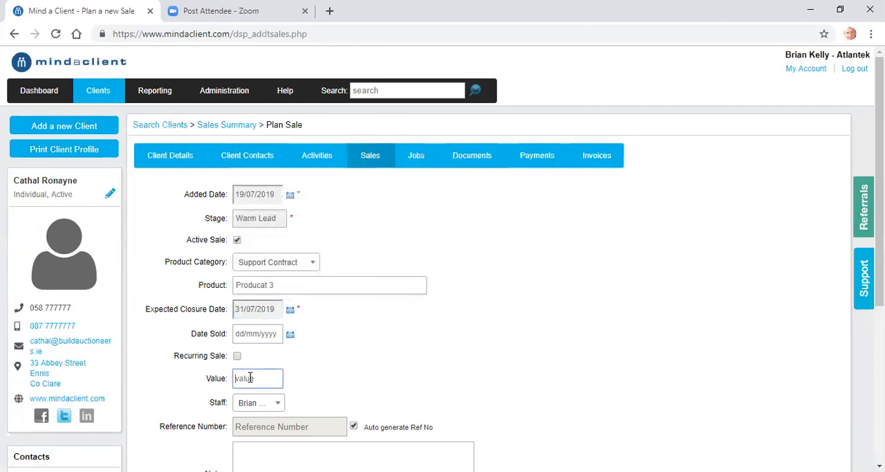
Give the sale a value of 500 with notes and save the planned sale.
type("500")
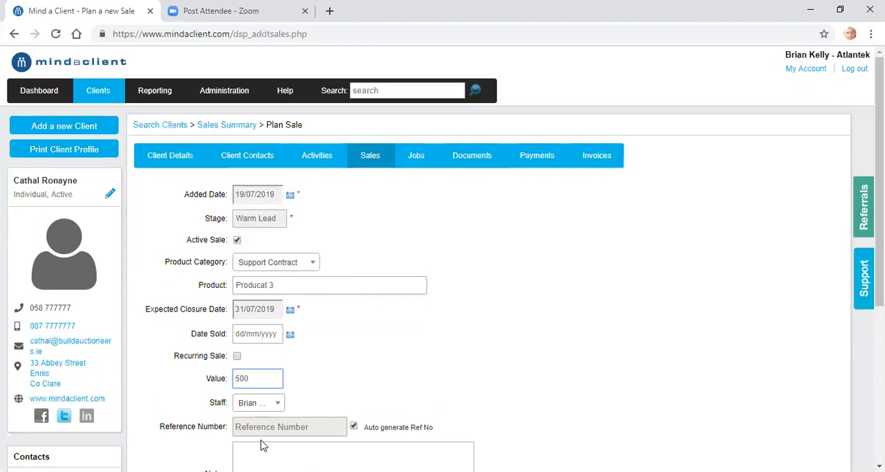
type("no")
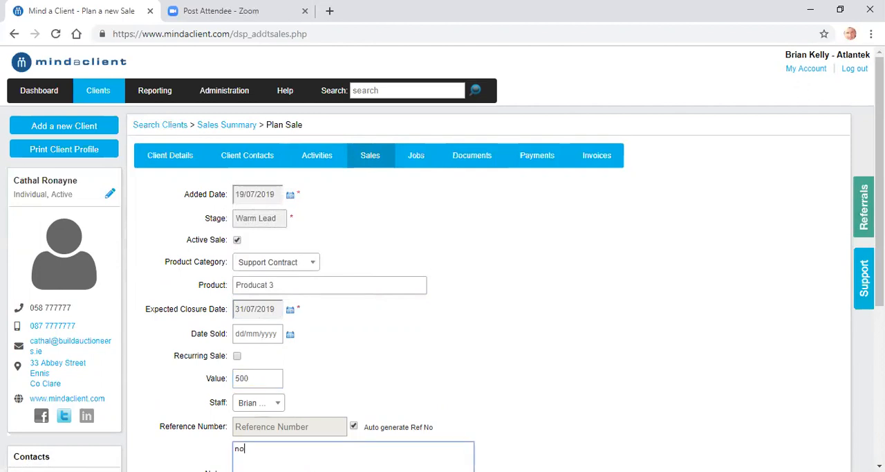
type("tes")
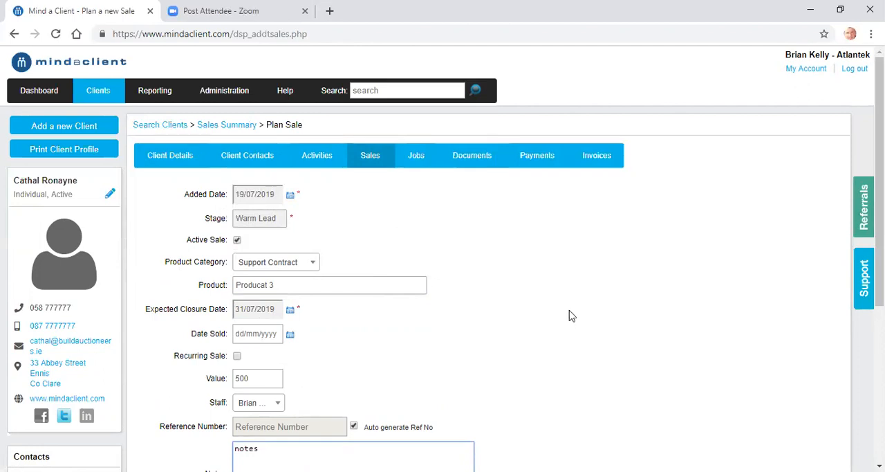
scroll("down", 3)
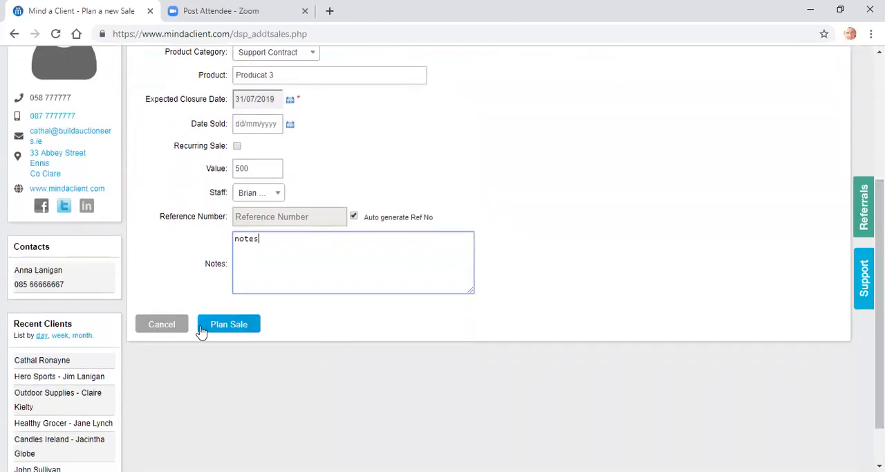
left_click(228, 324)
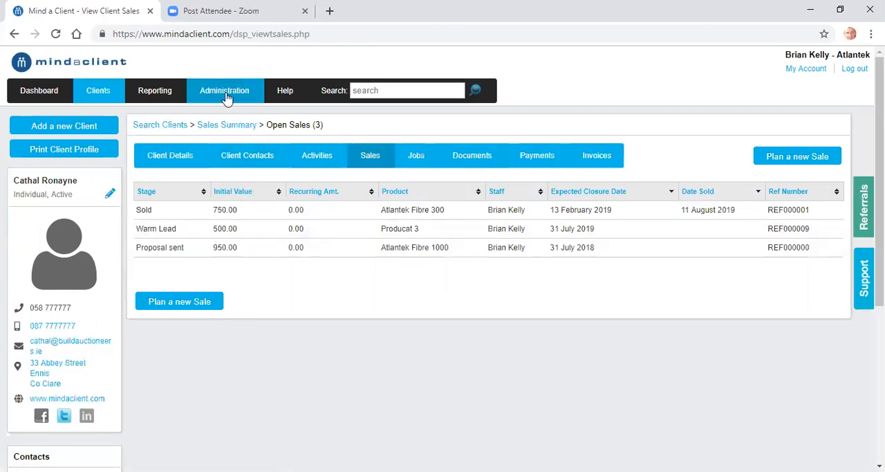
Run the Grouped Pipeline Report for the Current Year, then close it.
left_click(155, 91)
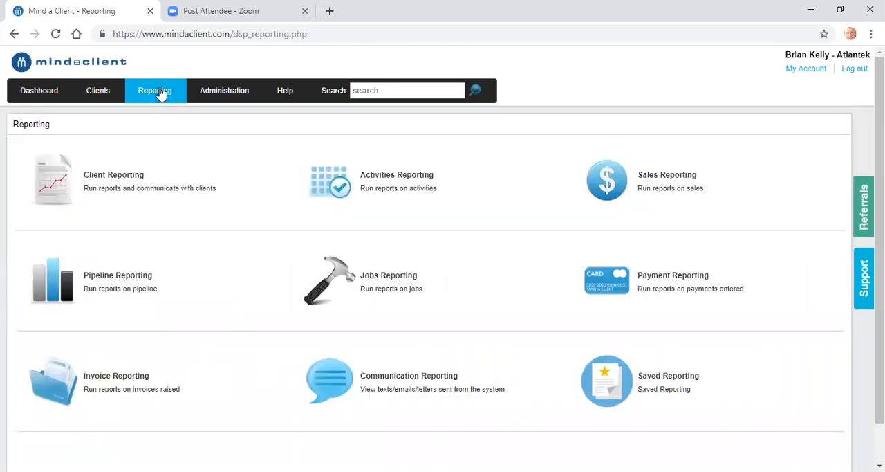
left_click(118, 279)
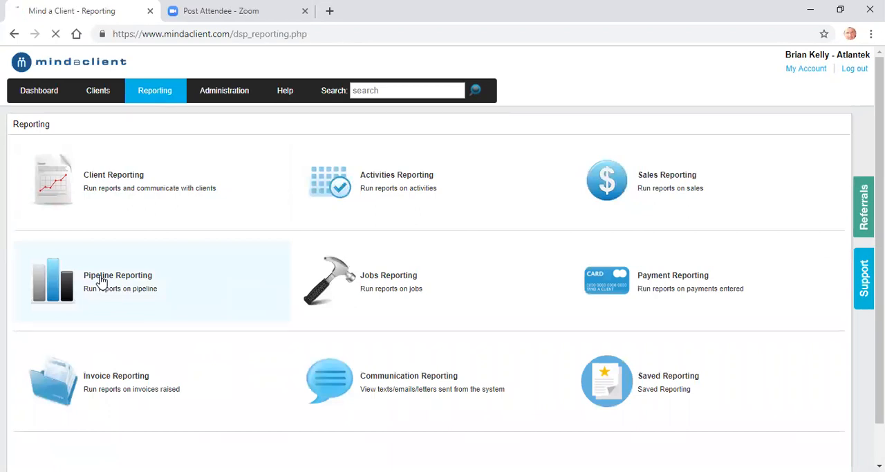
left_click(117, 274)
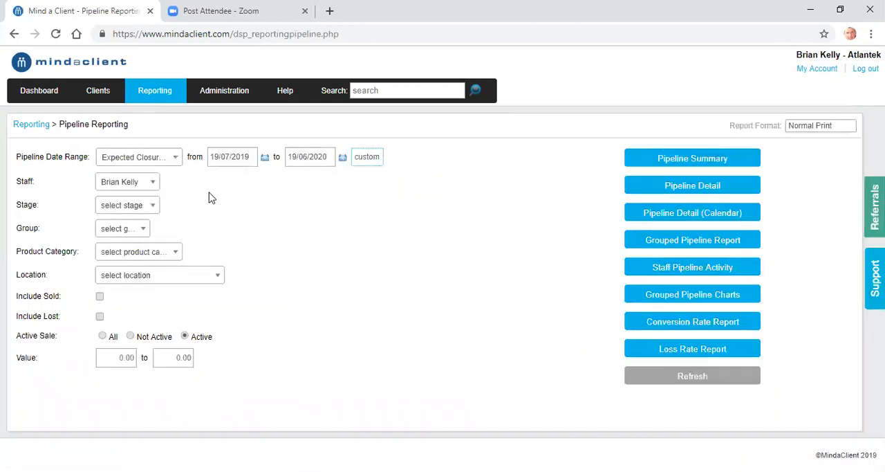
left_click(366, 156)
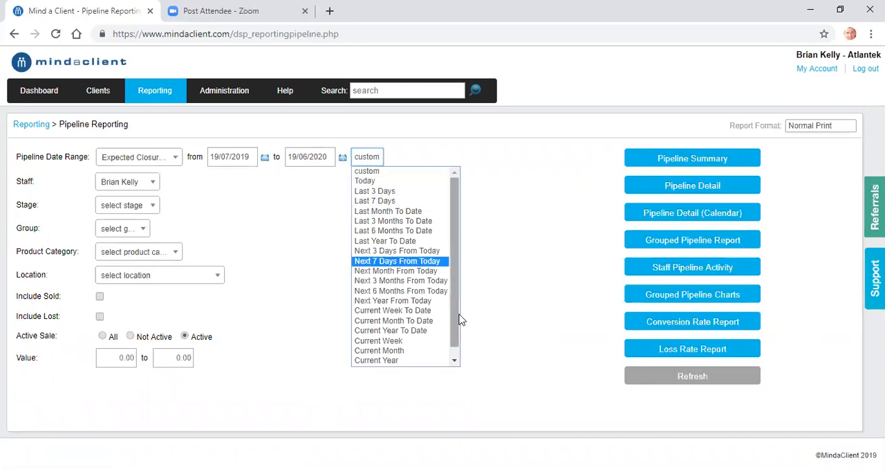
left_click(376, 359)
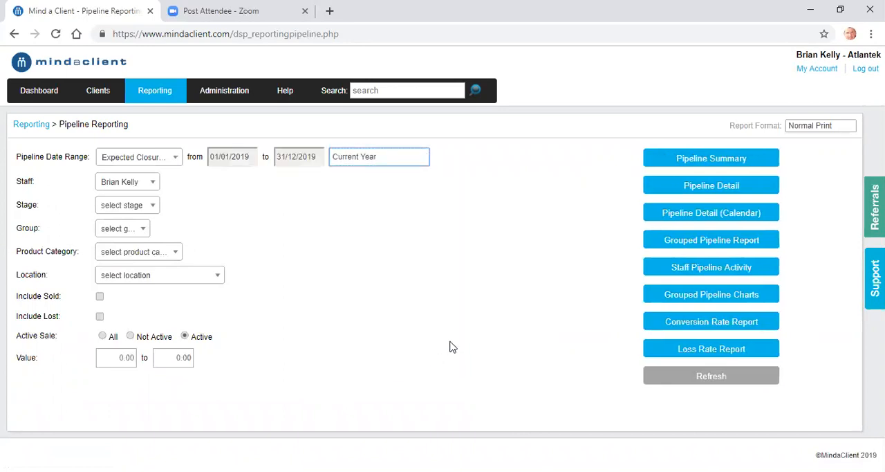
mouse_move(703, 246)
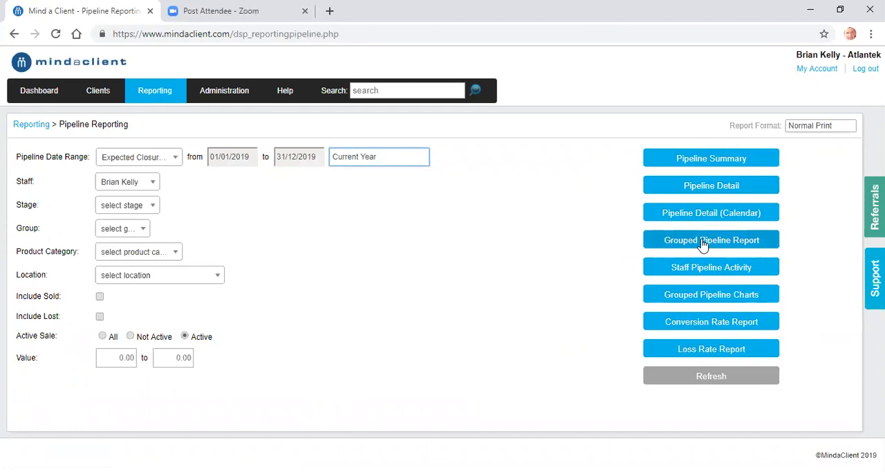
left_click(711, 239)
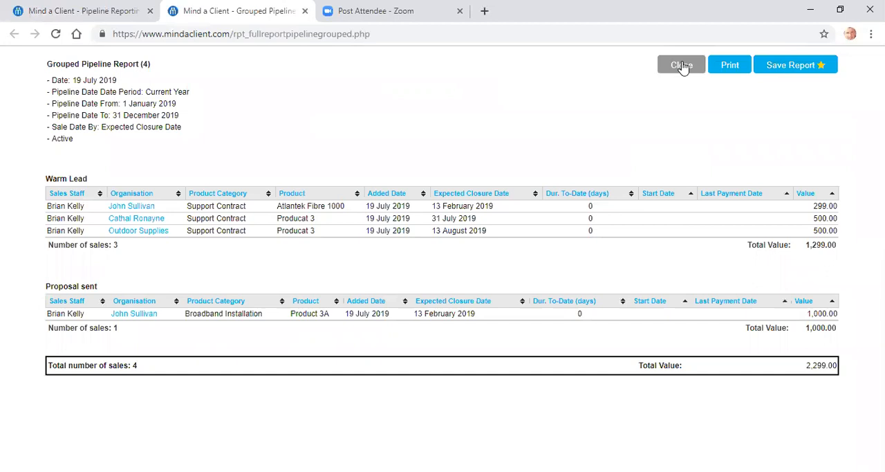
left_click(680, 63)
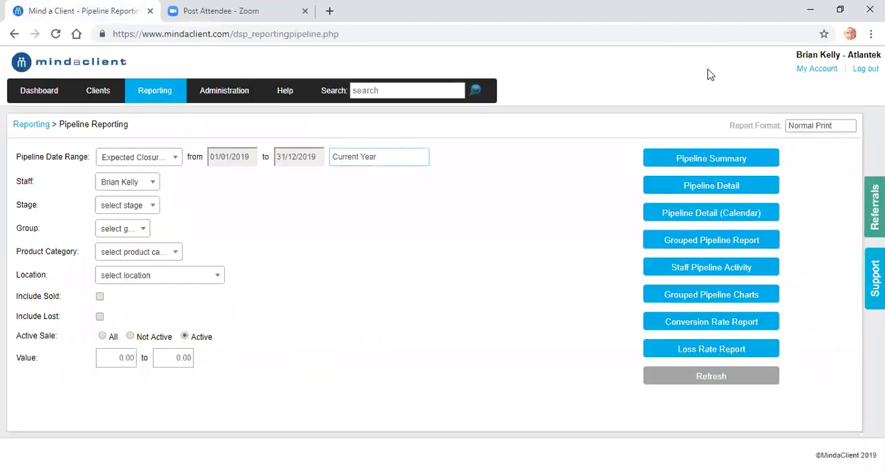
mouse_move(827, 130)
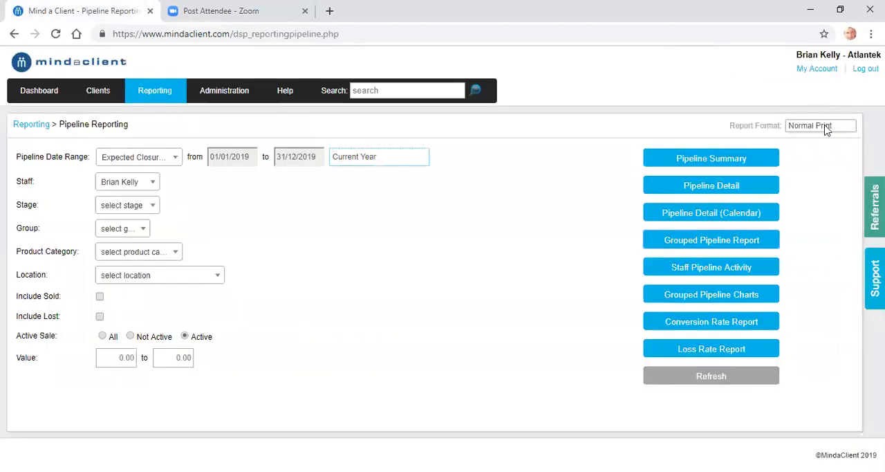
left_click(820, 125)
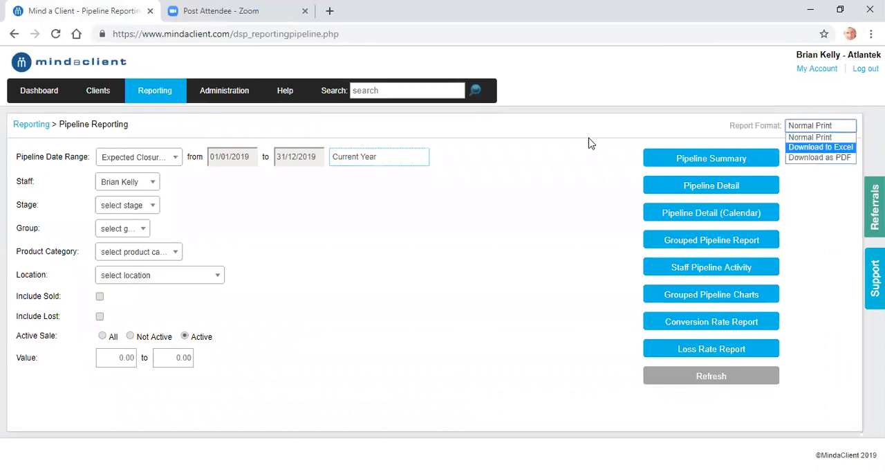
mouse_move(149, 104)
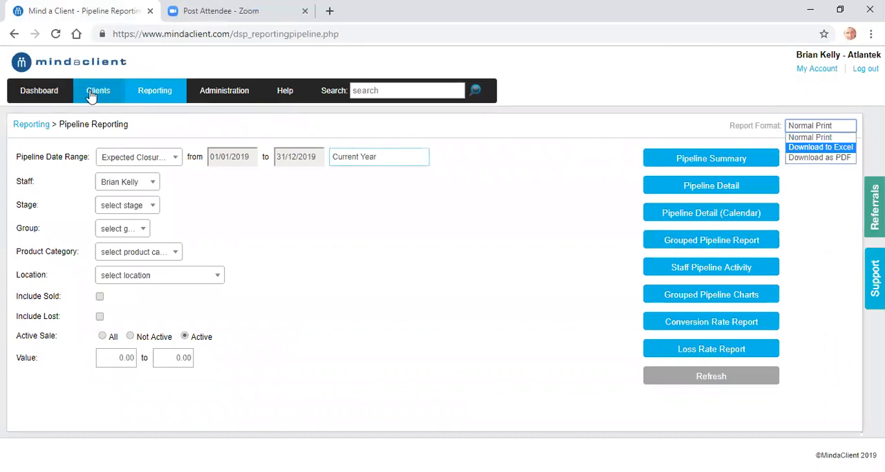
mouse_move(94, 95)
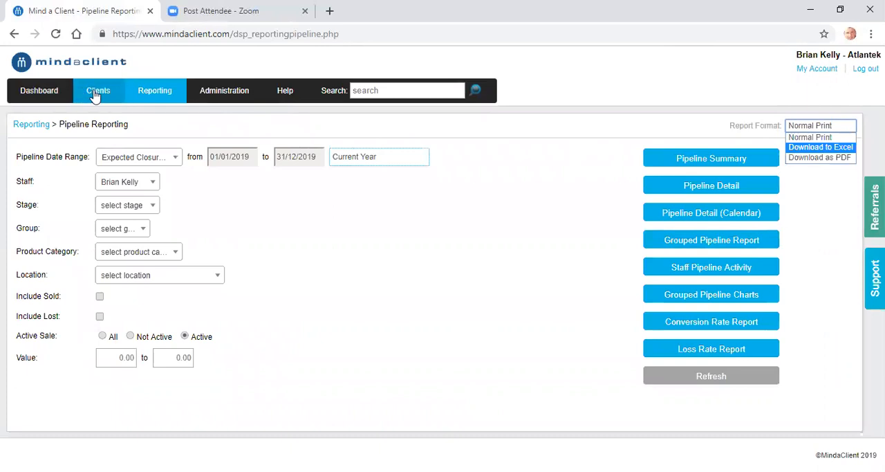
mouse_move(67, 91)
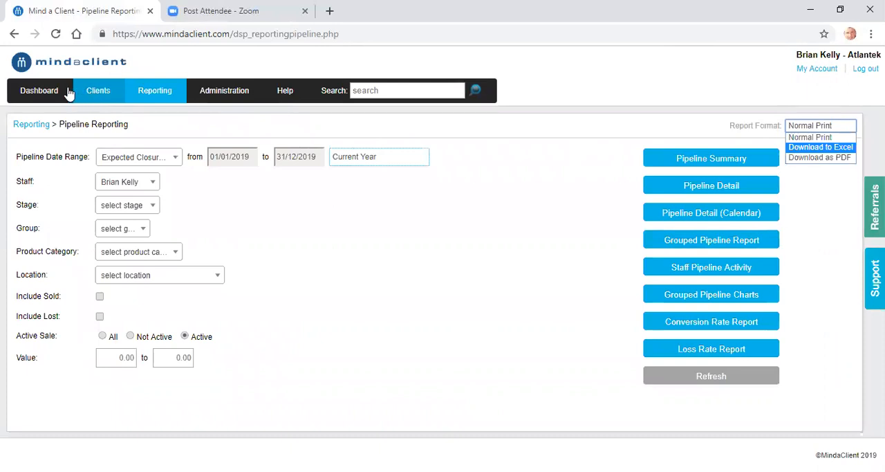
left_click(407, 90)
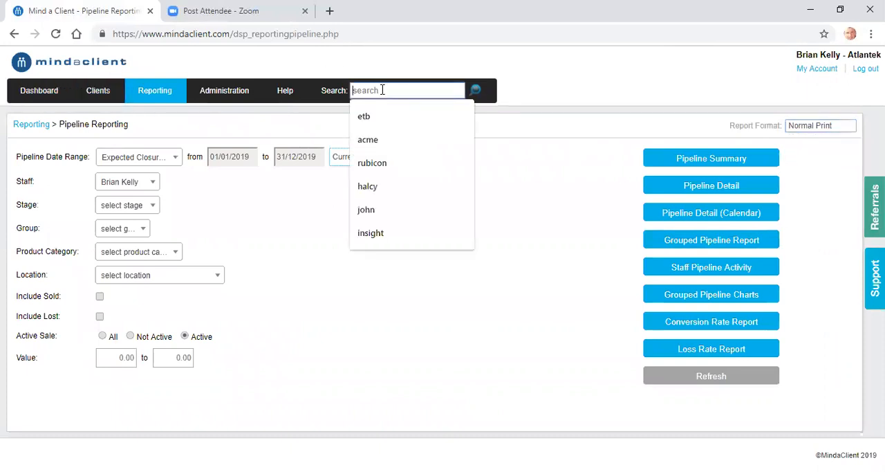
type("a")
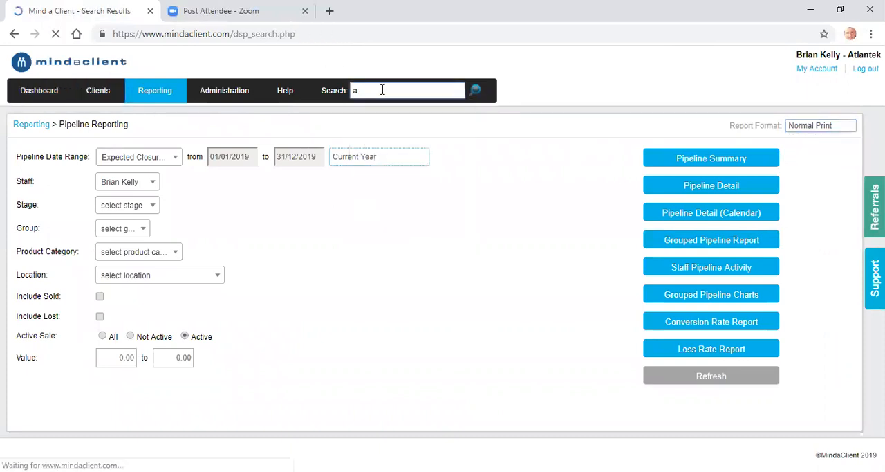
left_click(475, 88)
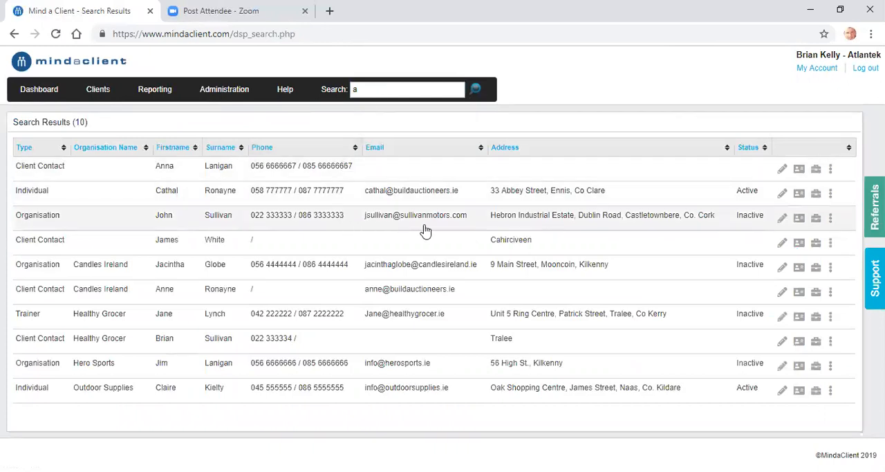
mouse_move(799, 217)
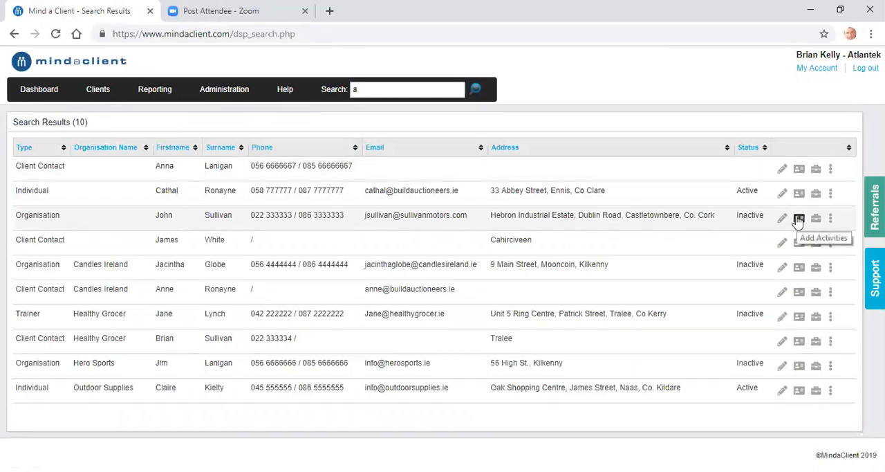
left_click(799, 216)
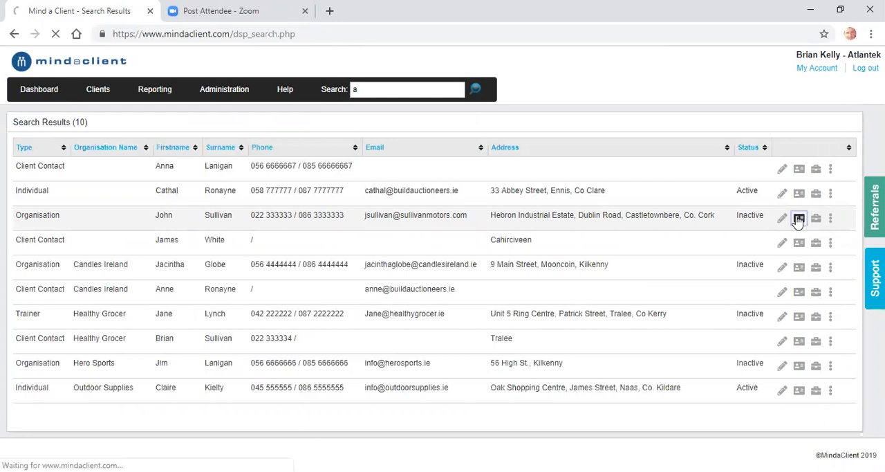
left_click(799, 216)
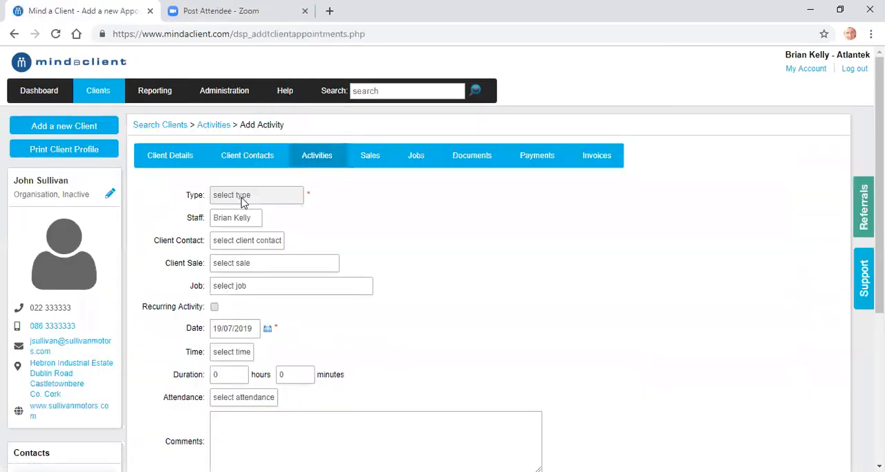
left_click(255, 194)
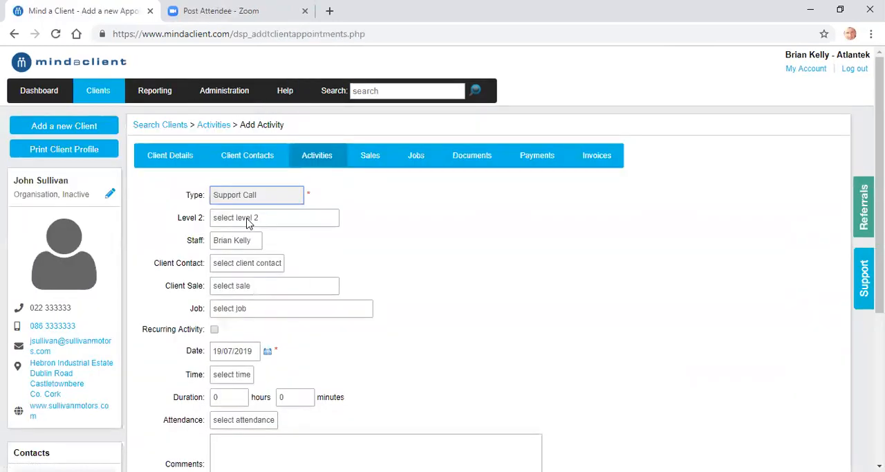
left_click(235, 241)
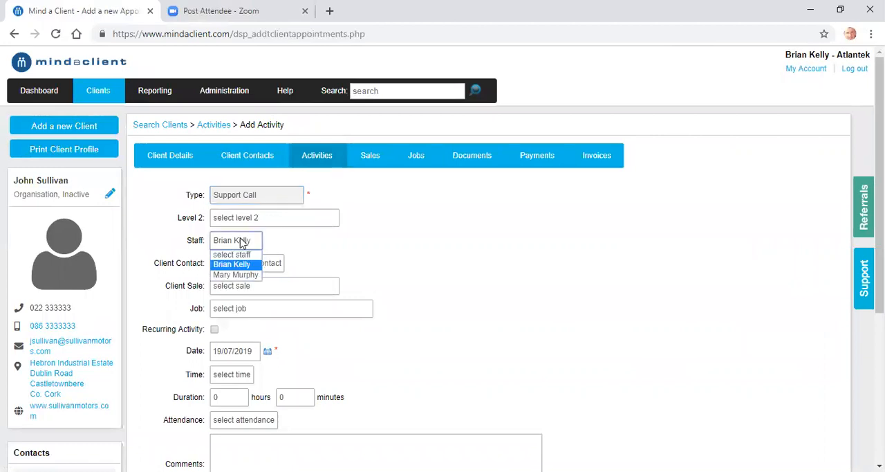
mouse_move(235, 273)
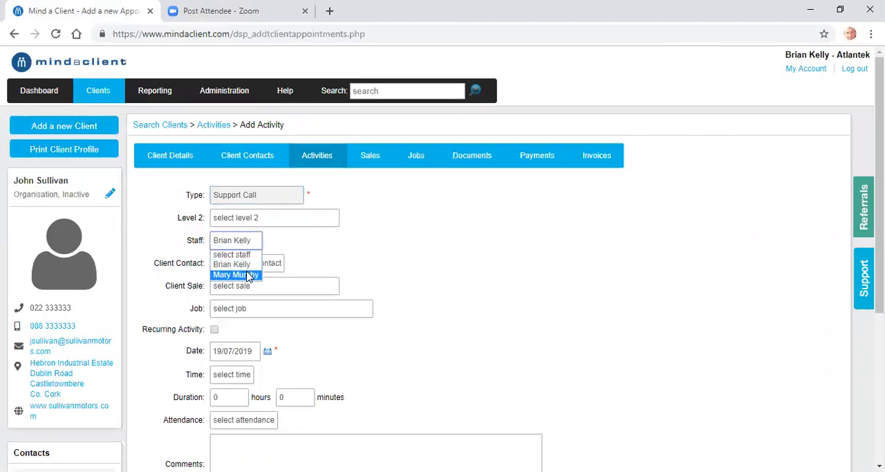
left_click(235, 274)
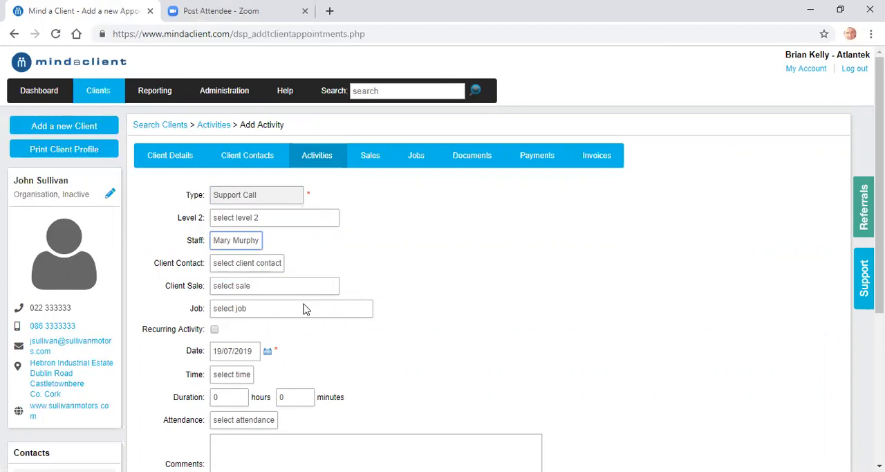
left_click(376, 451)
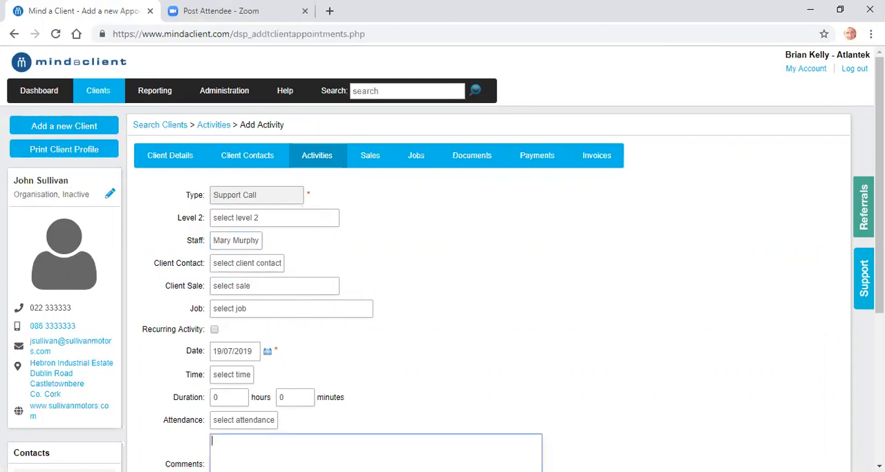
type("notes")
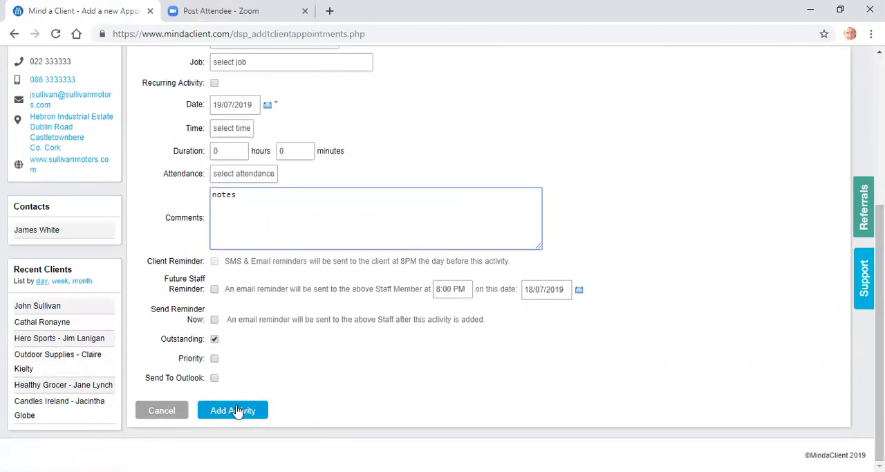
left_click(233, 409)
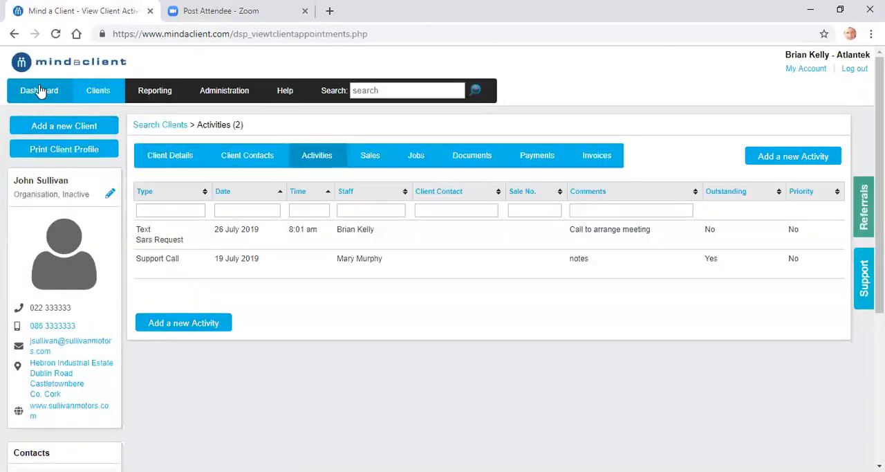
left_click(39, 92)
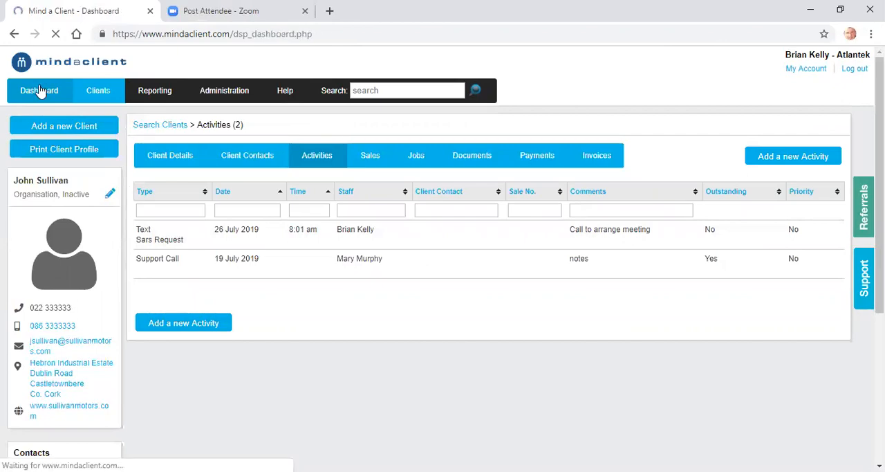
Load the dashboard jobs list and scroll through its summary charts, five-job table and client/saved report panels.
left_click(38, 91)
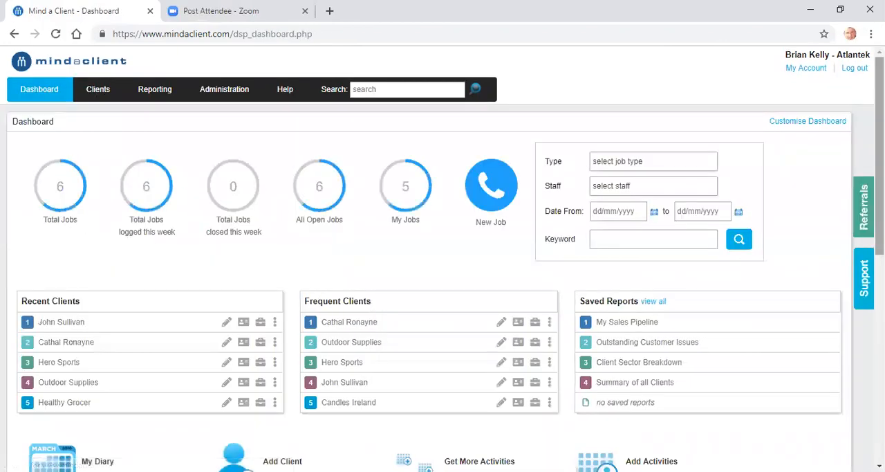
scroll("down", 3)
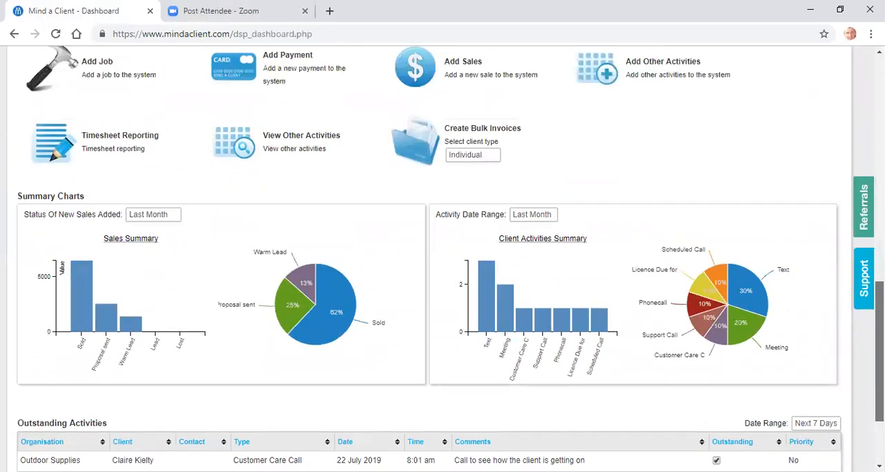
scroll("up", 3)
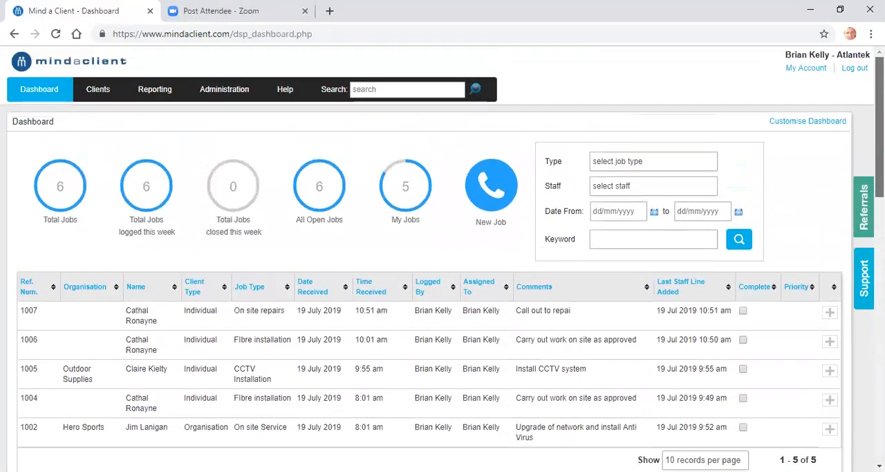
scroll("down", 3)
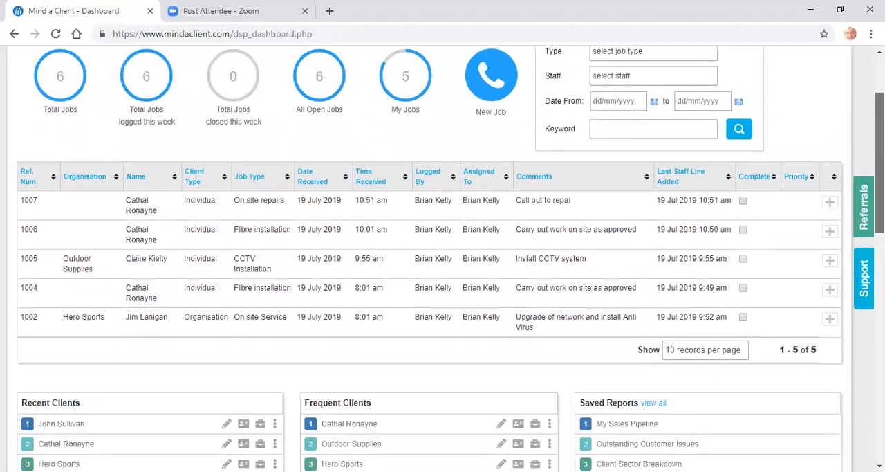
scroll("down", 3)
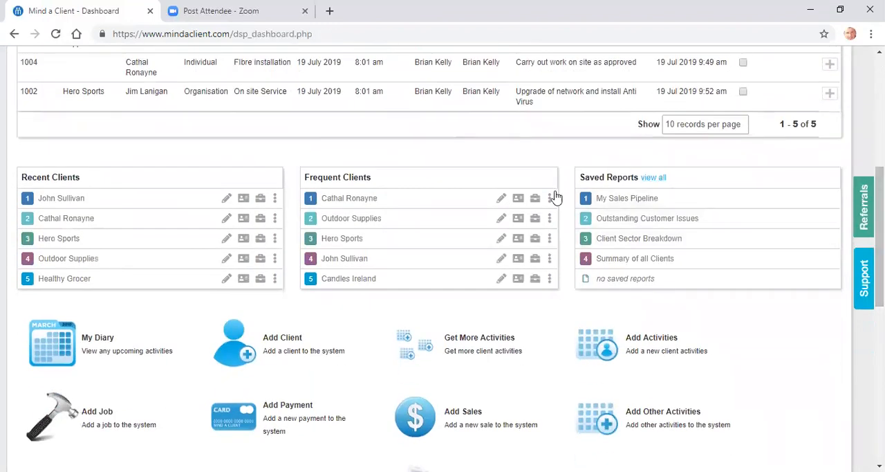
mouse_move(635, 199)
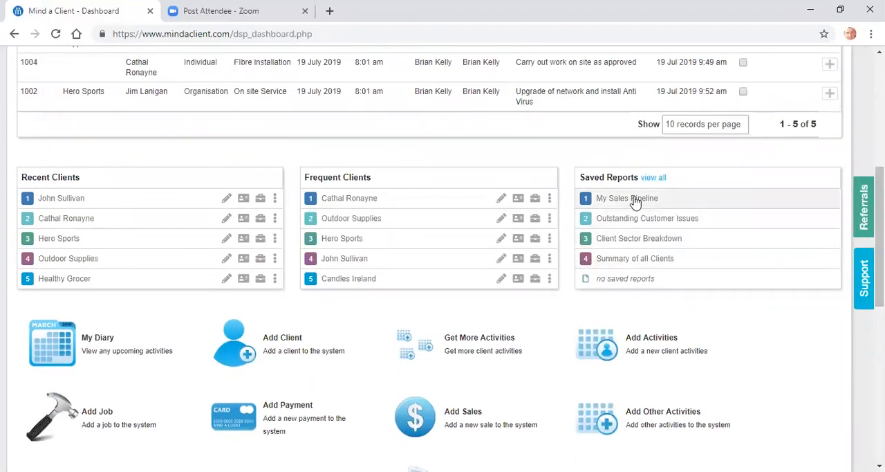
mouse_move(655, 222)
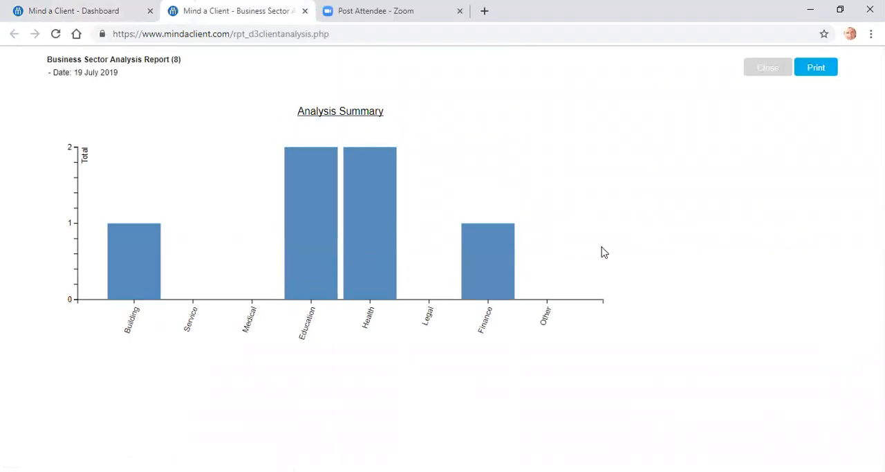
mouse_move(617, 197)
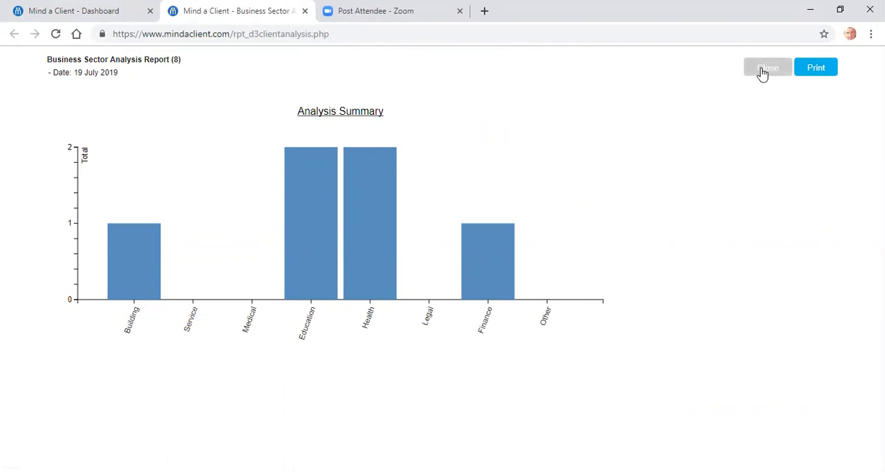
left_click(768, 68)
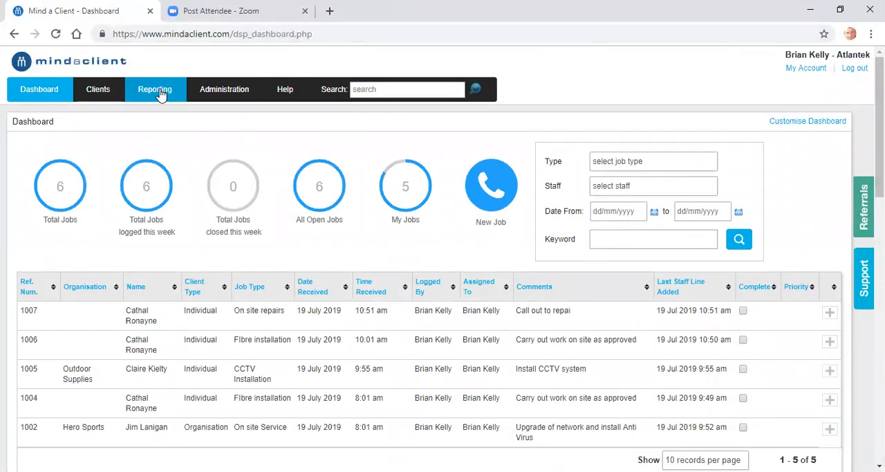
Go to Reporting > Client Reporting and review the activity Type filter options without applying one.
left_click(155, 90)
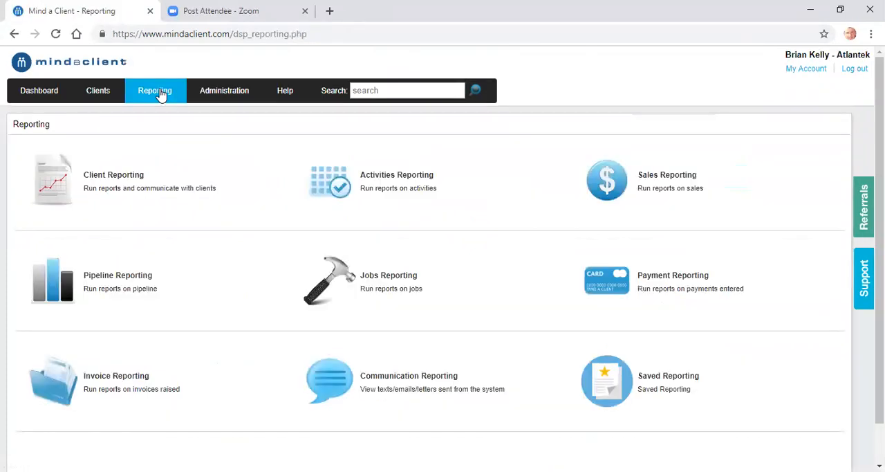
mouse_move(88, 195)
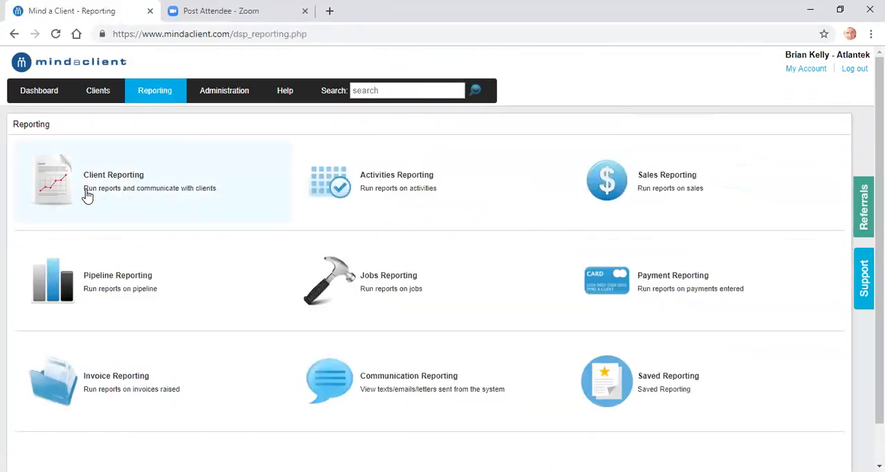
left_click(113, 174)
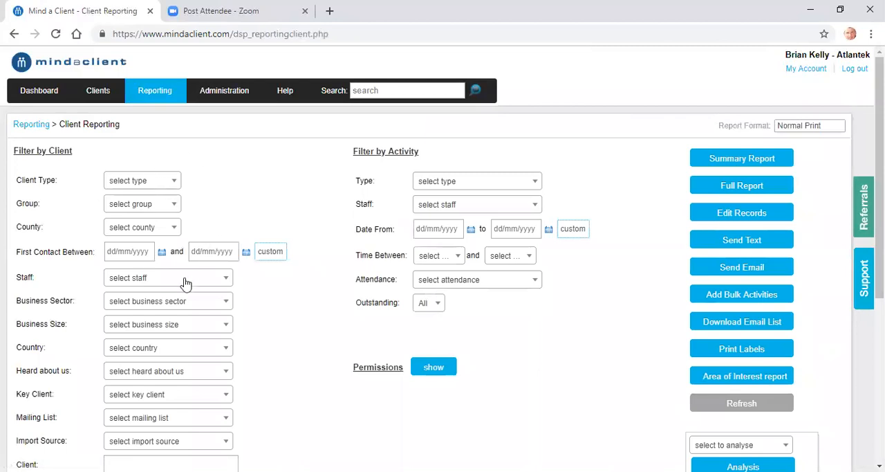
mouse_move(185, 417)
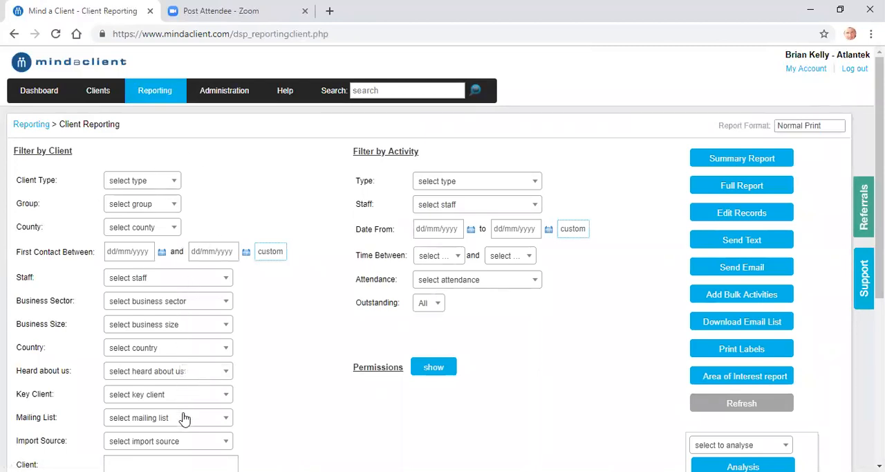
mouse_move(213, 304)
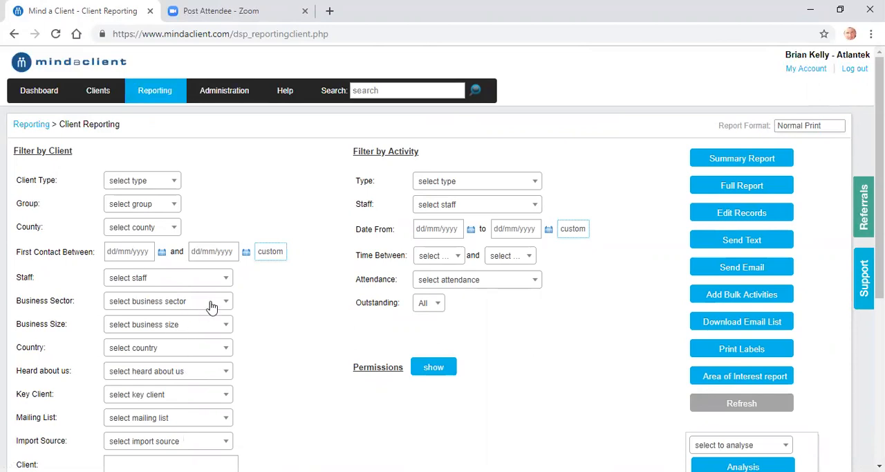
mouse_move(255, 392)
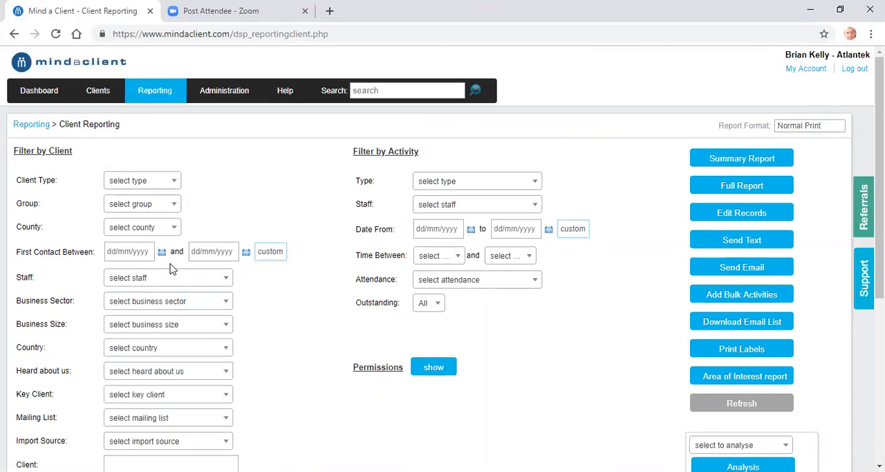
left_click(476, 180)
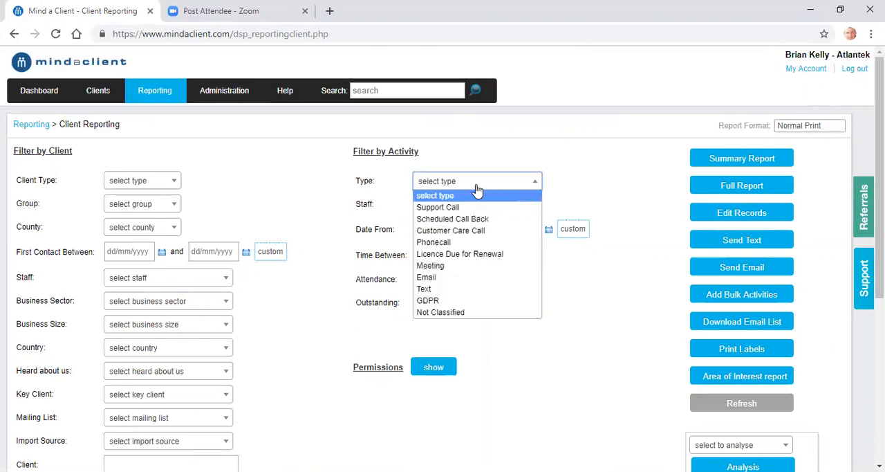
mouse_move(477, 253)
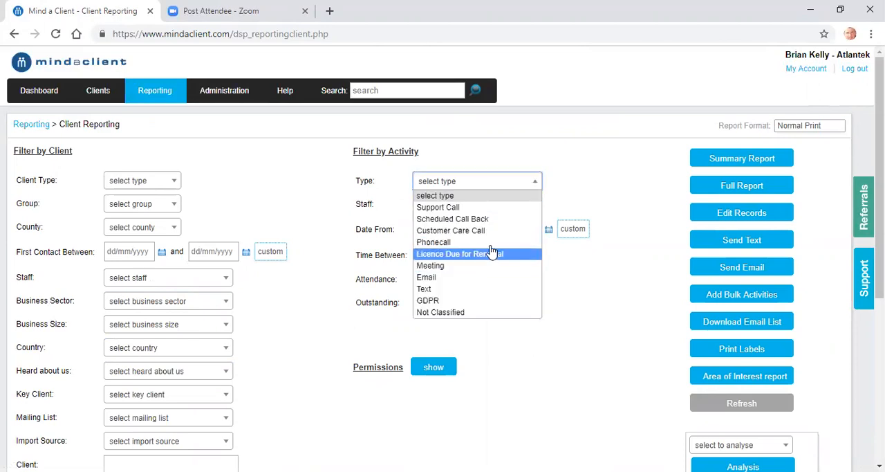
left_click(593, 158)
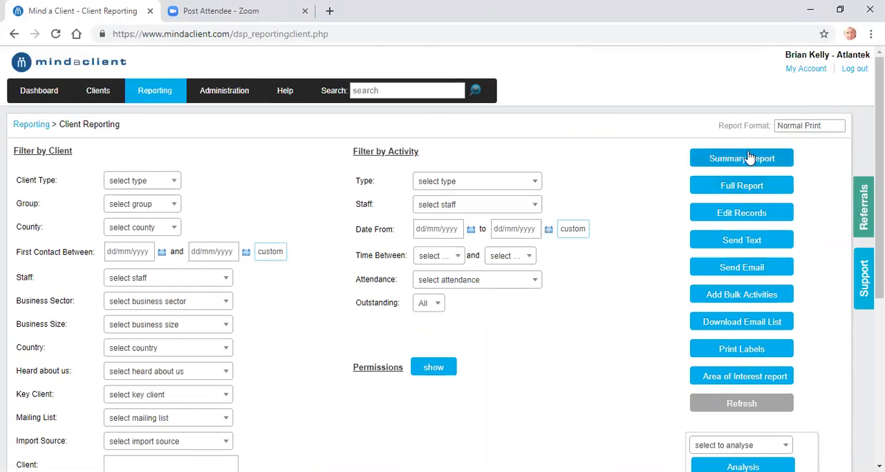
mouse_move(752, 229)
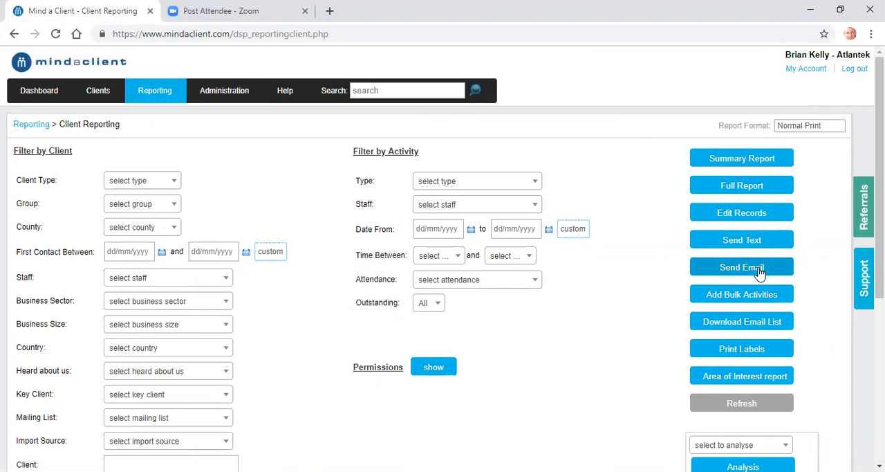
mouse_move(863, 277)
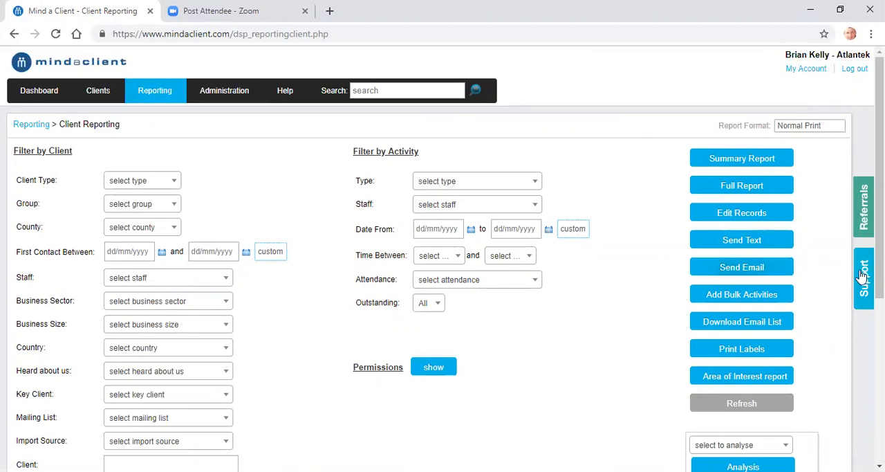
scroll("down", 3)
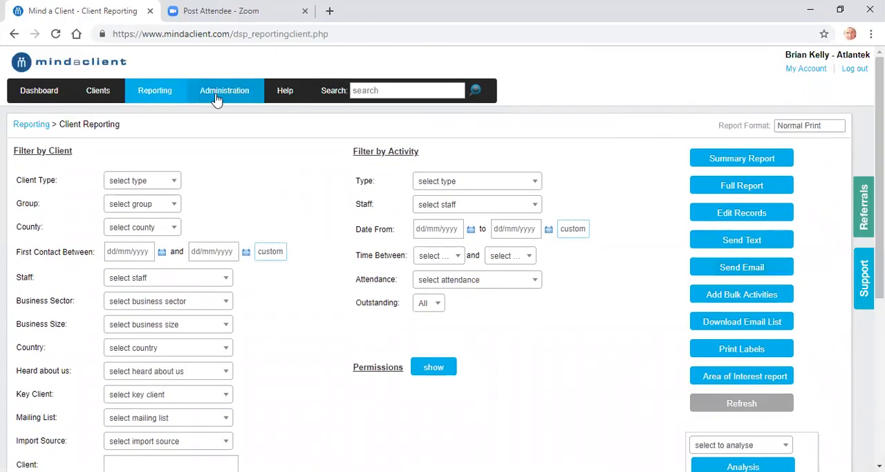
left_click(224, 91)
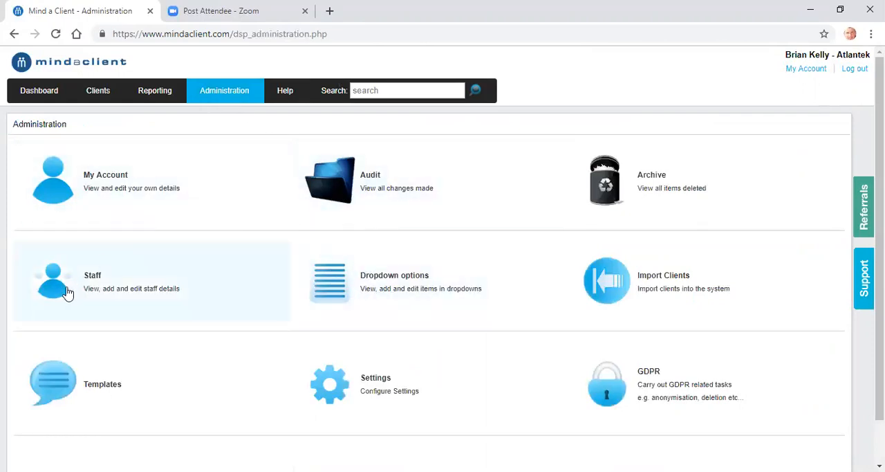
left_click(52, 279)
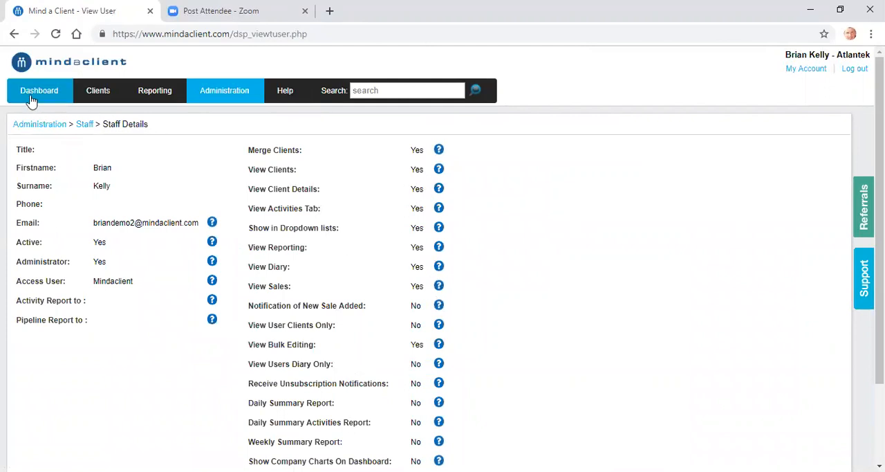
left_click(39, 91)
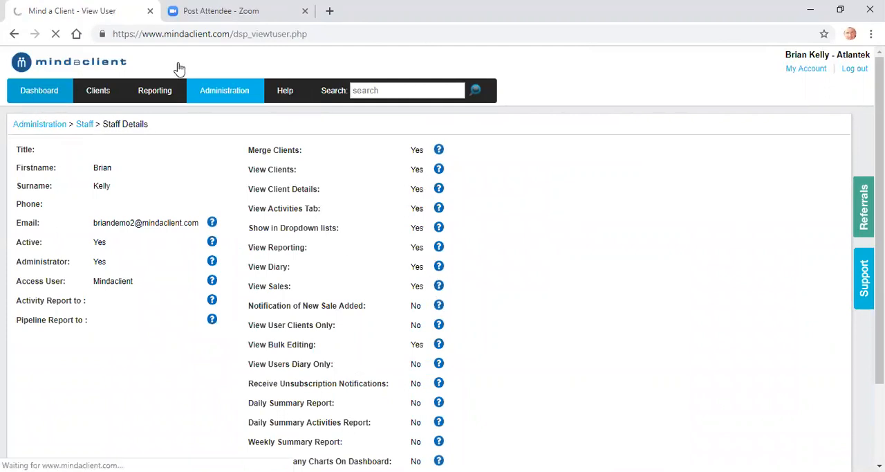
Return to the Dashboard showing the job totals and five-job table.
left_click(39, 88)
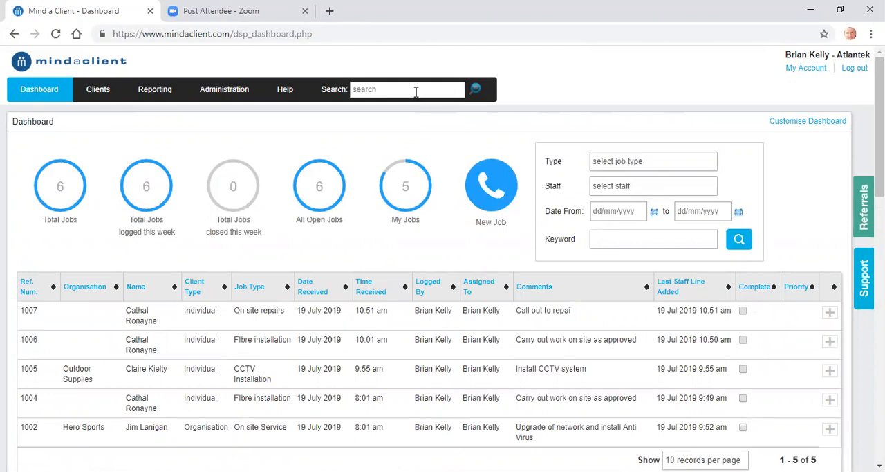
left_click(406, 88)
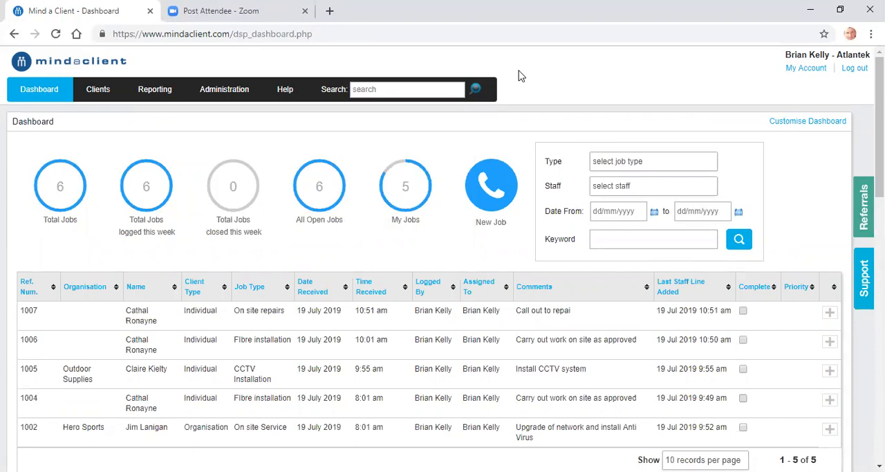
mouse_move(379, 116)
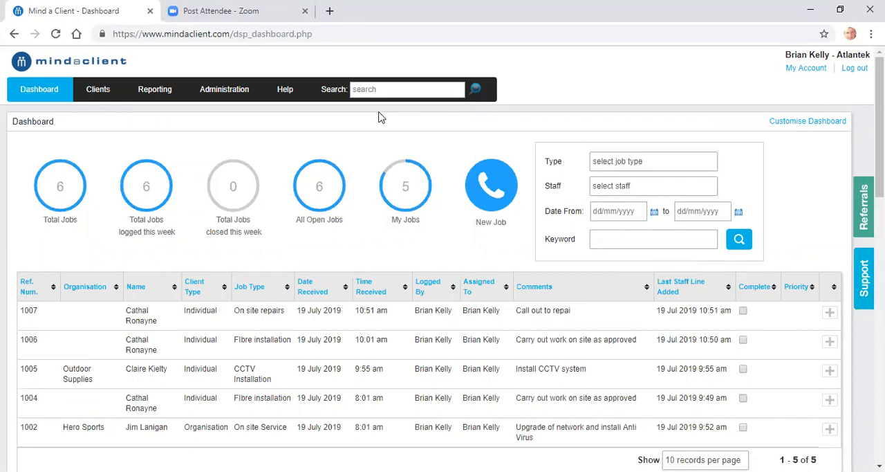